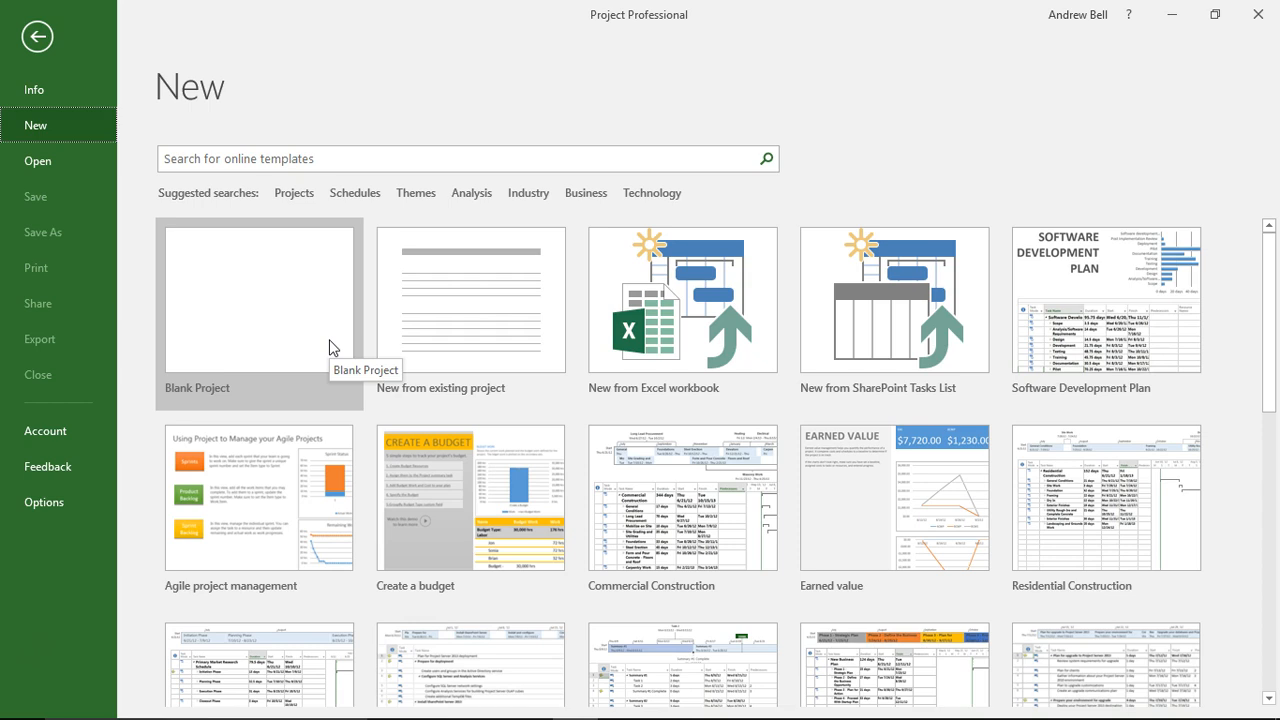
Step: Create a blank project, enter Task 1–4, and show the Project3 summary row
left_click(260, 300)
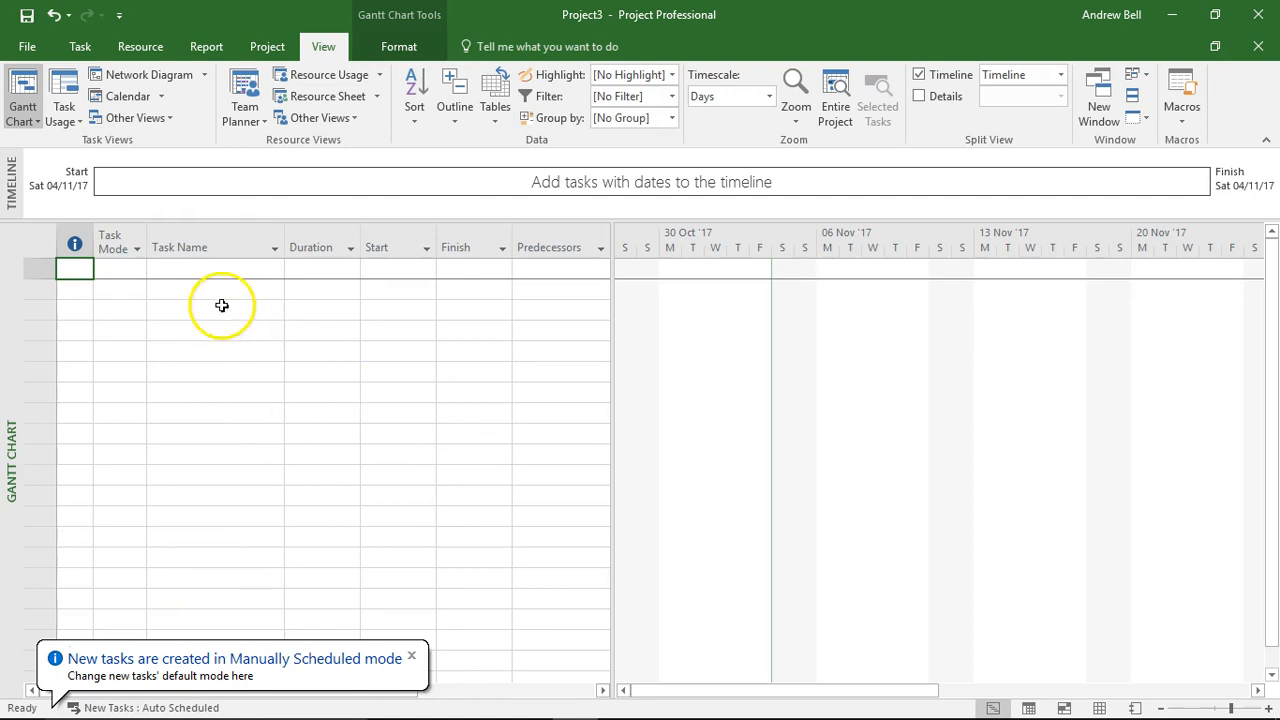
type("Task 2")
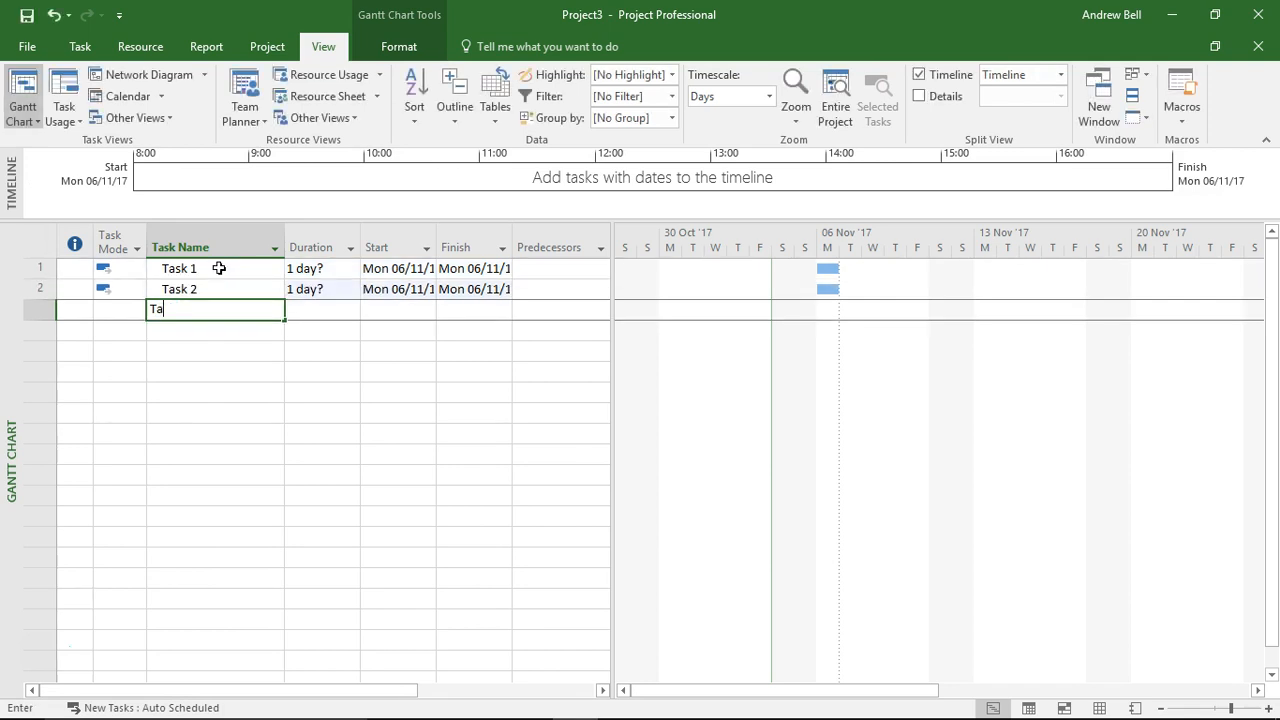
type("sk 3")
key("enter")
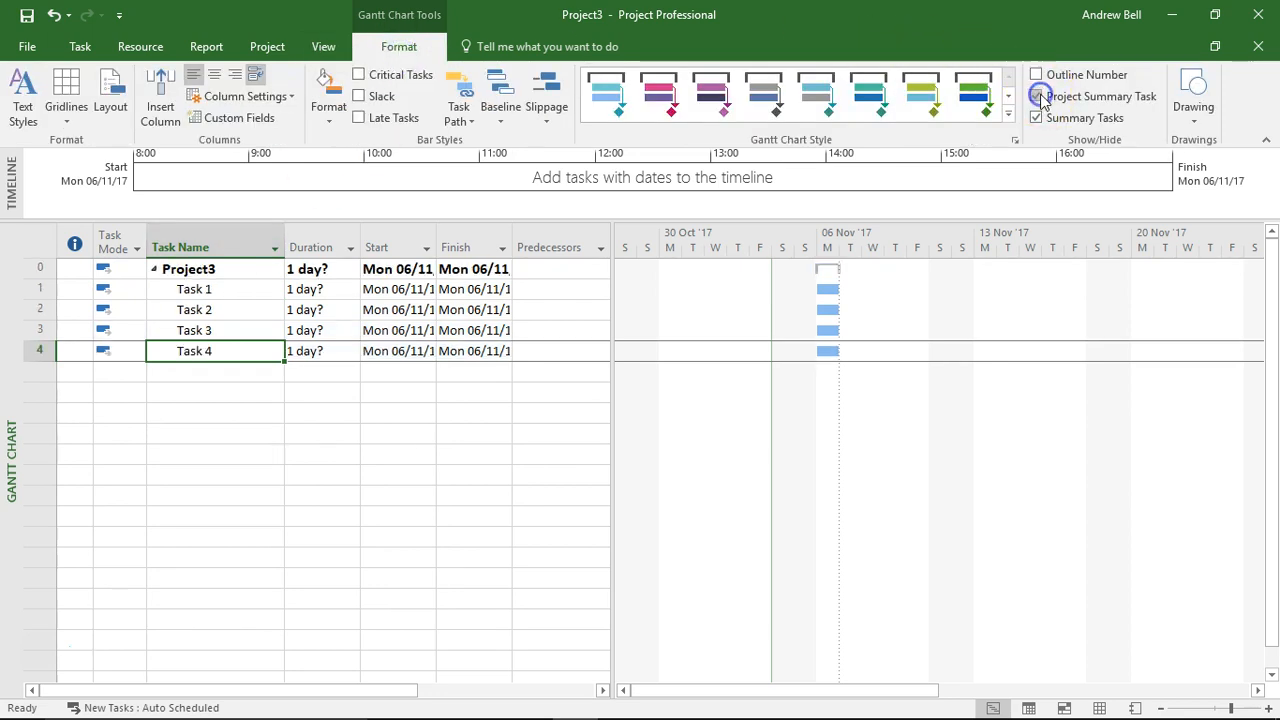
left_click(1038, 96)
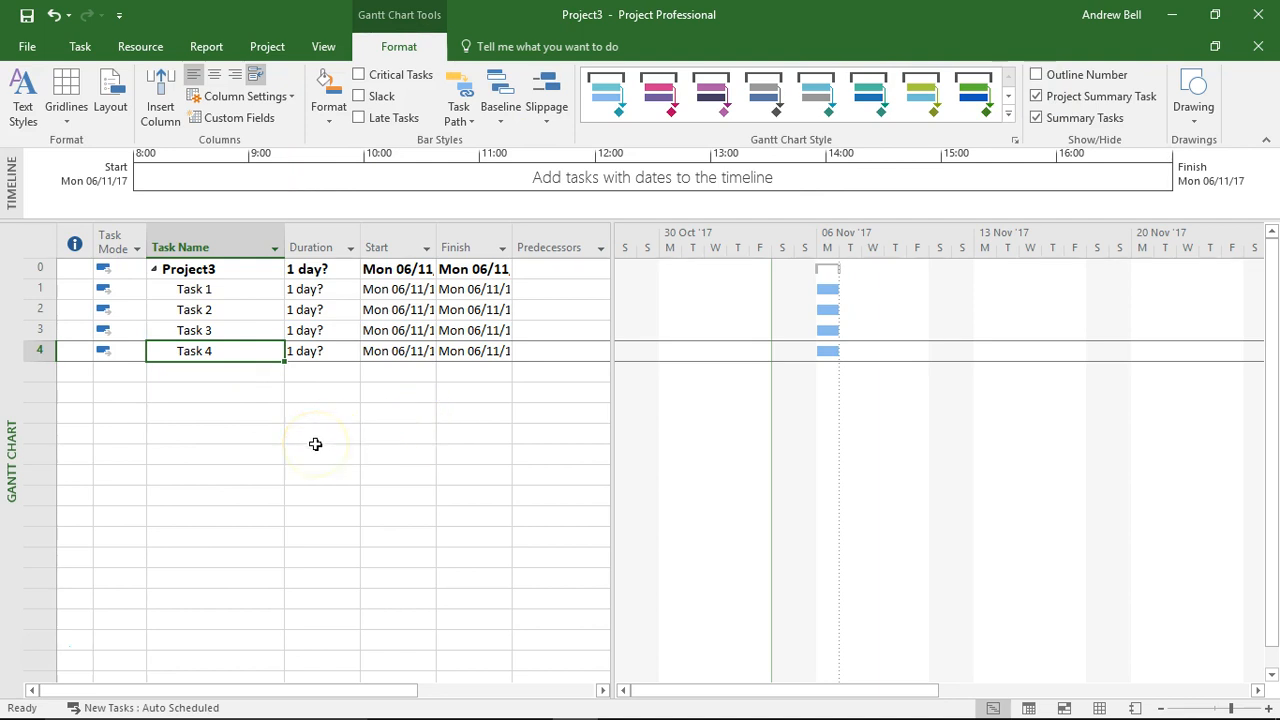
mouse_move(278, 204)
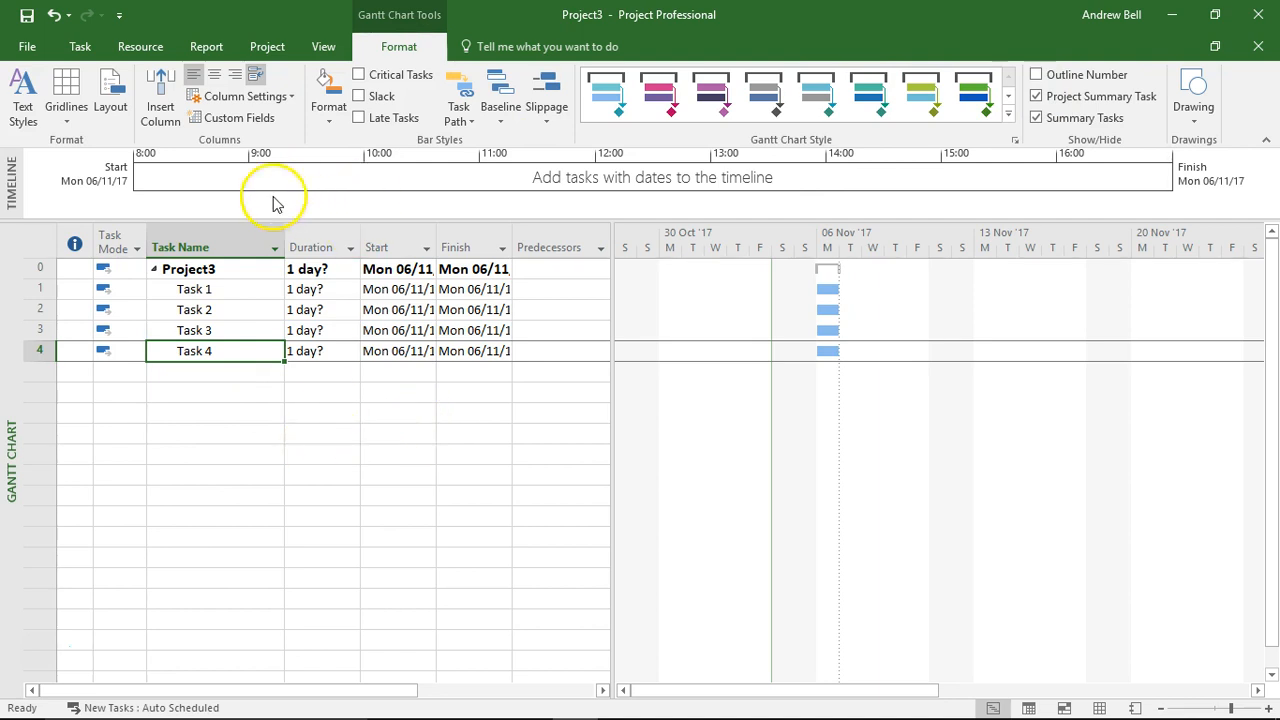
Step: In the Resource Sheet enter Sam and Alex, then review Sam's resource details
left_click(324, 46)
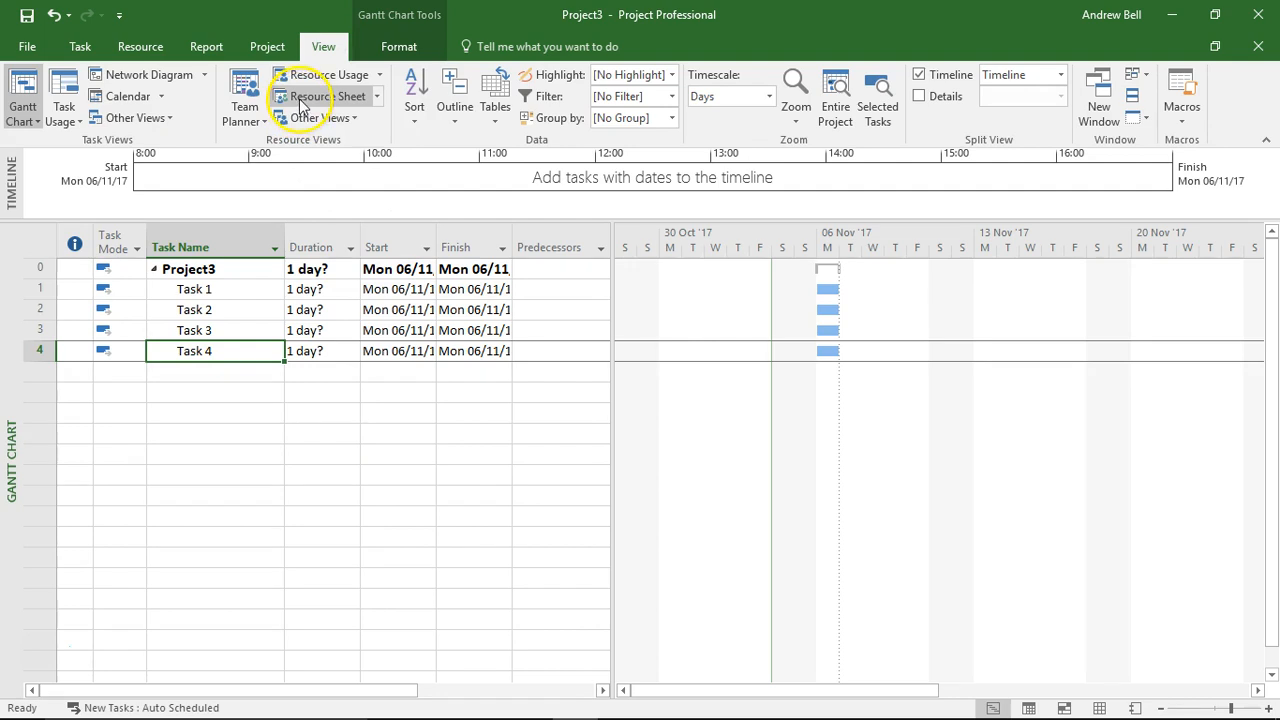
left_click(320, 96)
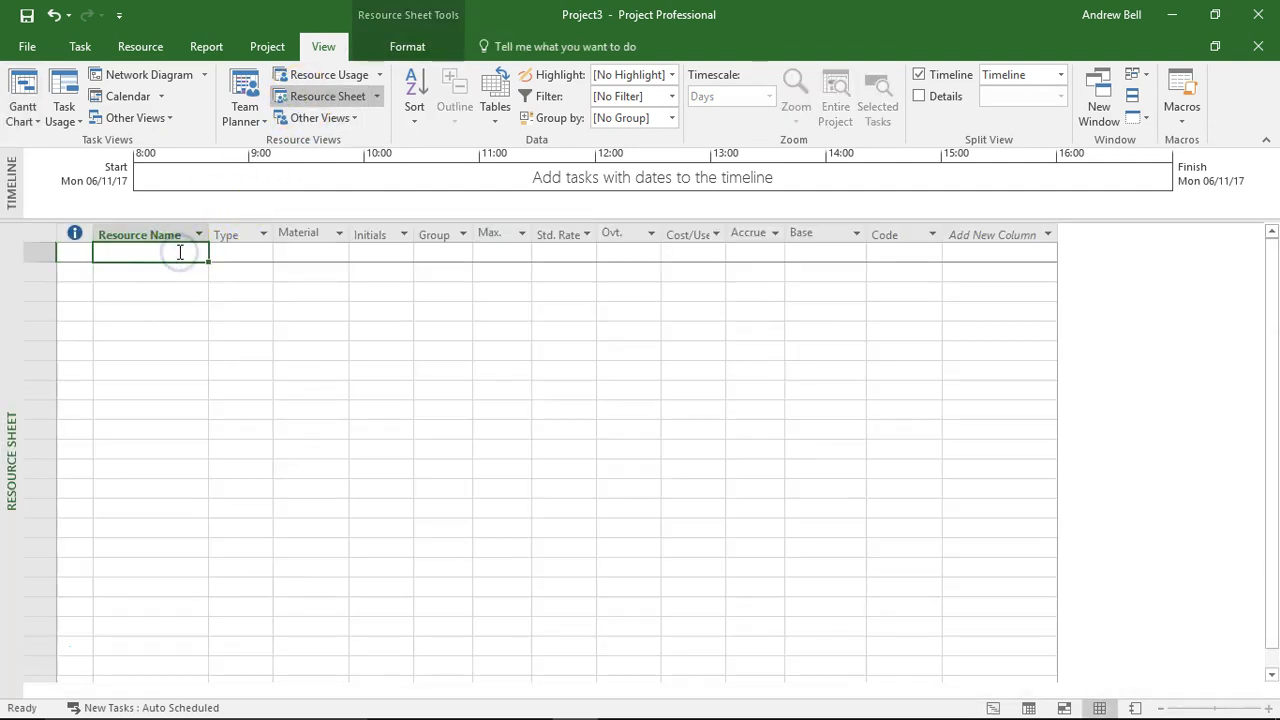
left_click(178, 252)
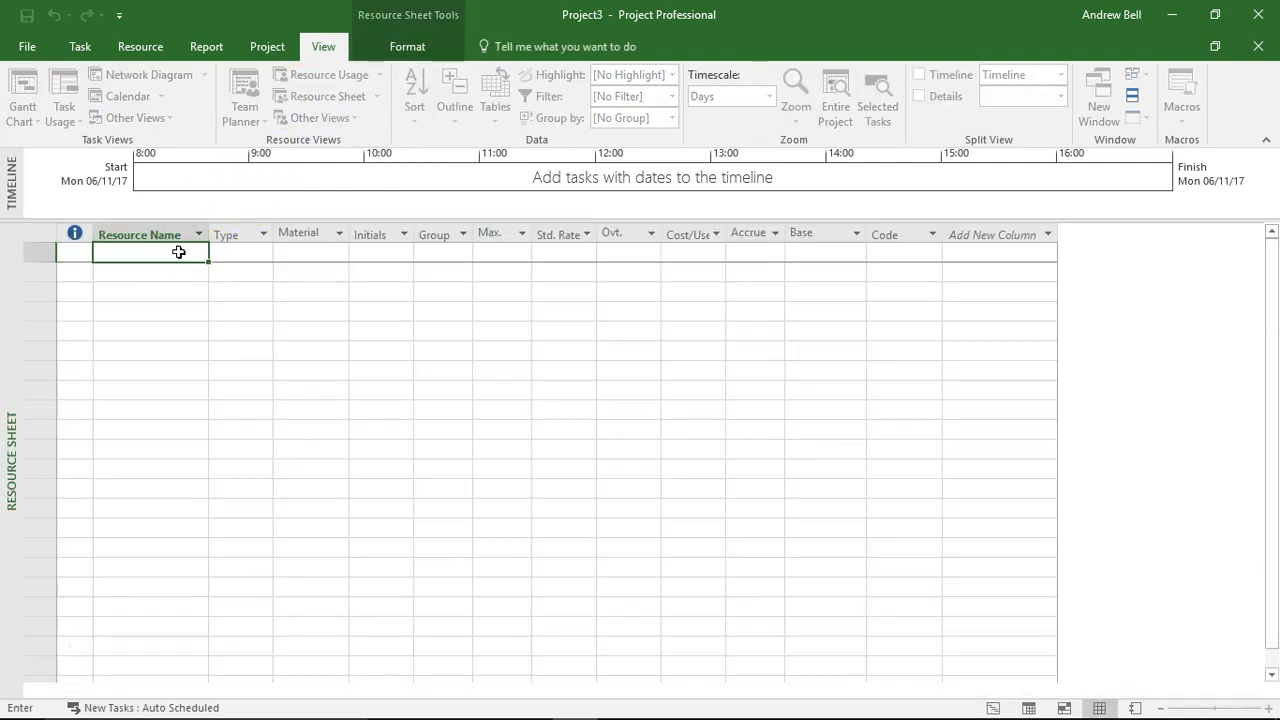
type("Alex")
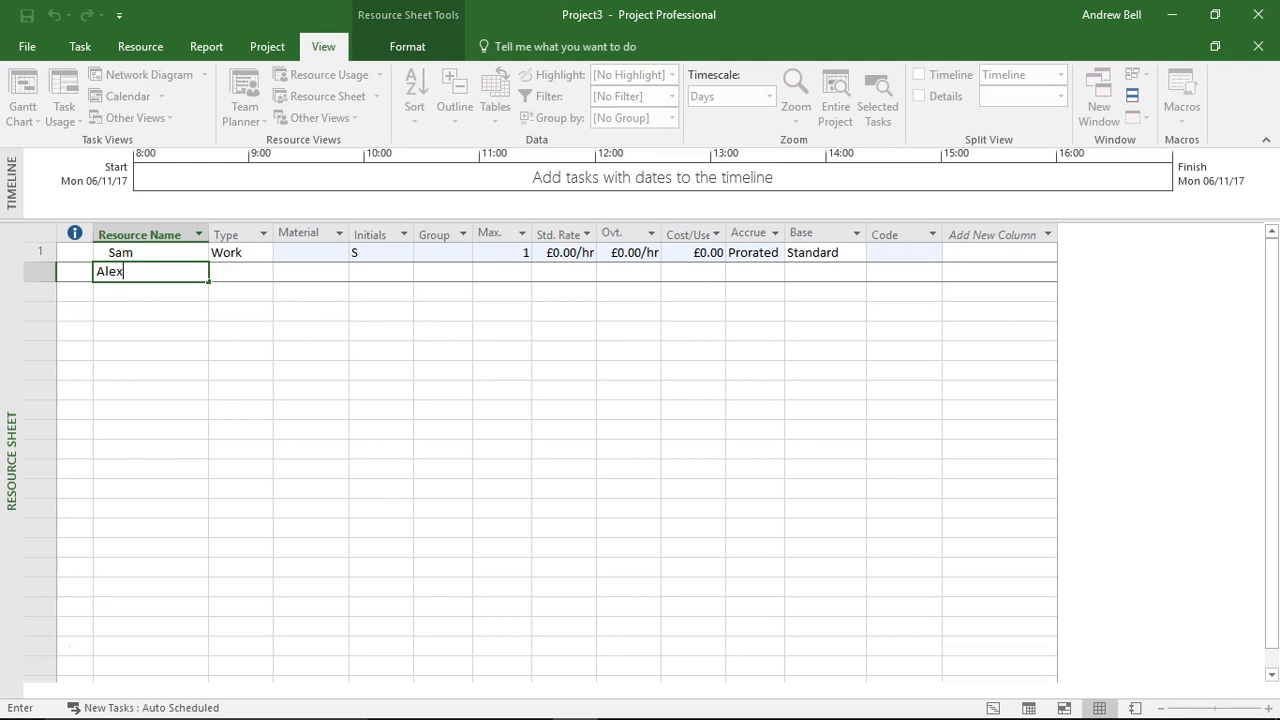
key("enter")
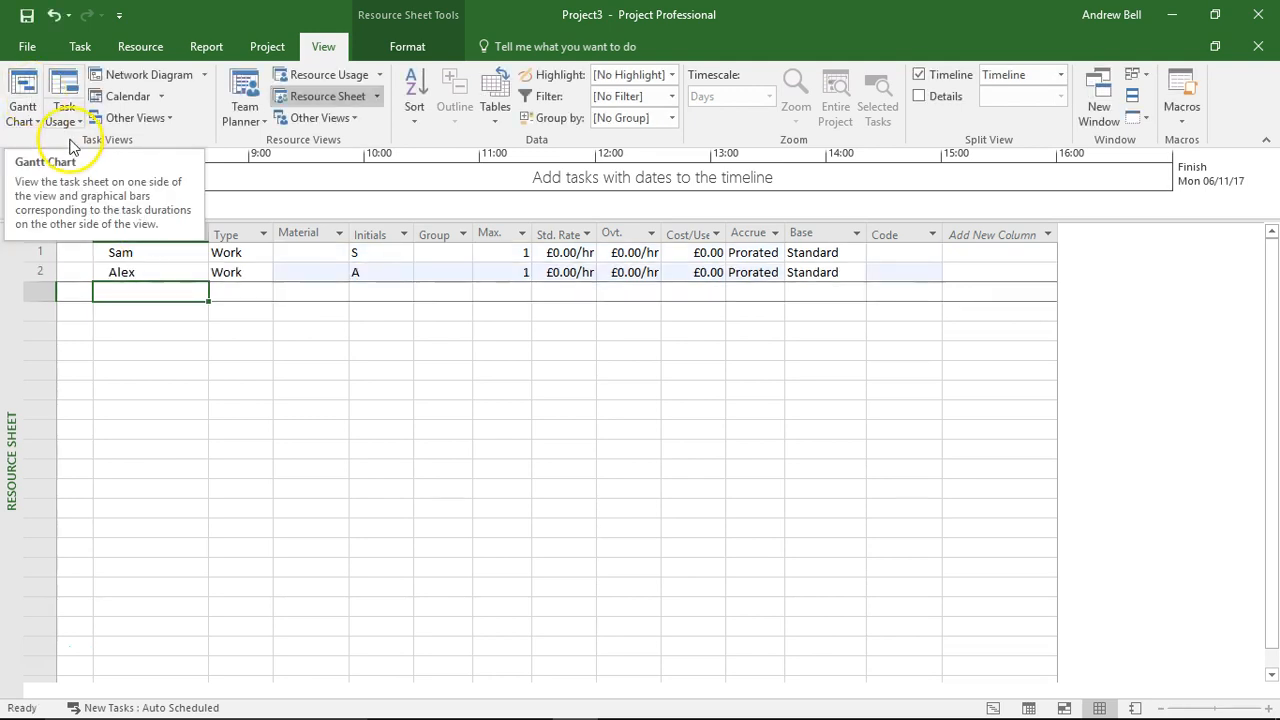
double_click(120, 252)
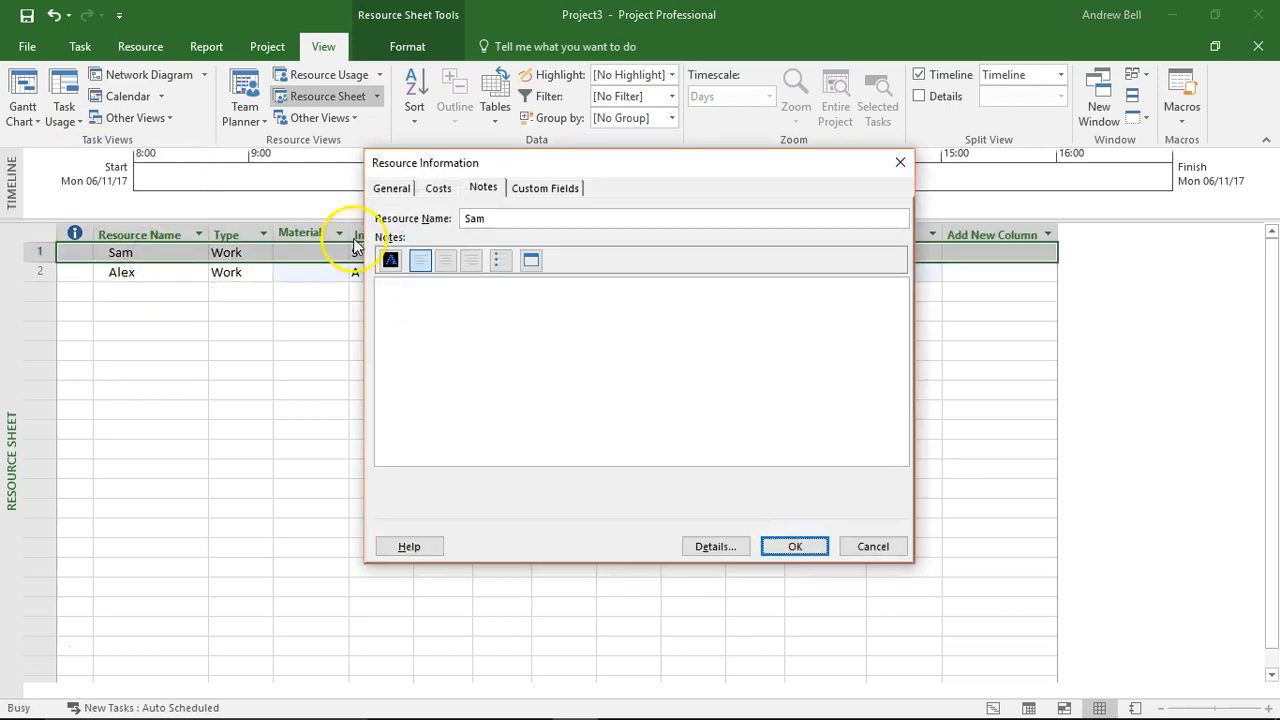
left_click(794, 546)
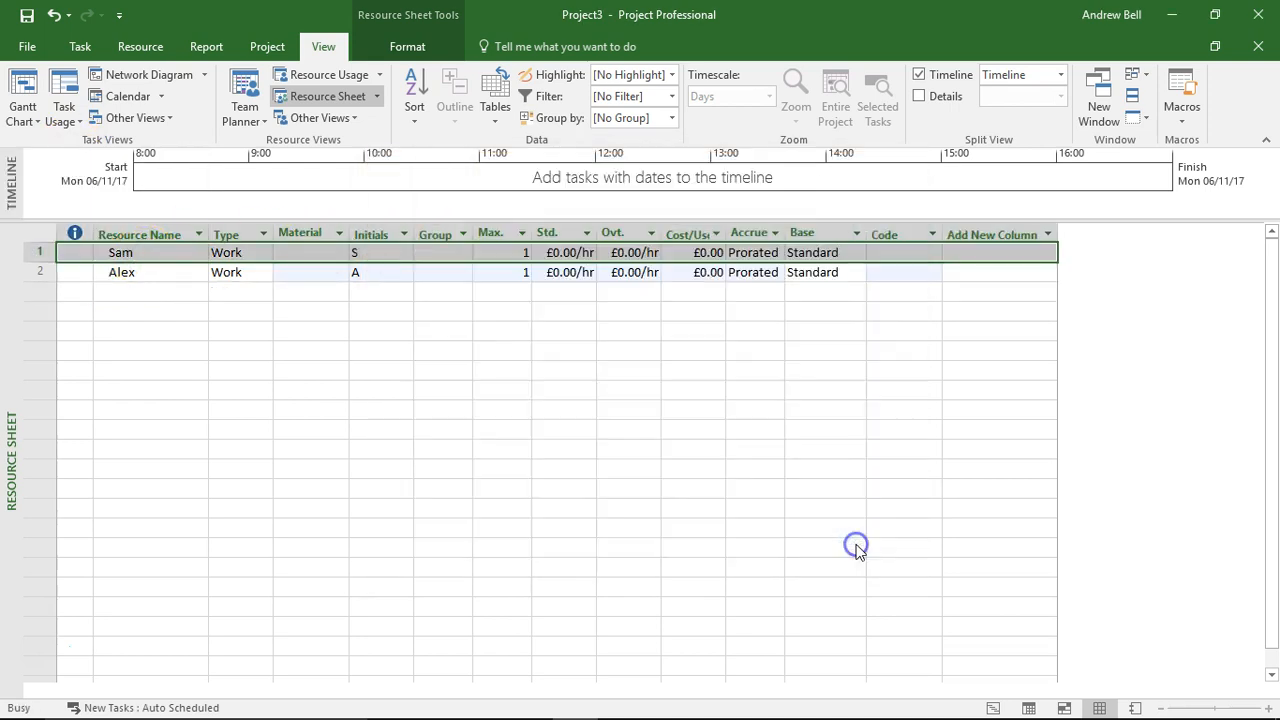
Step: Back in the Gantt chart, assign Sam to Task 1 and Alex to Task 2 via Task Information
left_click(22, 90)
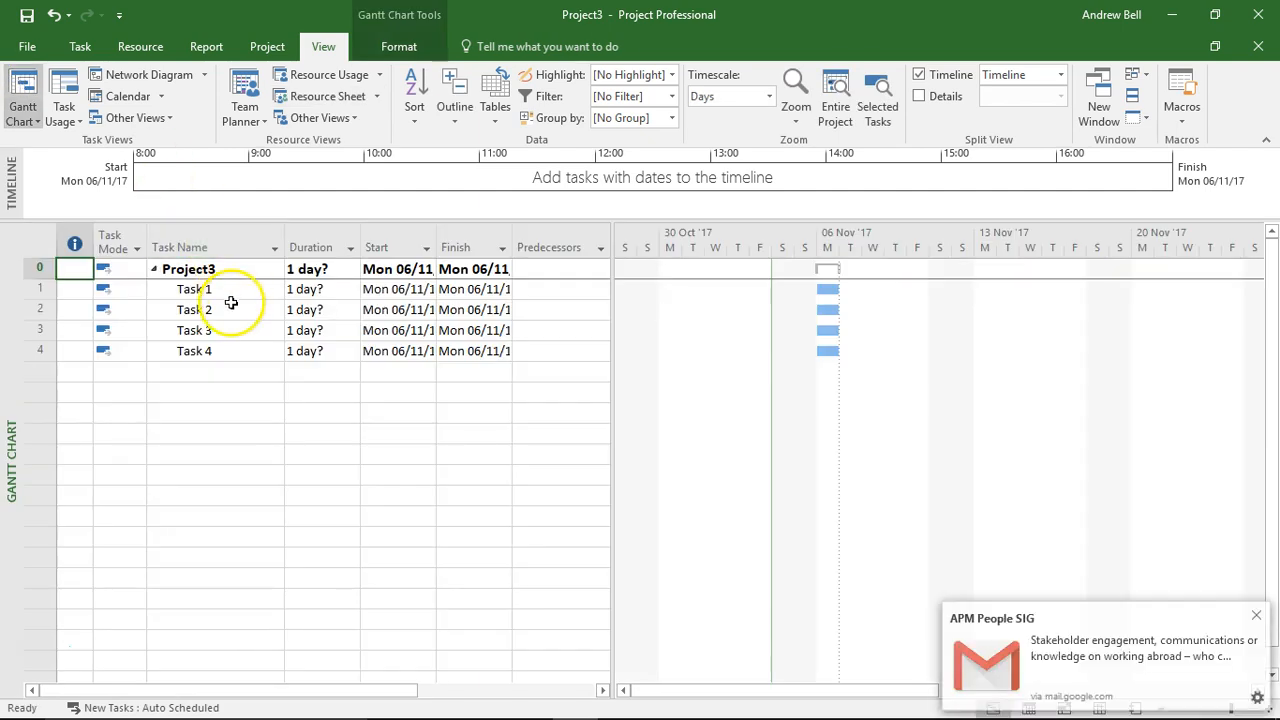
double_click(194, 288)
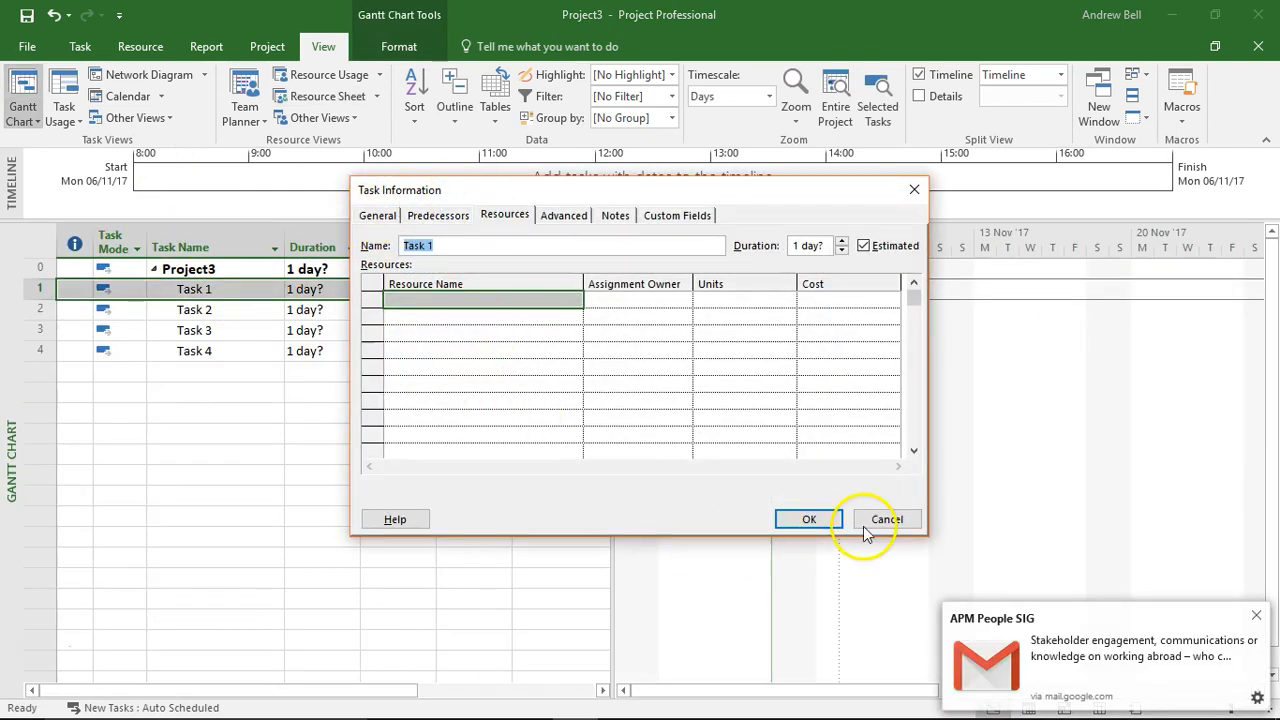
left_click(884, 518)
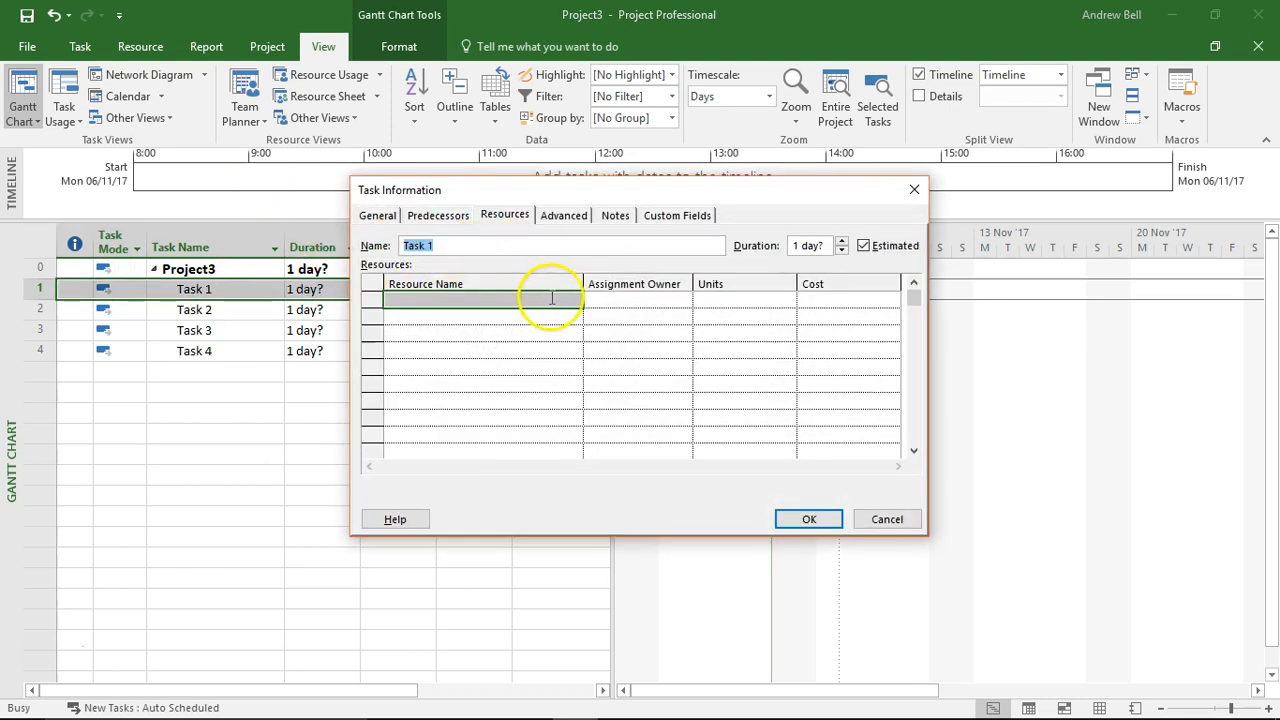
left_click(572, 300)
type("Sam")
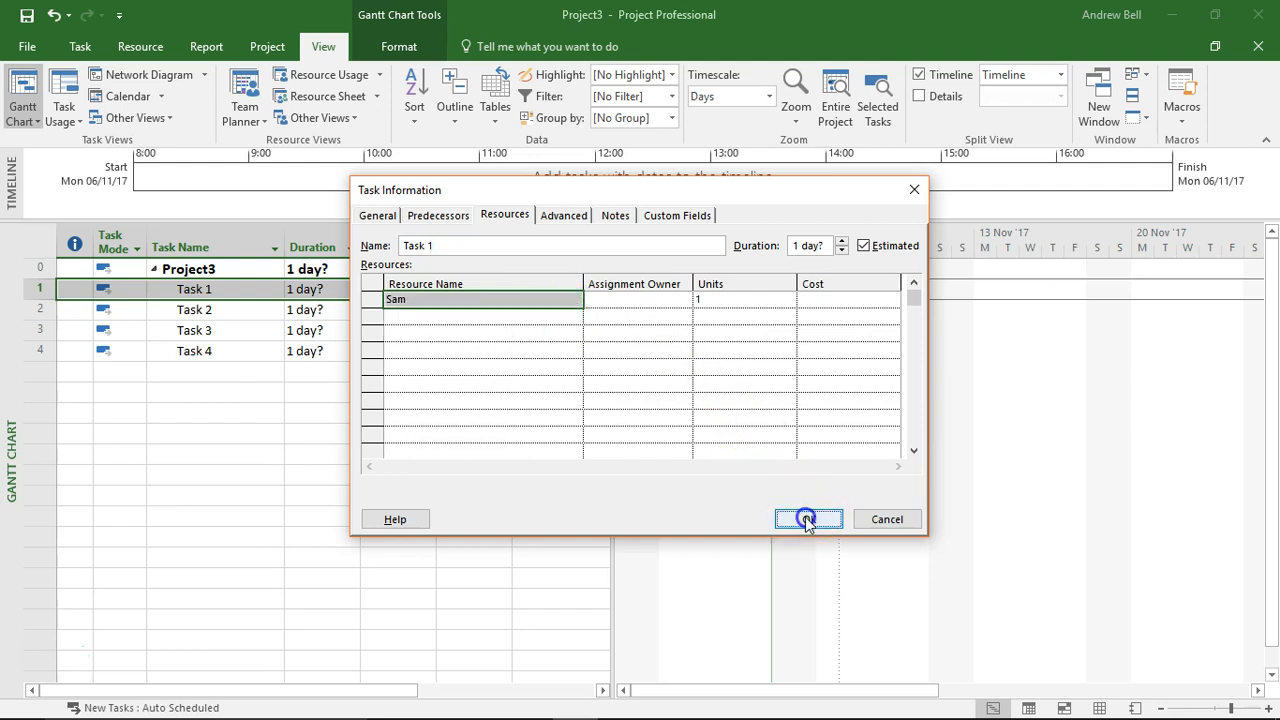
left_click(808, 518)
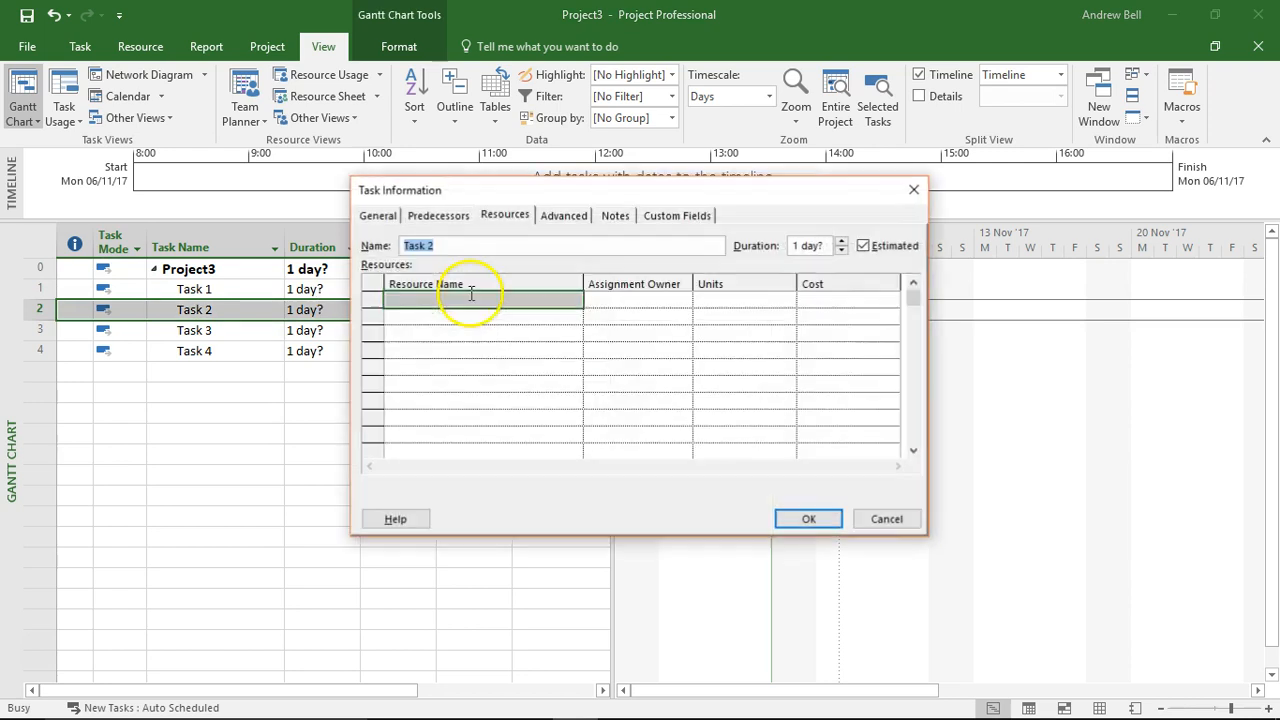
left_click(574, 300)
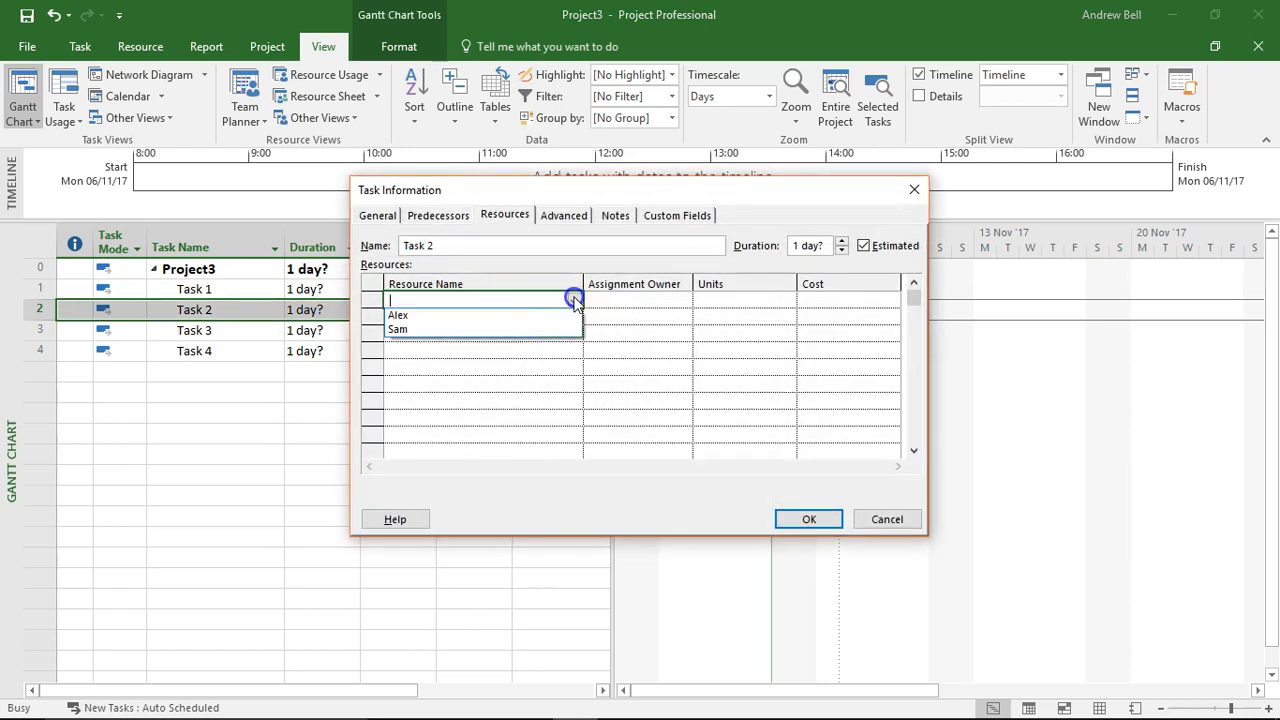
left_click(398, 316)
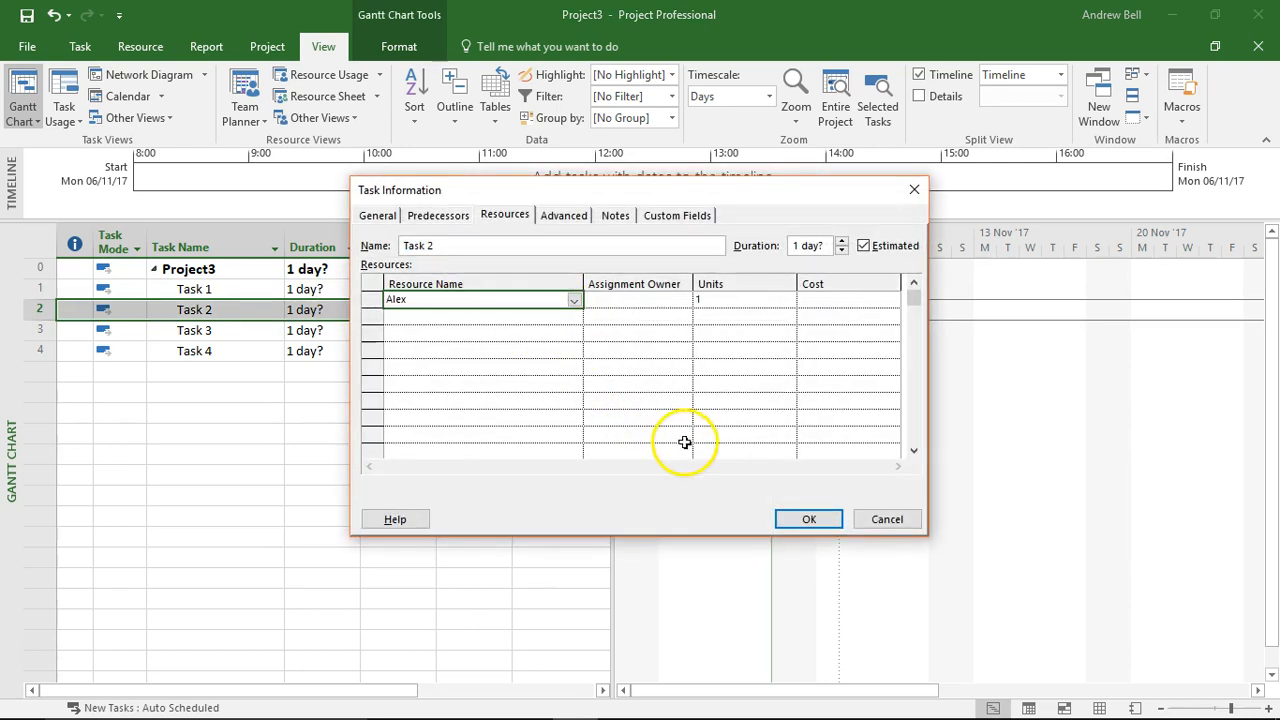
left_click(808, 518)
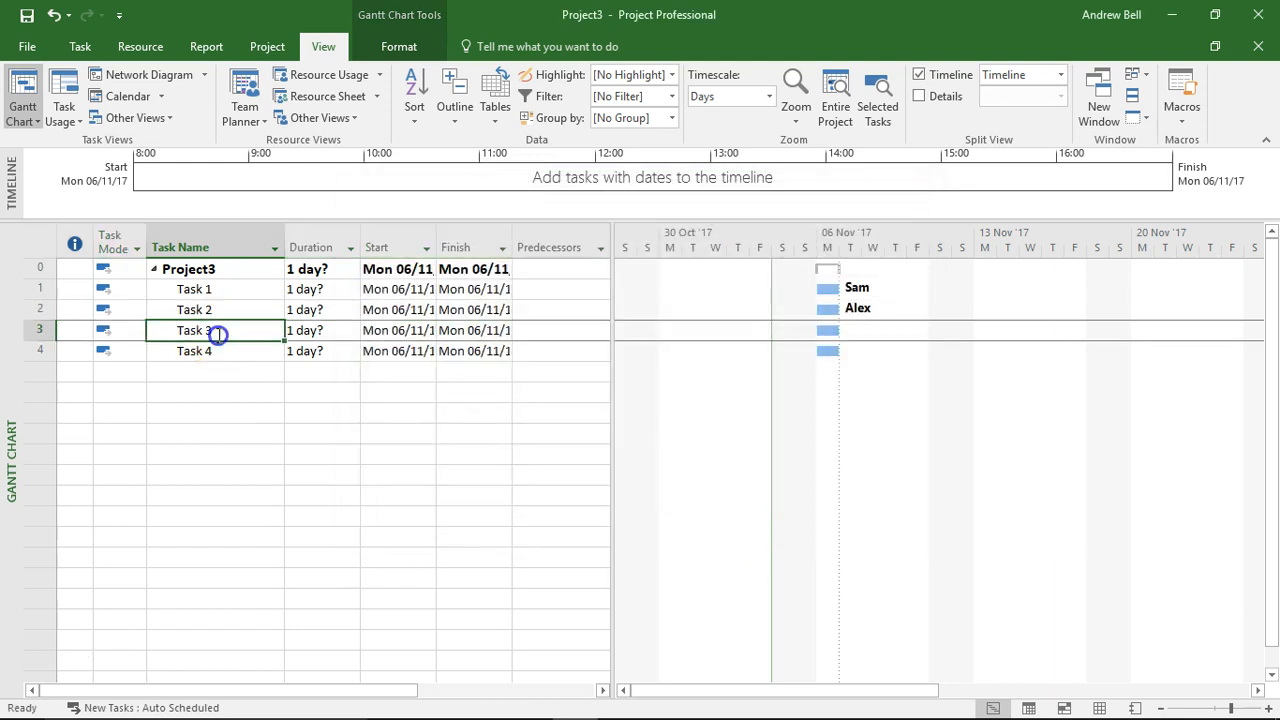
Step: Assign Sam to Task 3 and Alex to Task 4 the same way
double_click(192, 330)
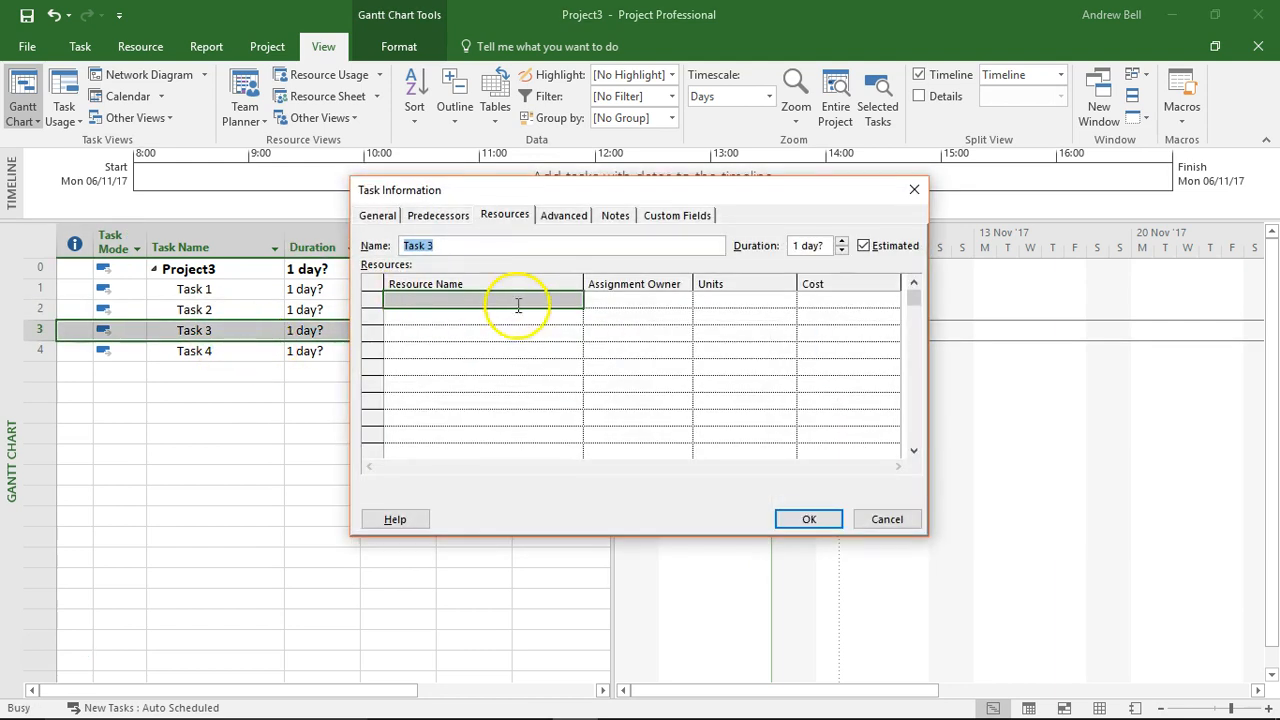
type("Sam")
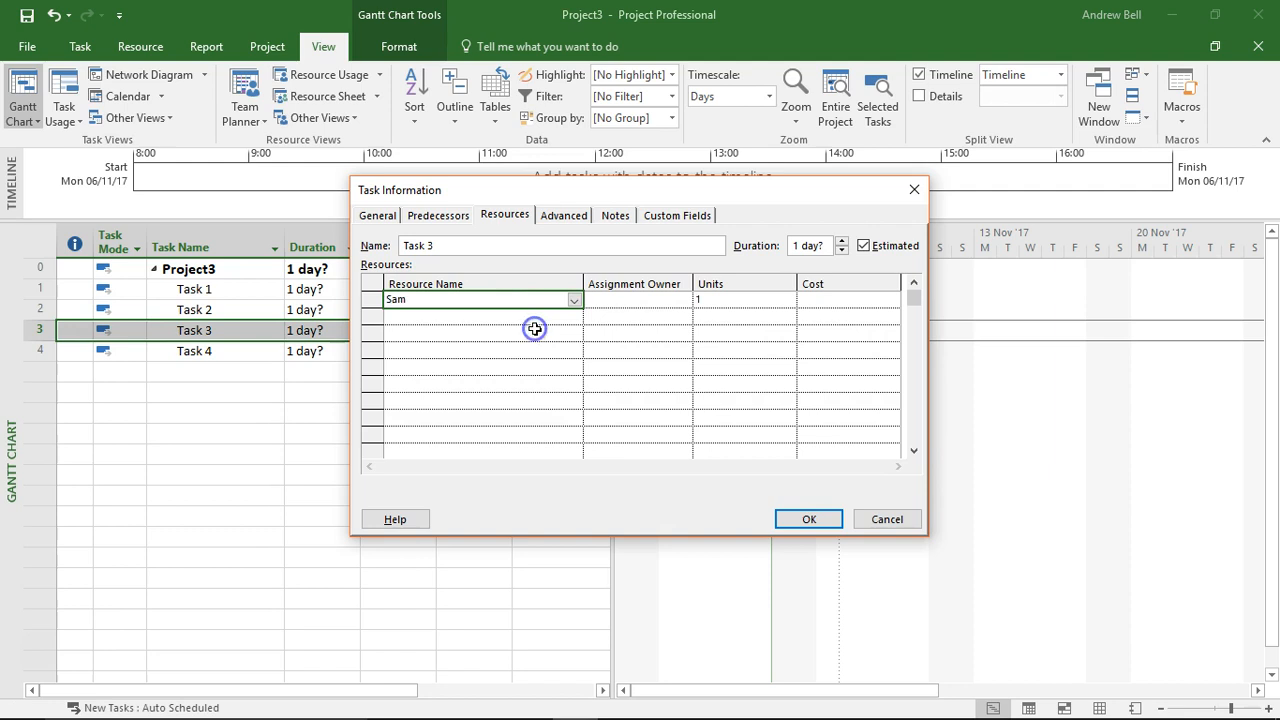
left_click(808, 518)
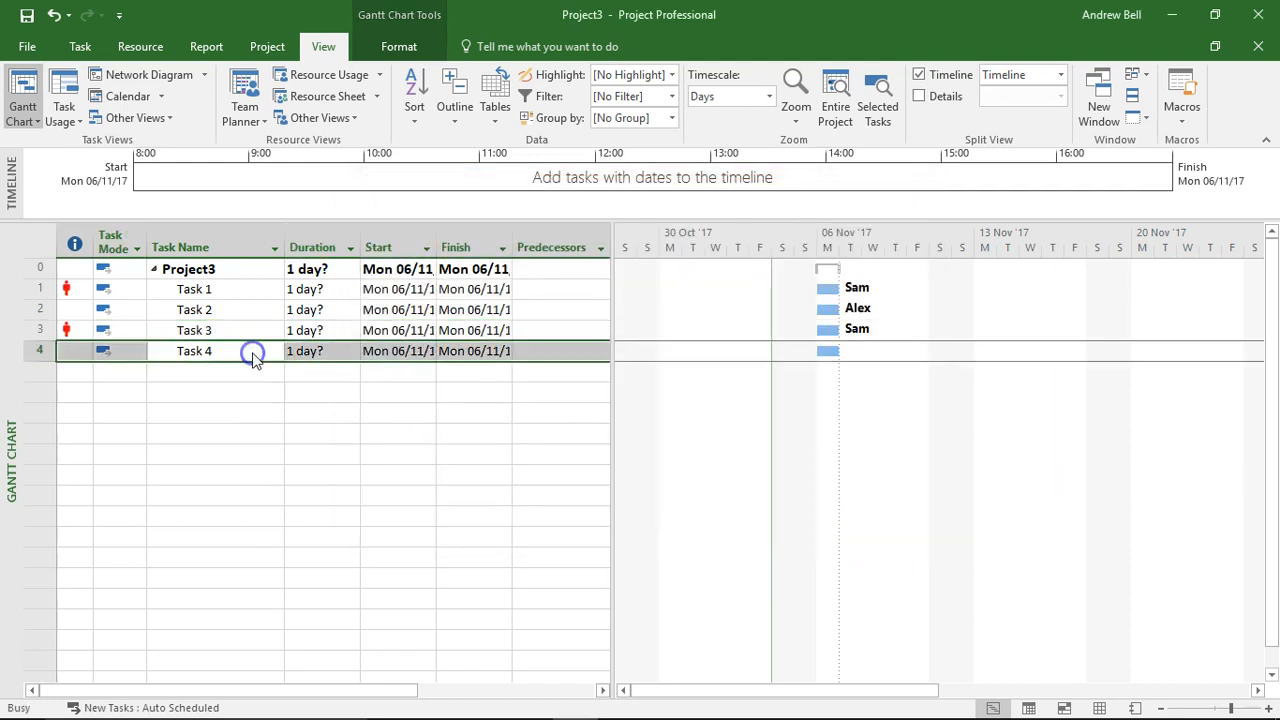
double_click(192, 350)
type("Alex")
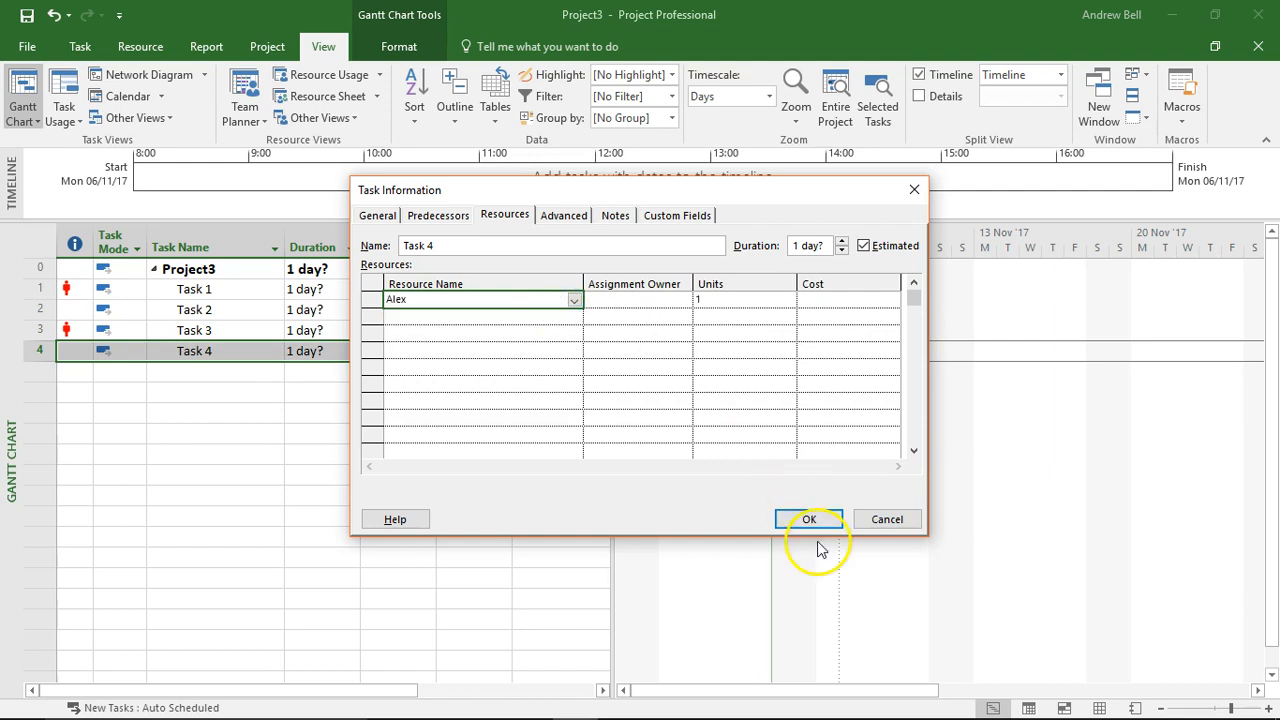
left_click(808, 518)
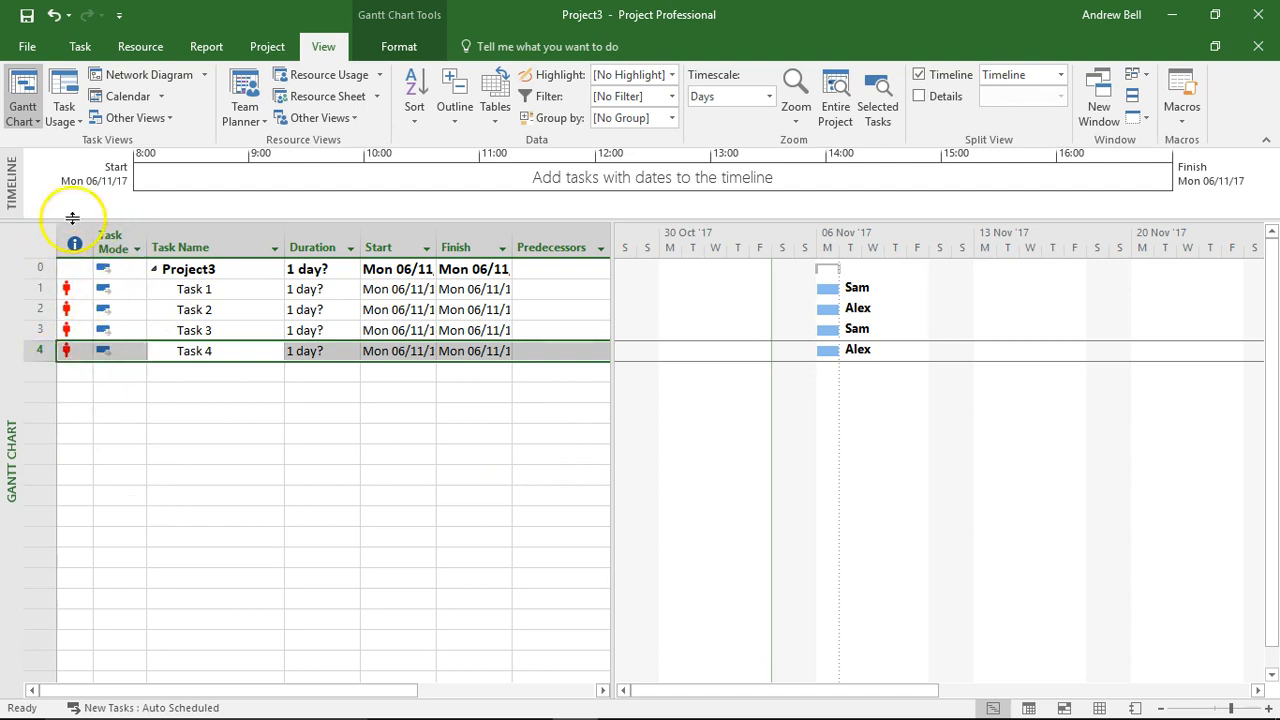
mouse_move(72, 388)
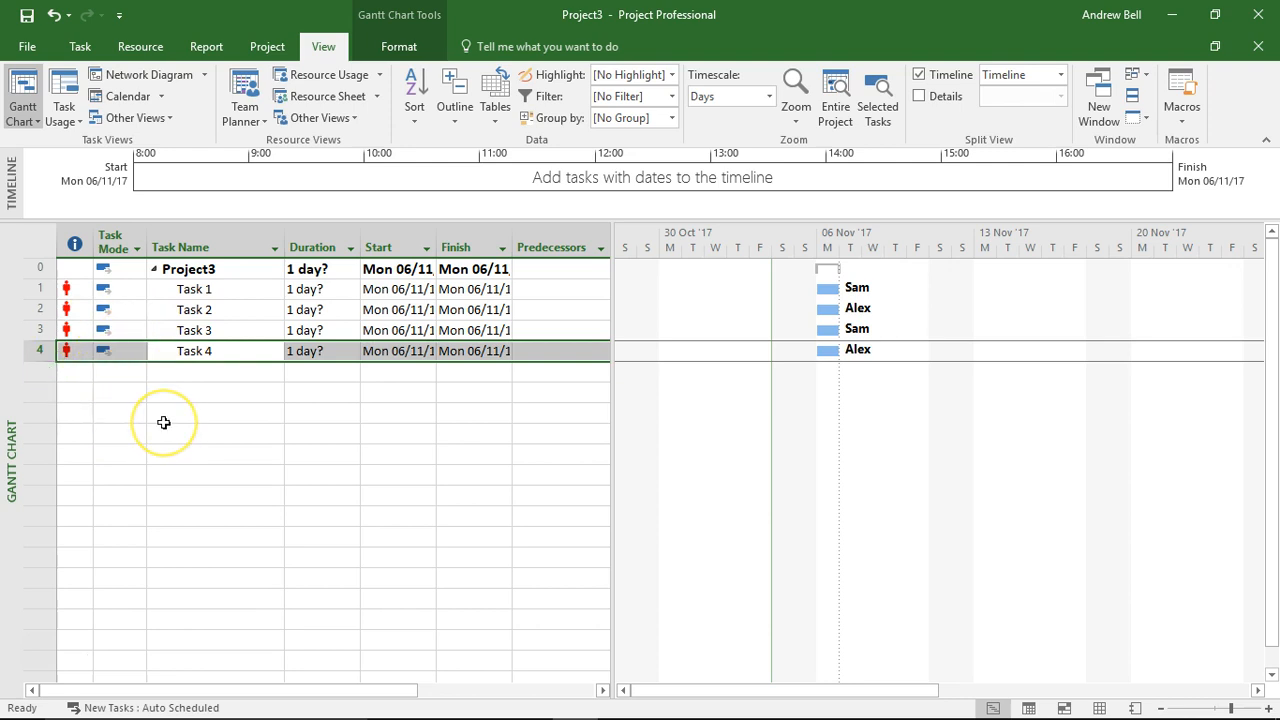
mouse_move(230, 396)
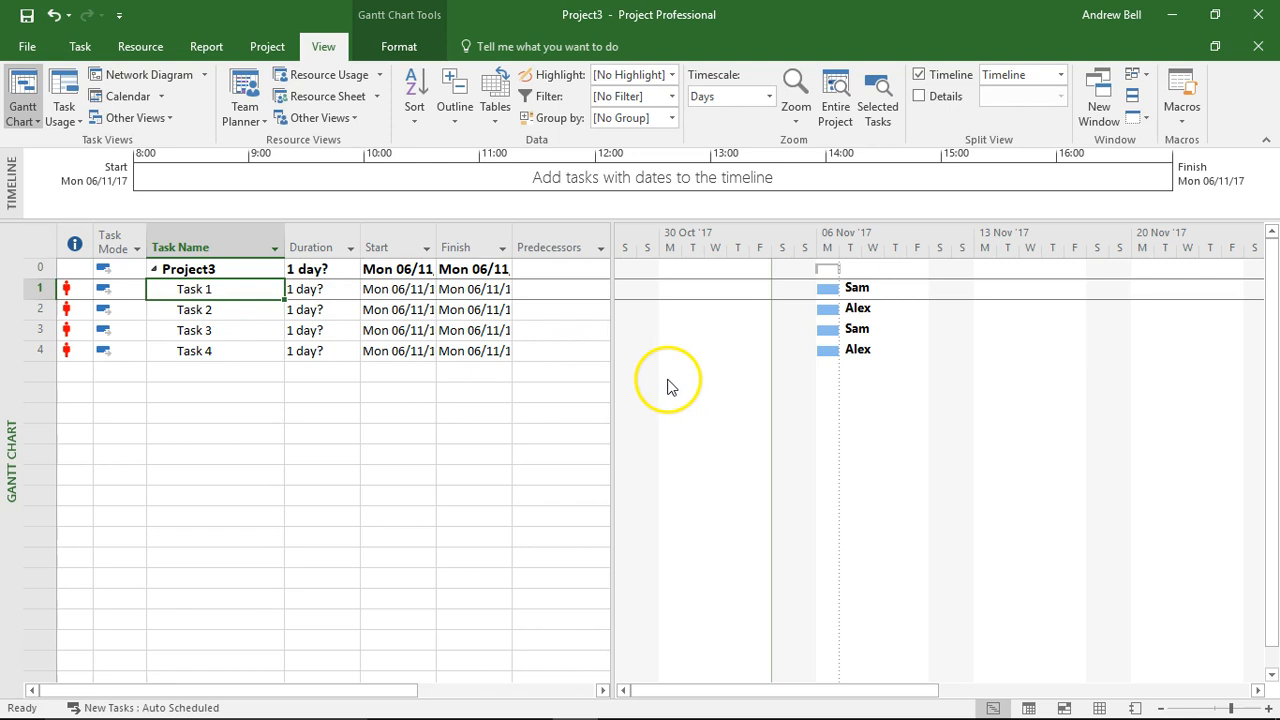
Step: Split the Gantt view to show the task form and set Sam's work on Task 1 to 20h
right_click(668, 380)
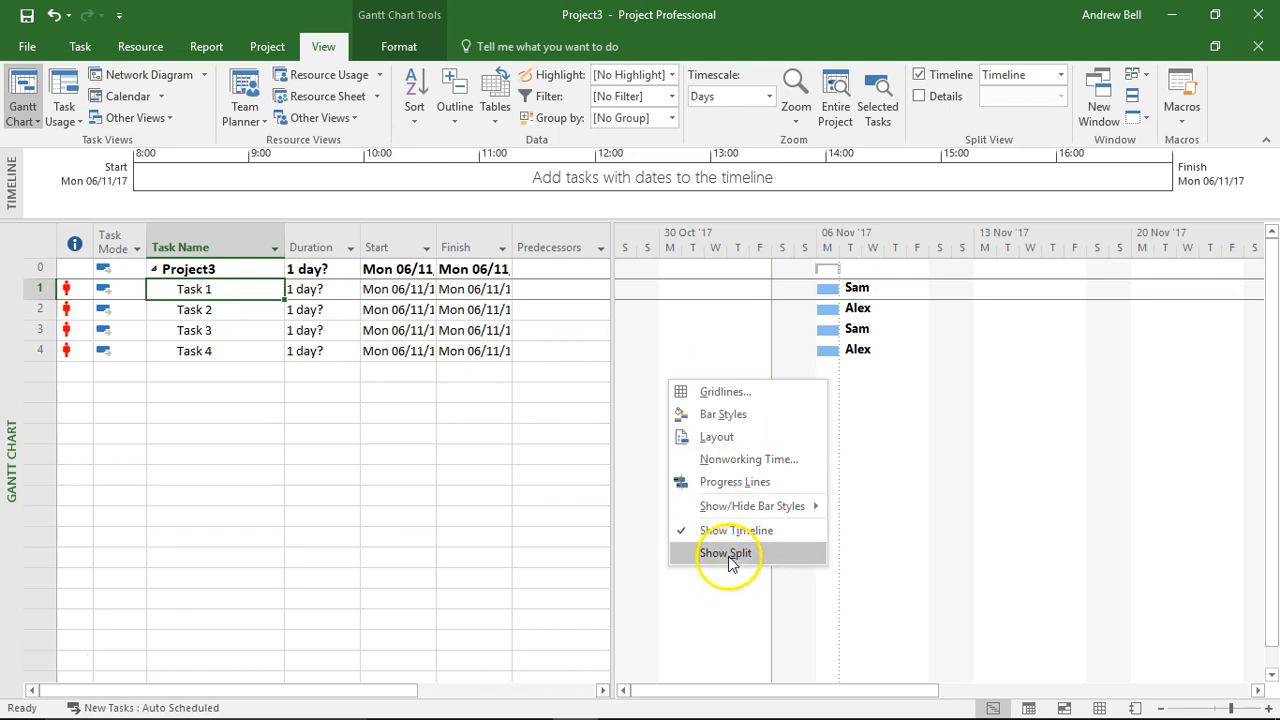
left_click(724, 552)
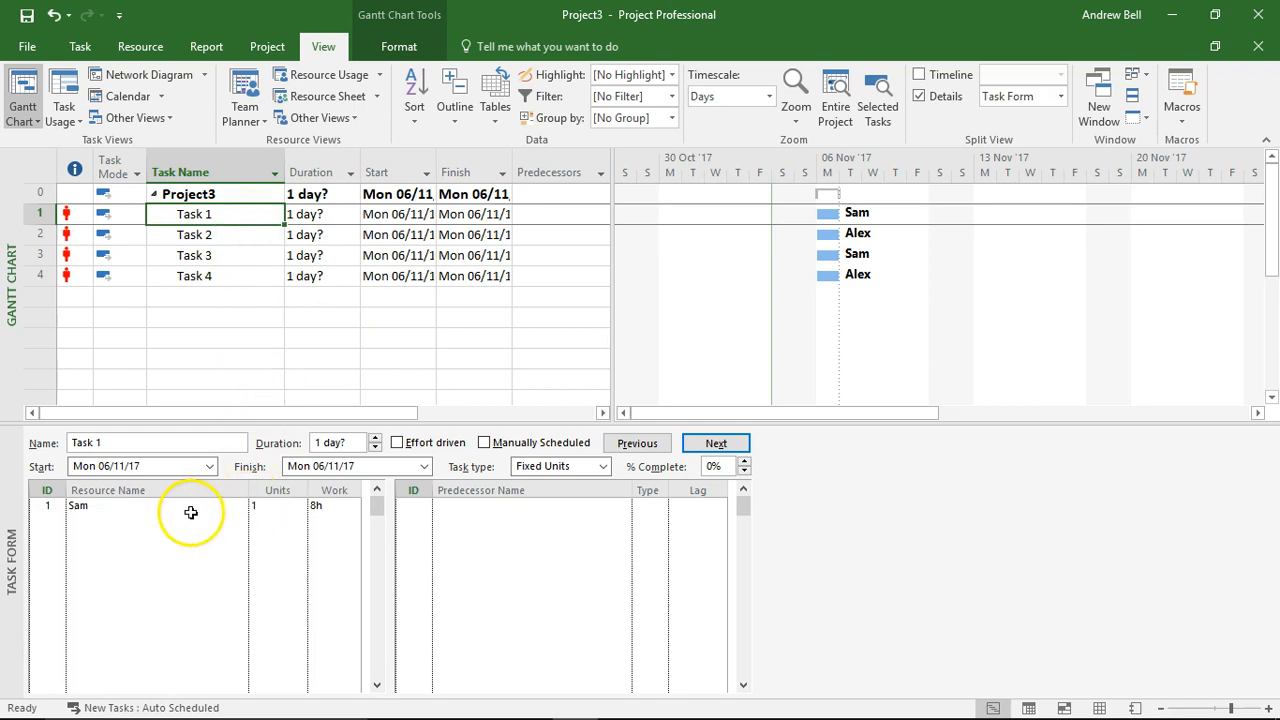
left_click(334, 504)
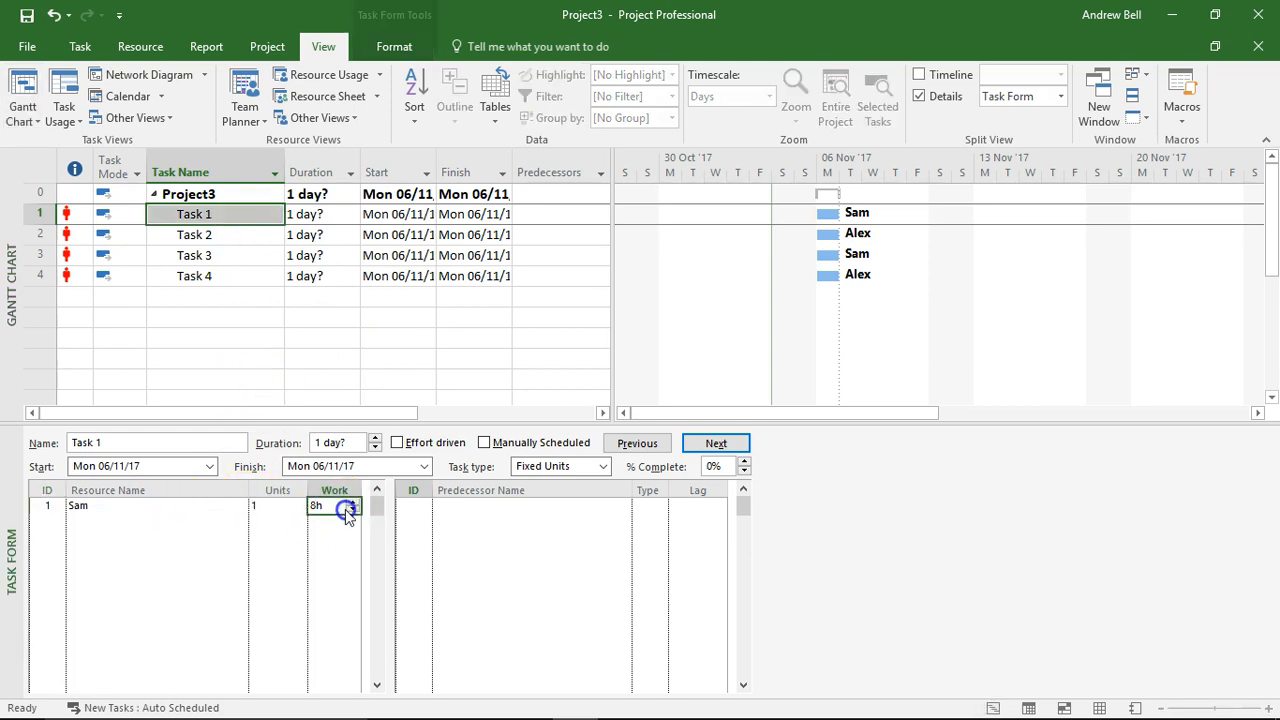
type("20")
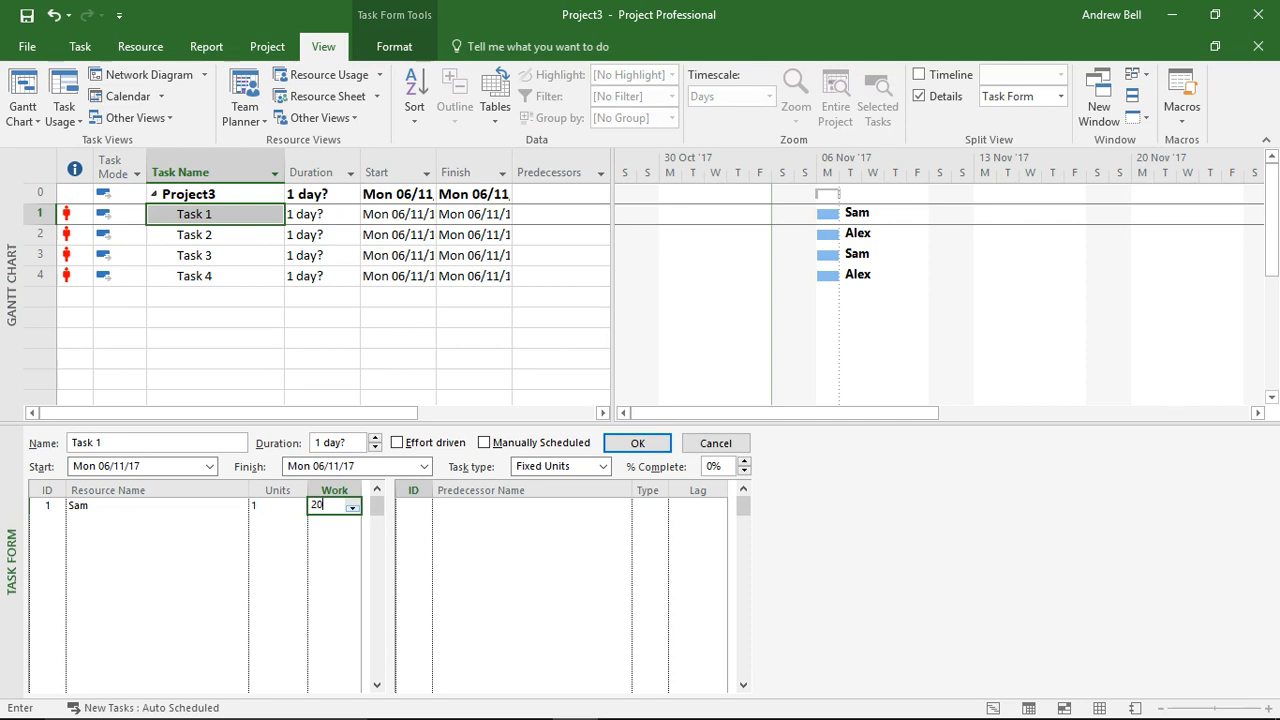
left_click(636, 444)
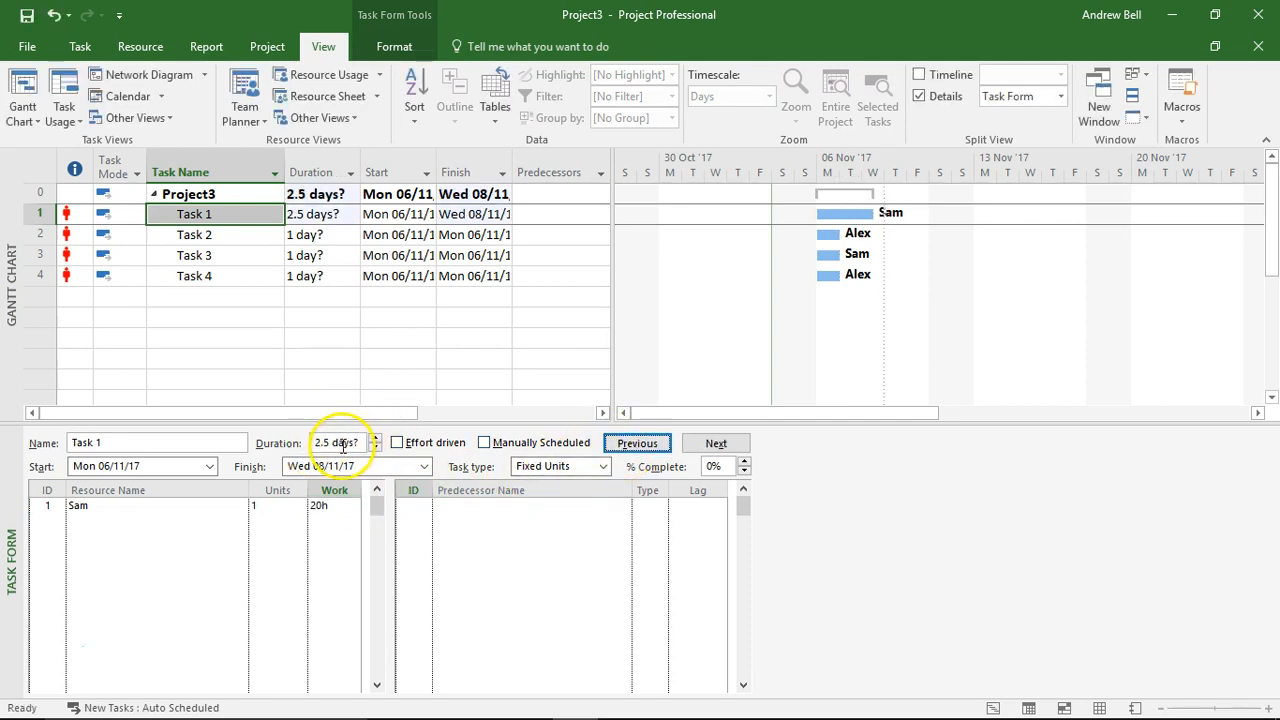
Step: Make Task 1 a Fixed Work task with a 5-day duration
left_click(604, 466)
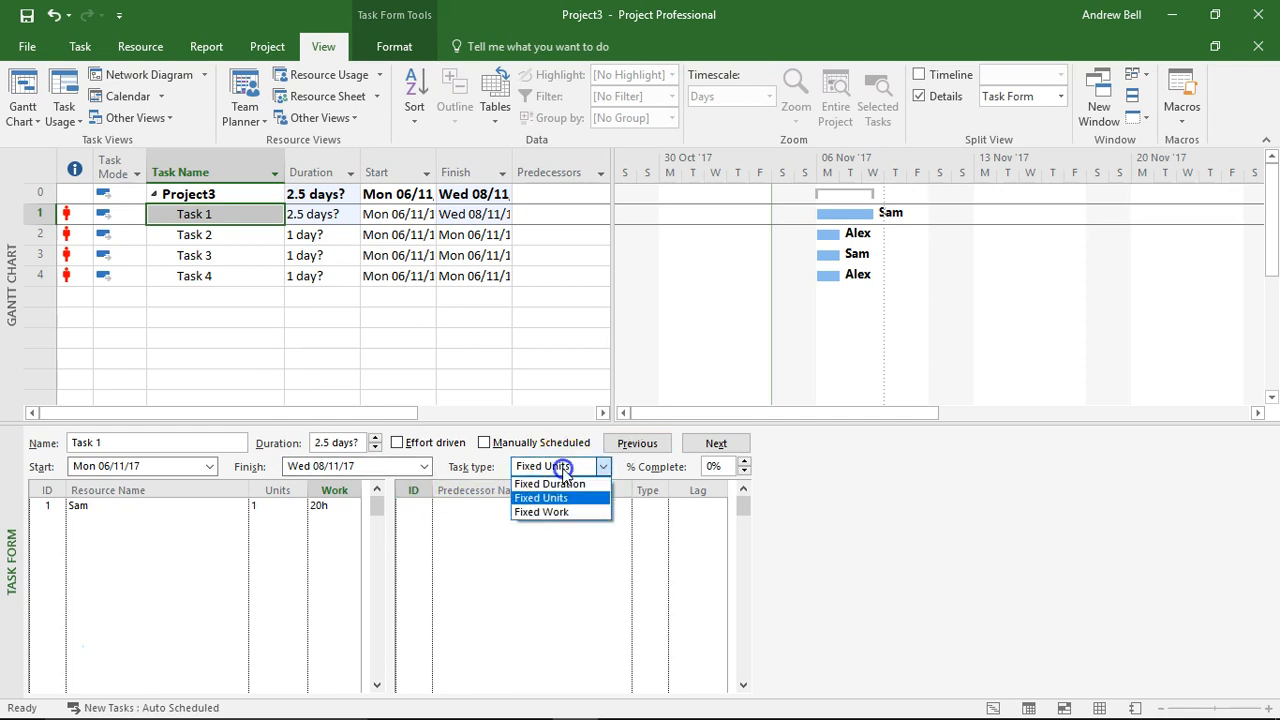
left_click(542, 512)
type("5d")
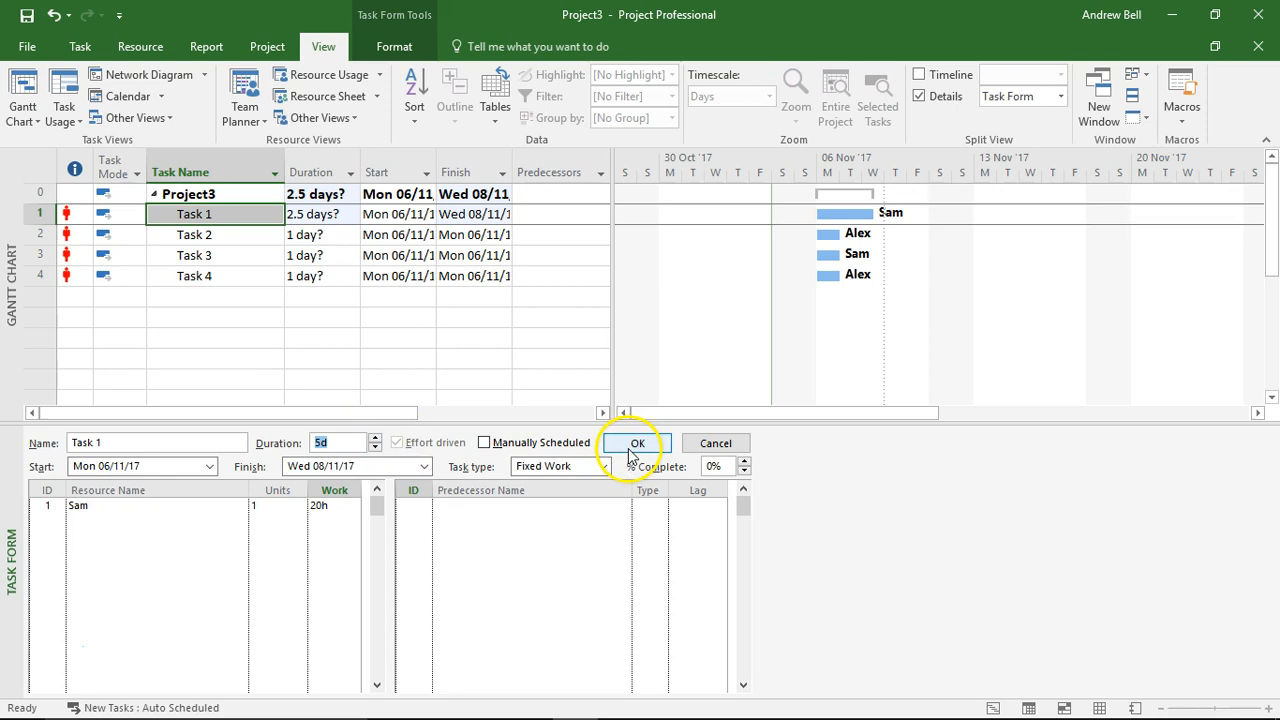
left_click(636, 444)
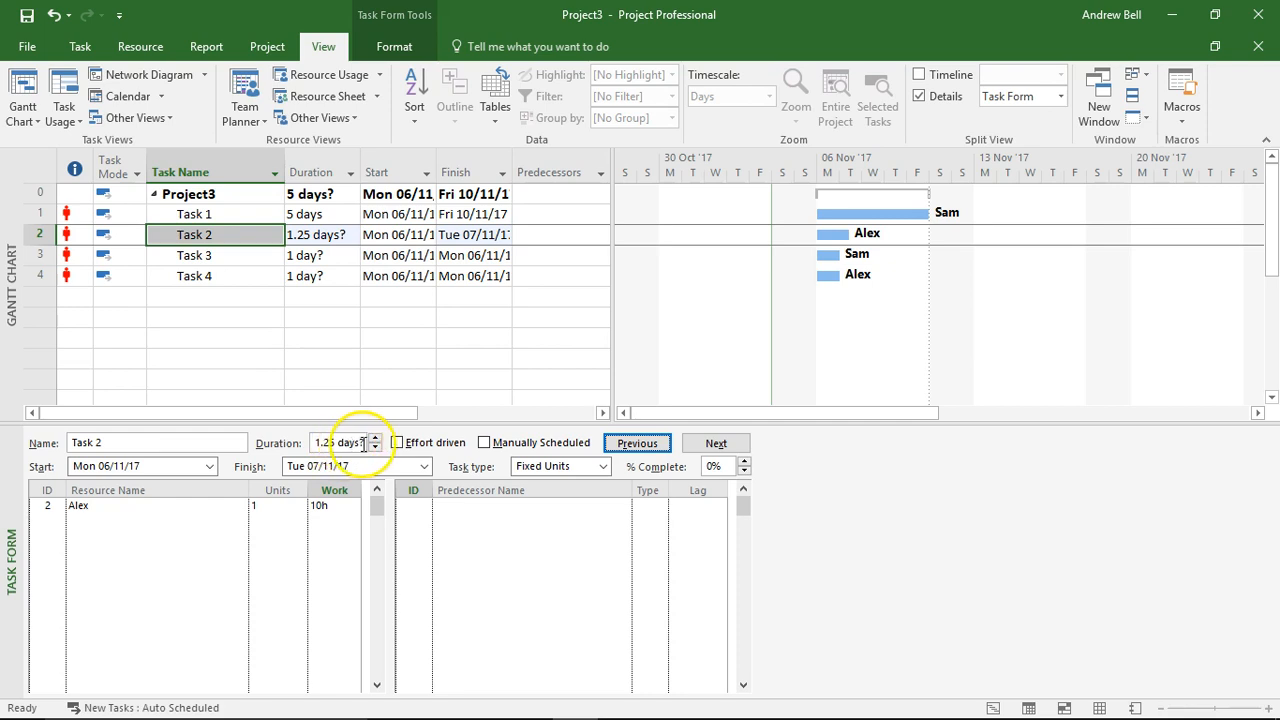
Step: Set Task 2 to Fixed Duration, 5 days, with Alex's work at 10h
left_click(374, 440)
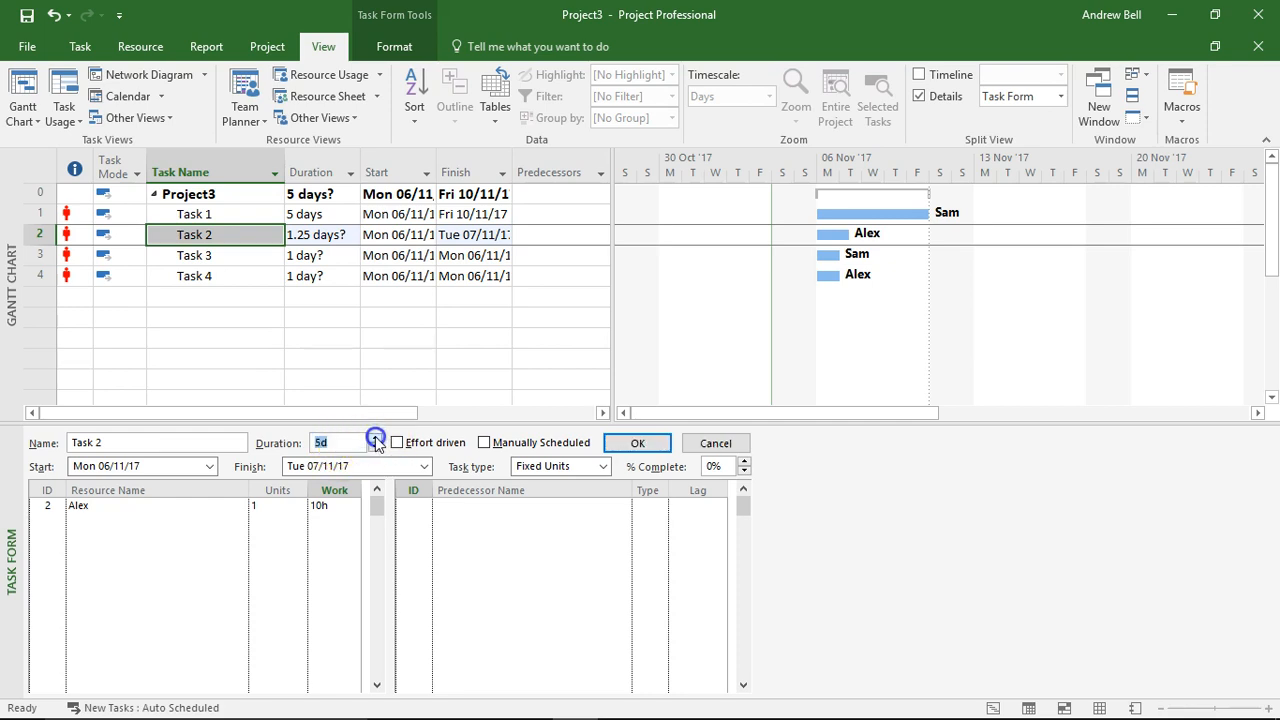
left_click(604, 466)
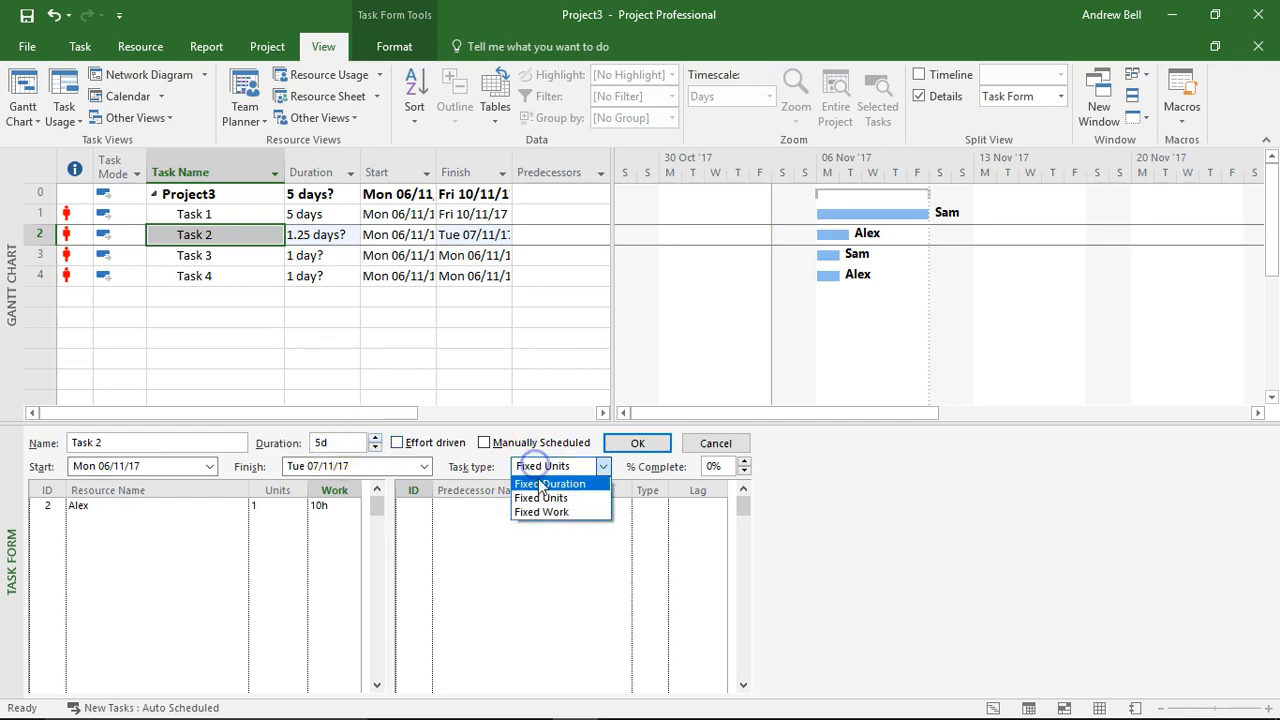
left_click(552, 482)
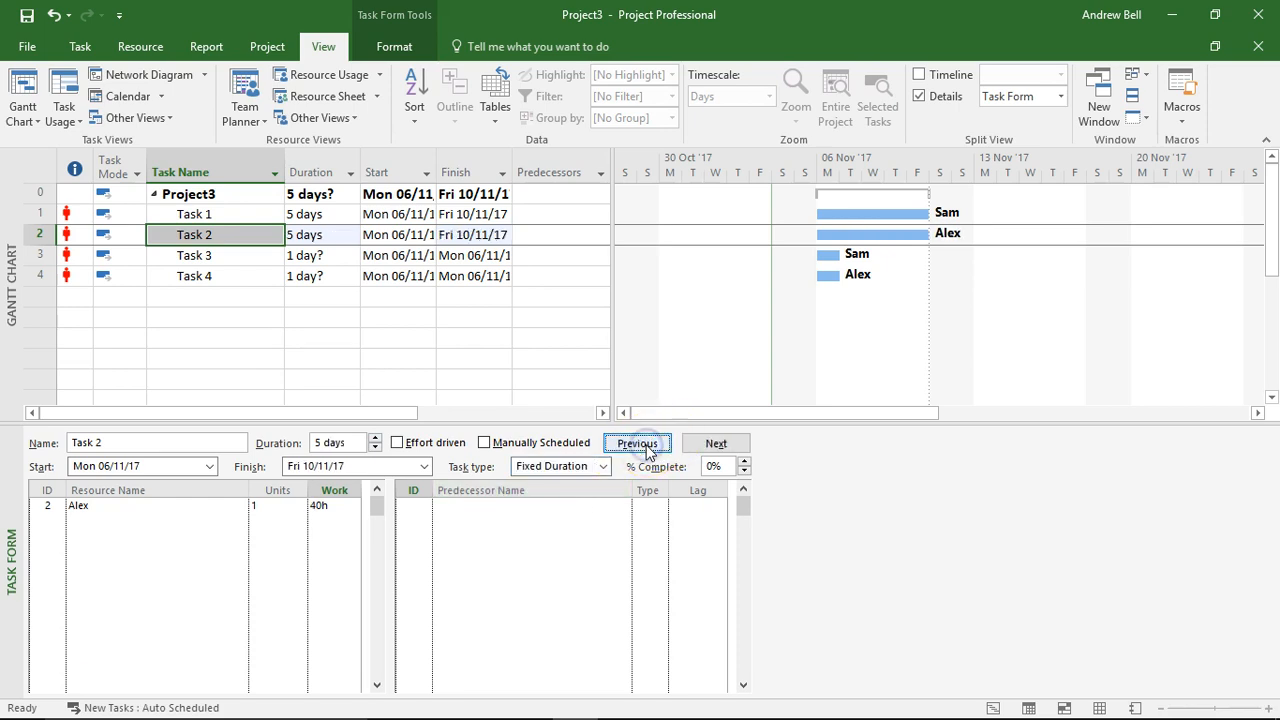
left_click(636, 444)
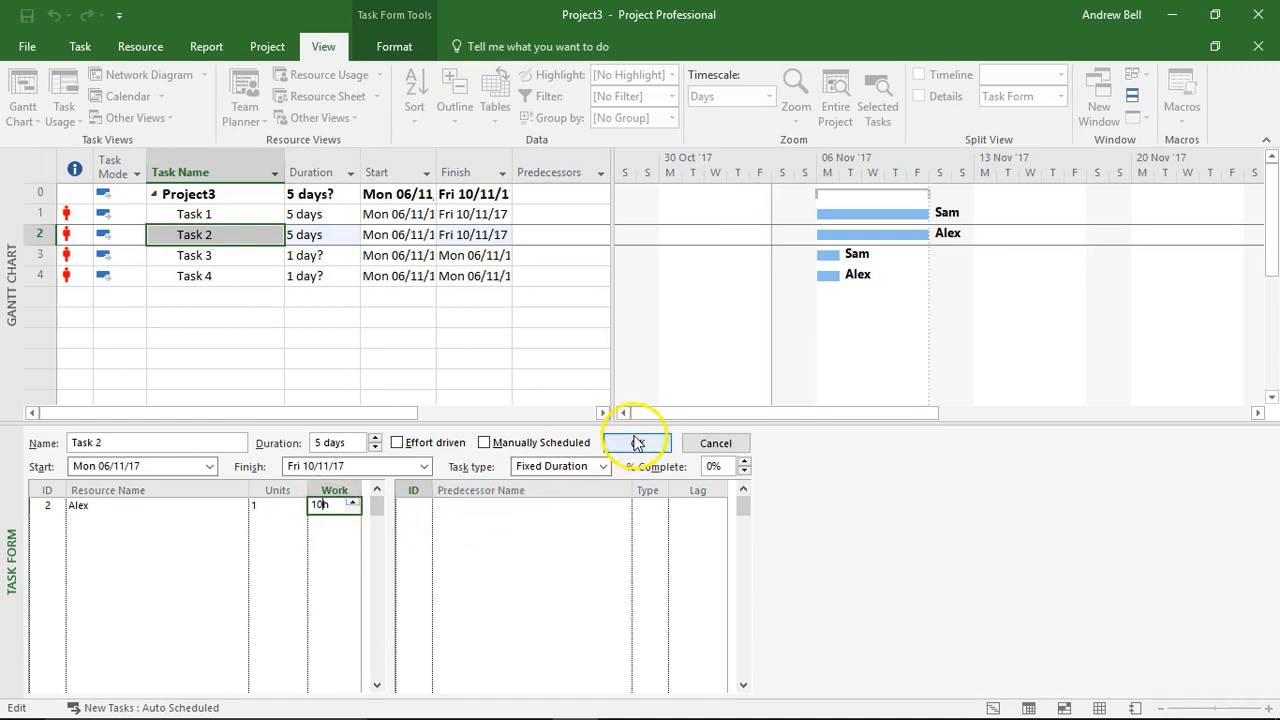
left_click(636, 442)
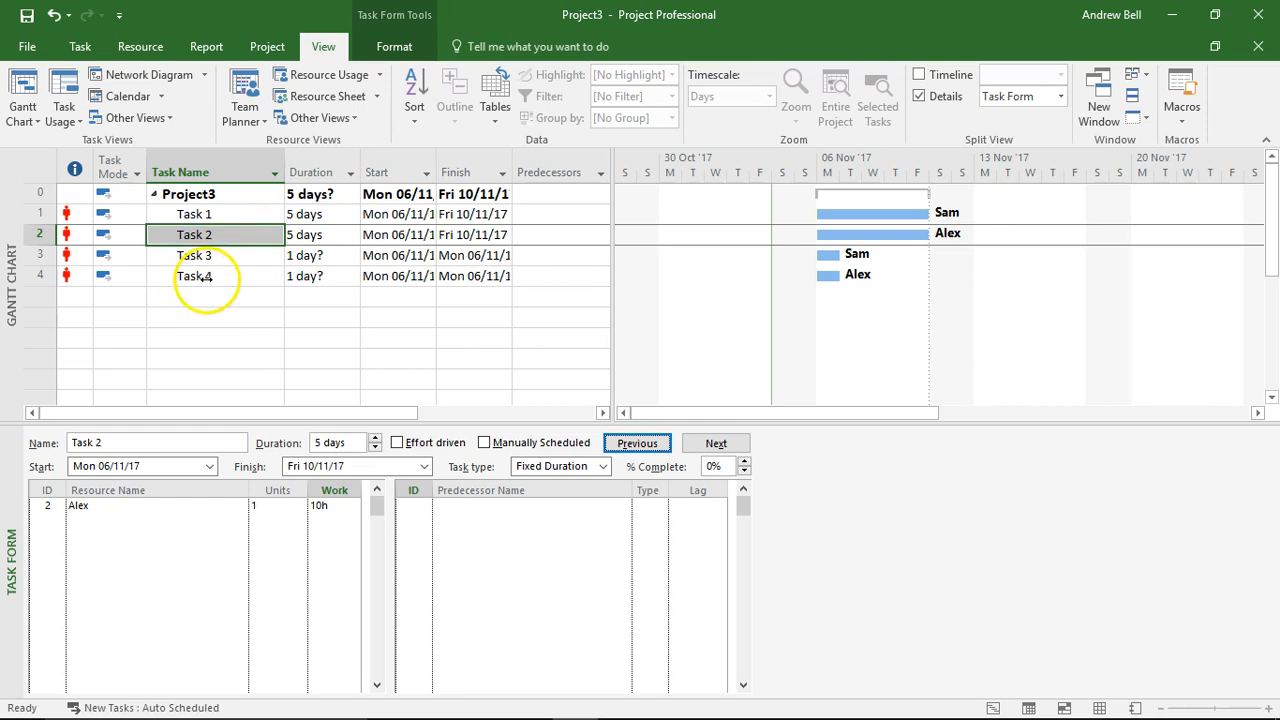
mouse_move(244, 276)
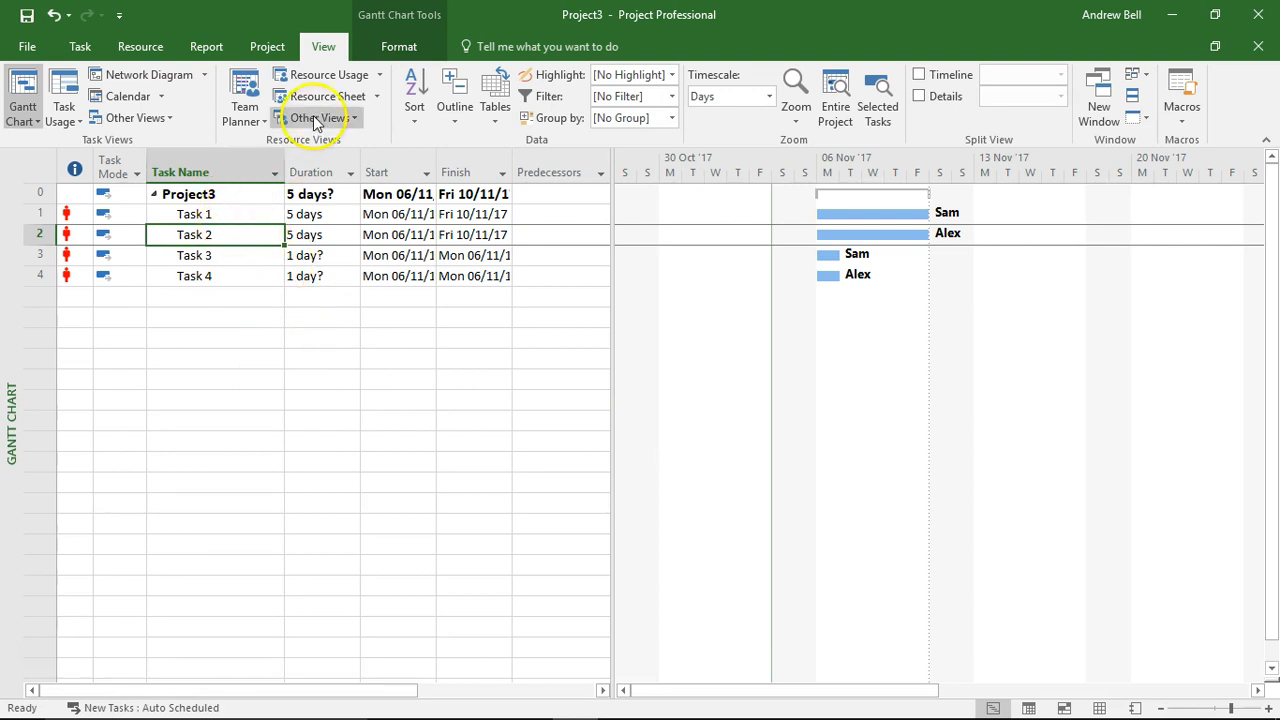
Step: Switch to the Task Usage view showing daily work per assignment
left_click(64, 96)
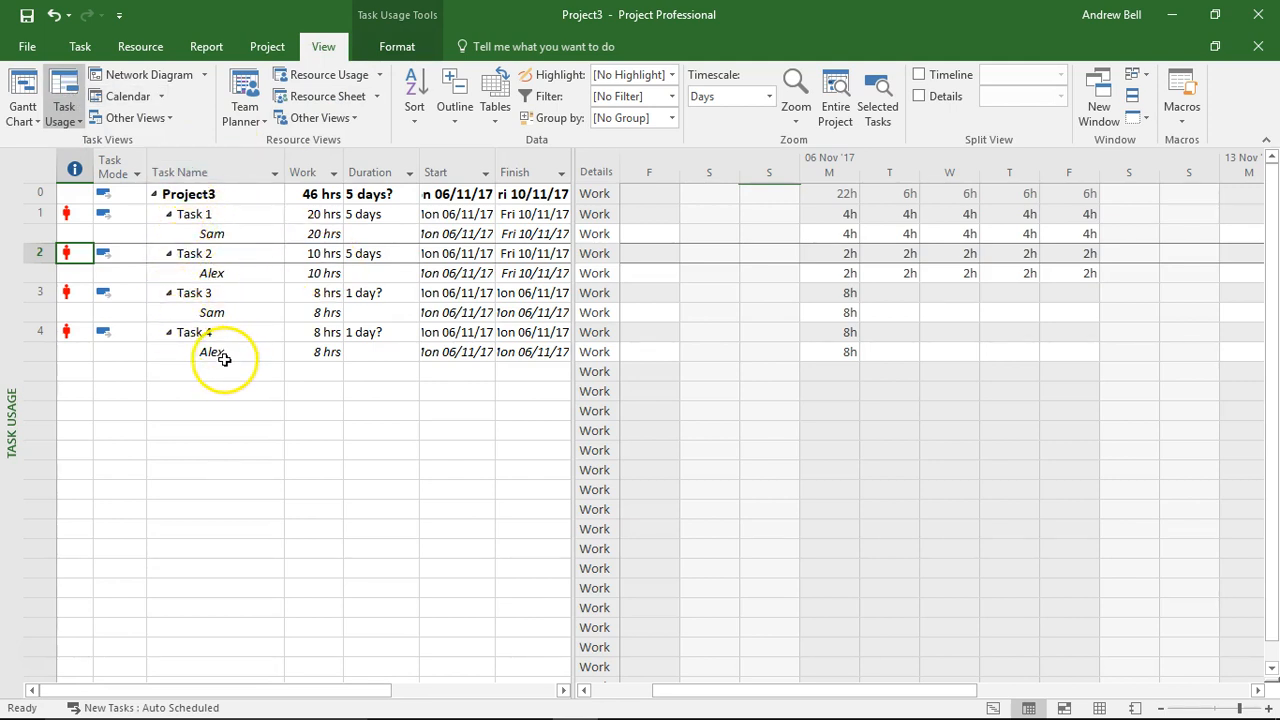
left_click(212, 232)
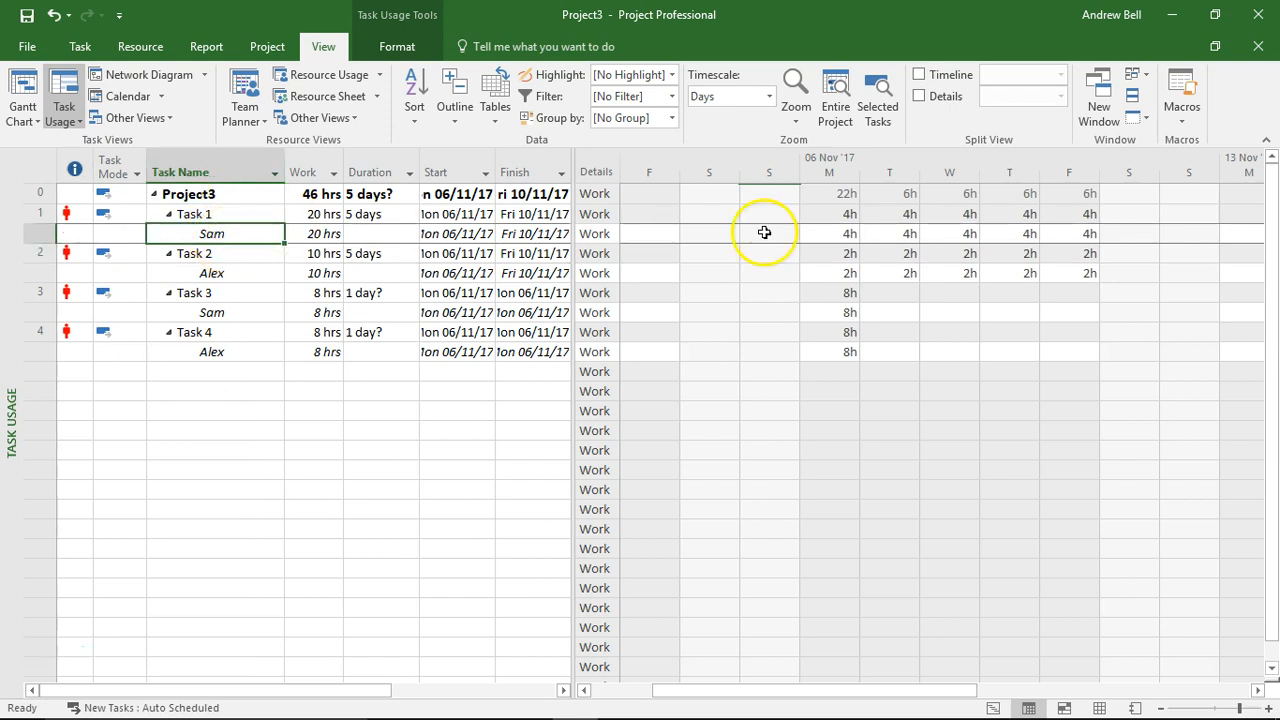
mouse_move(986, 232)
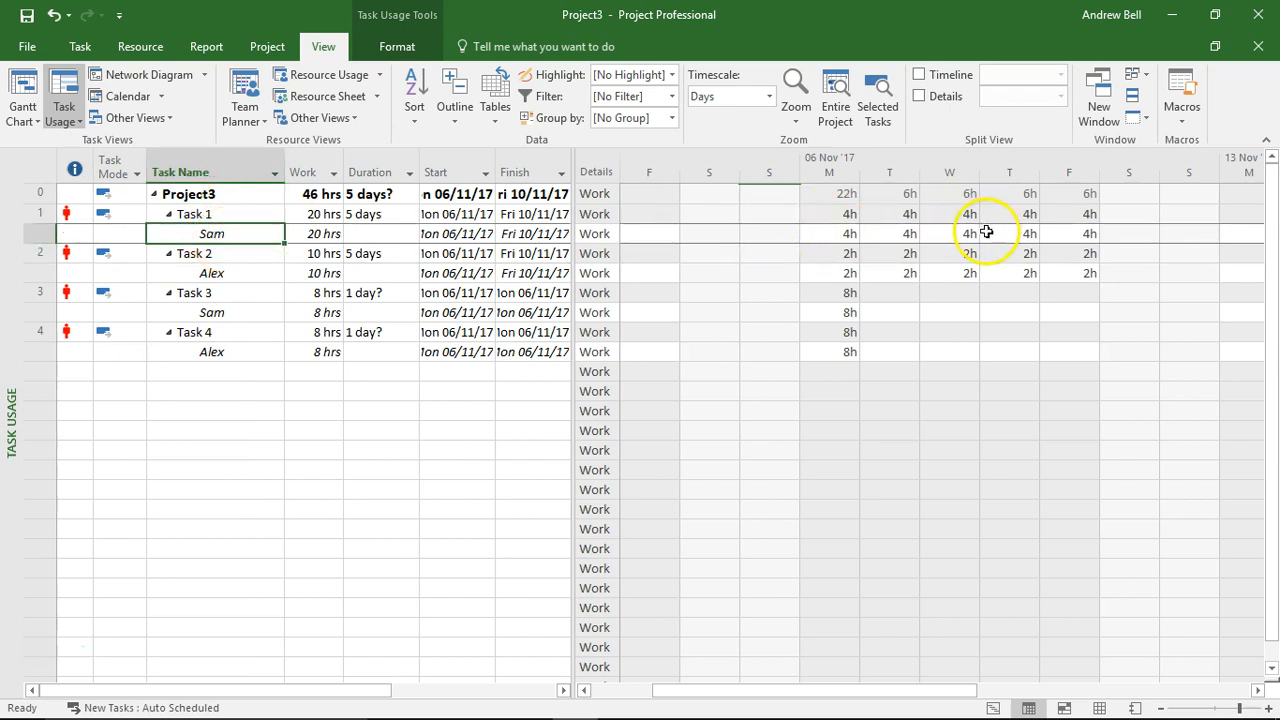
left_click(212, 272)
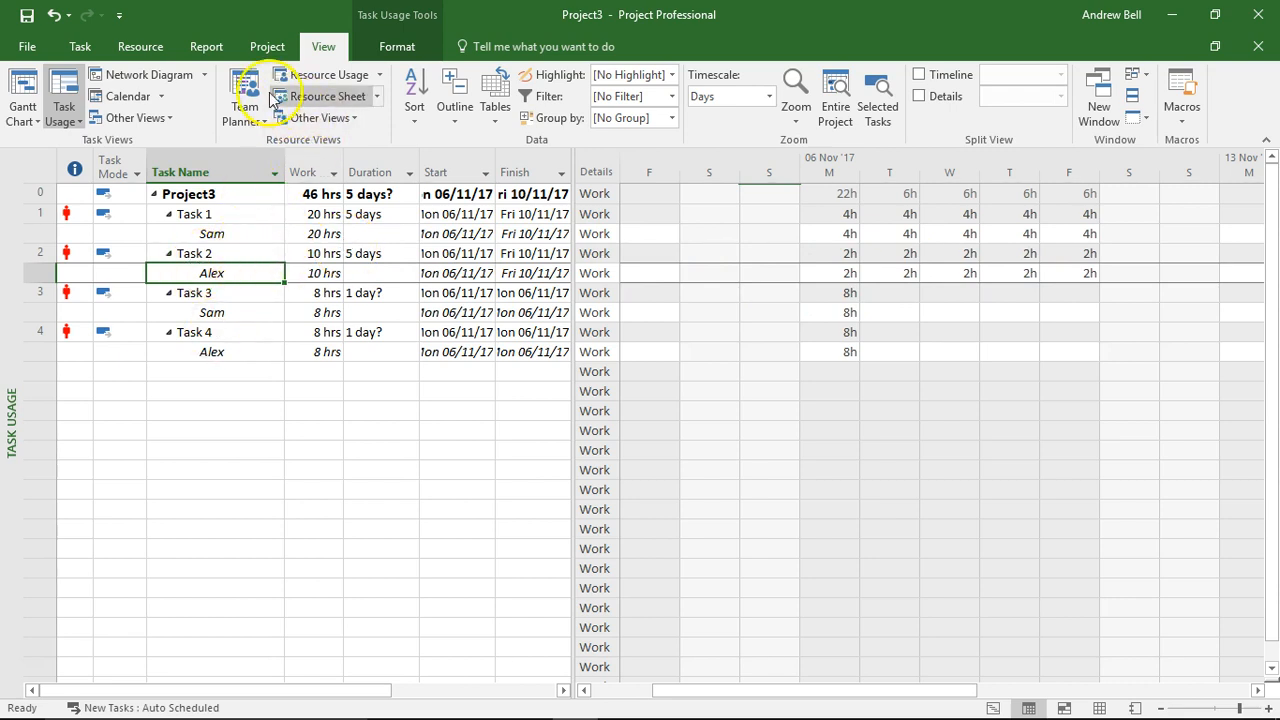
mouse_move(318, 74)
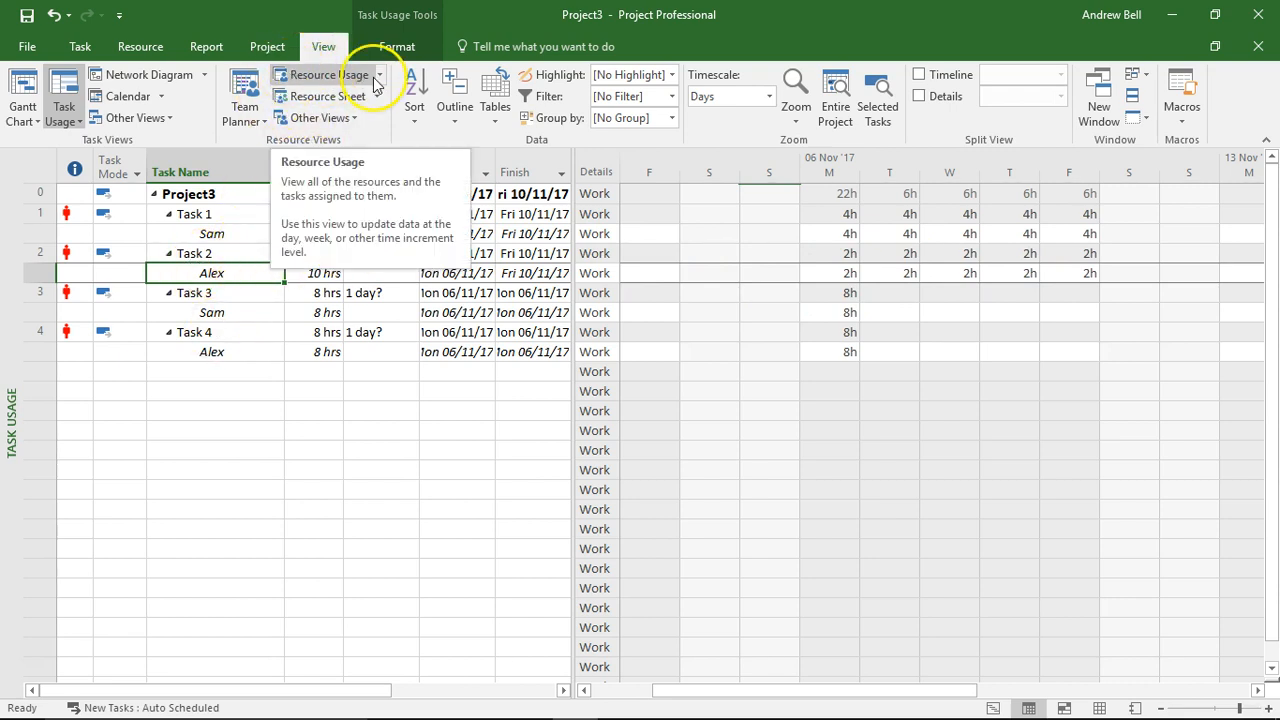
Step: Switch to Resource Usage and step through Sam's and Alex's assignment rows
left_click(320, 74)
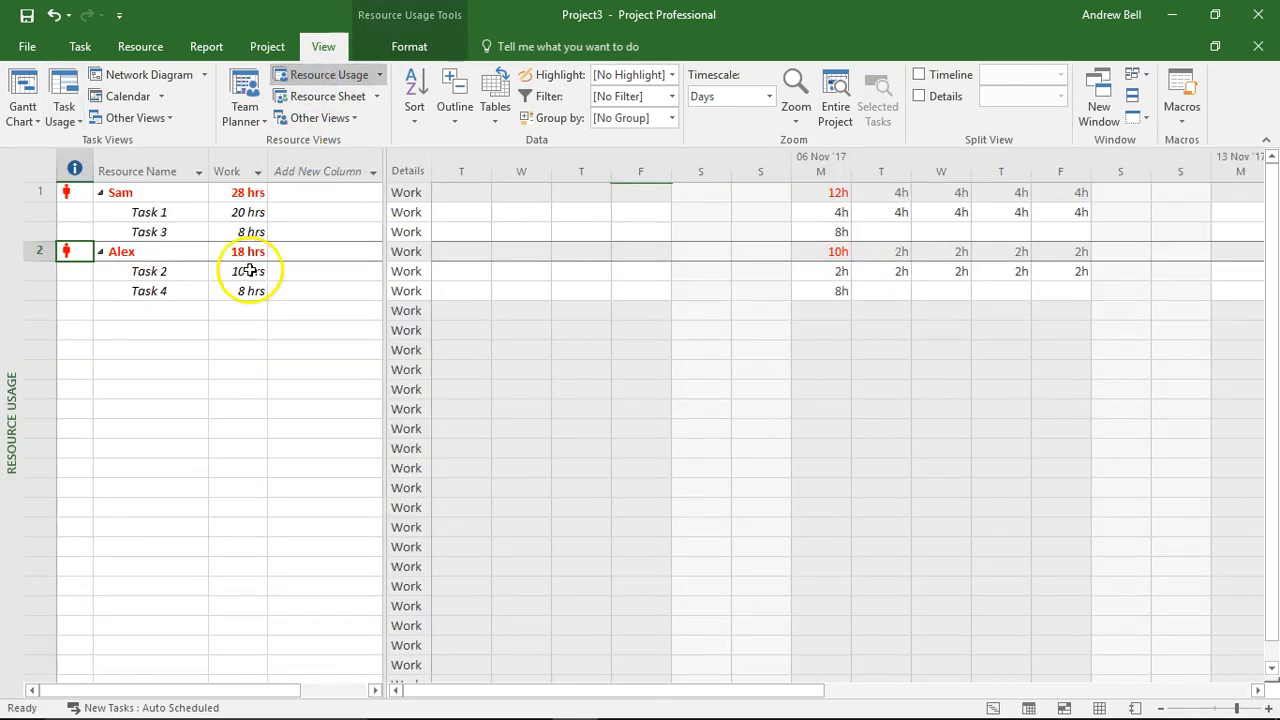
left_click(120, 192)
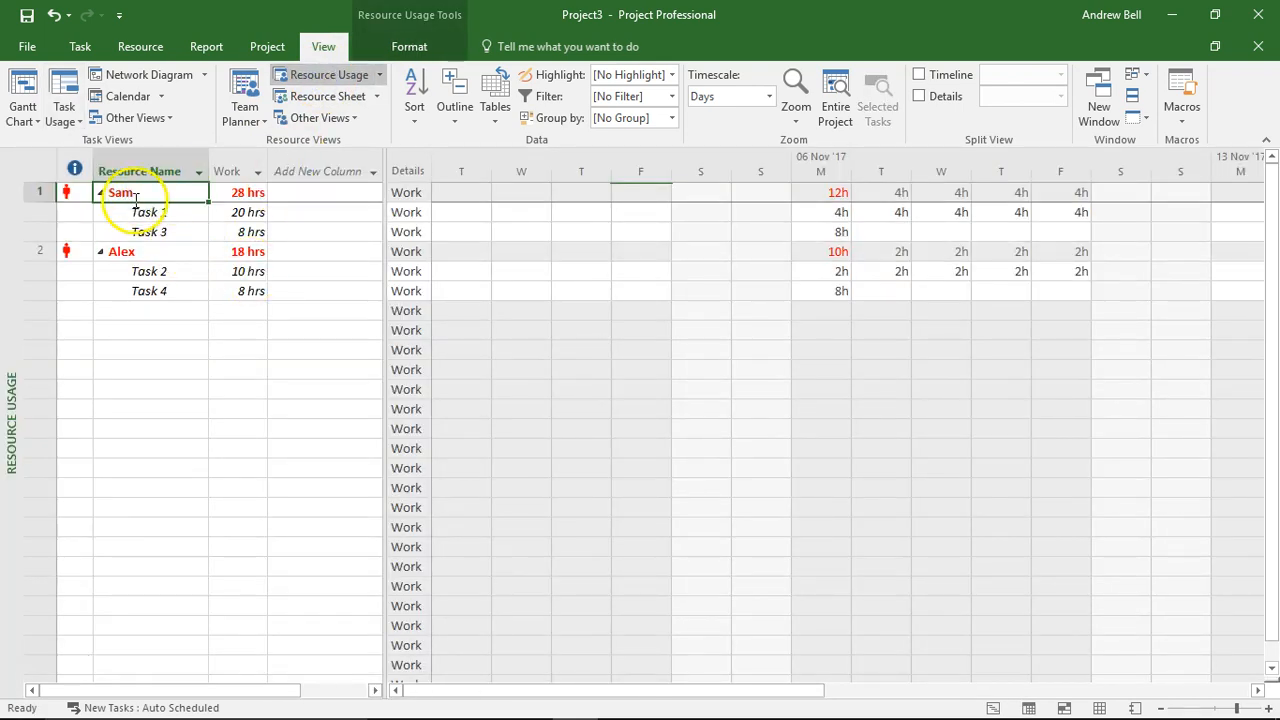
left_click(148, 232)
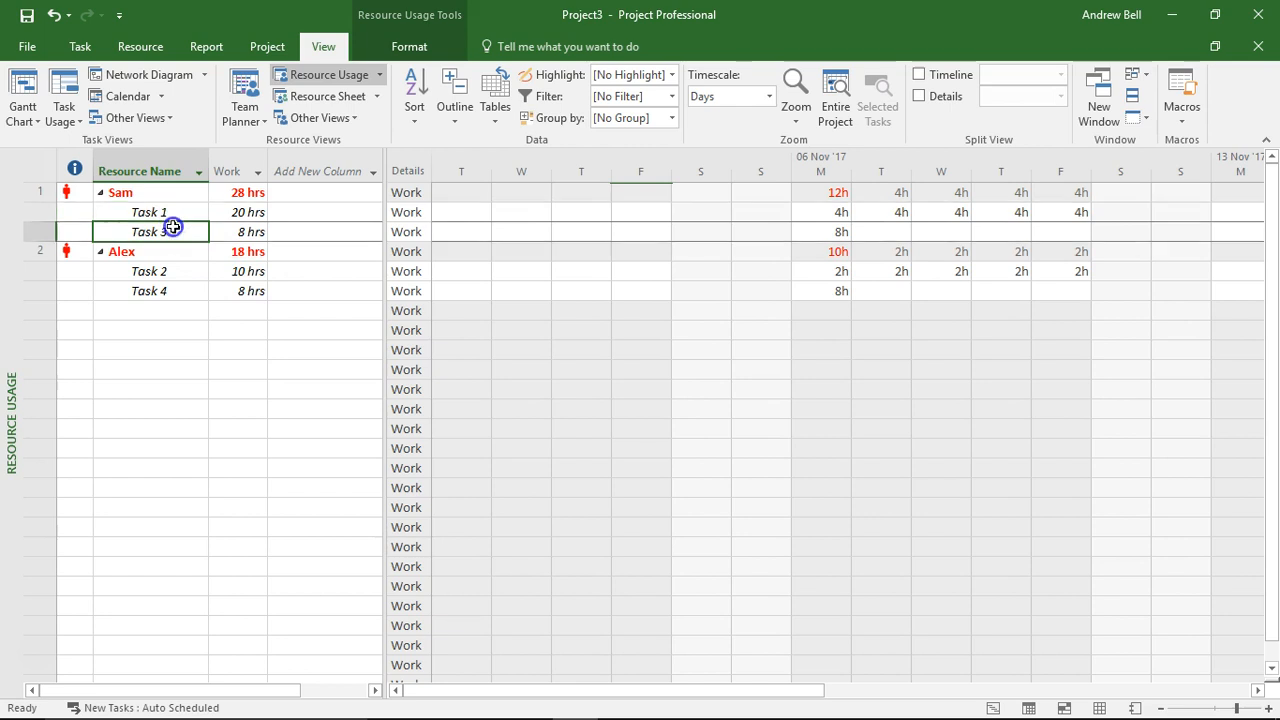
left_click(148, 272)
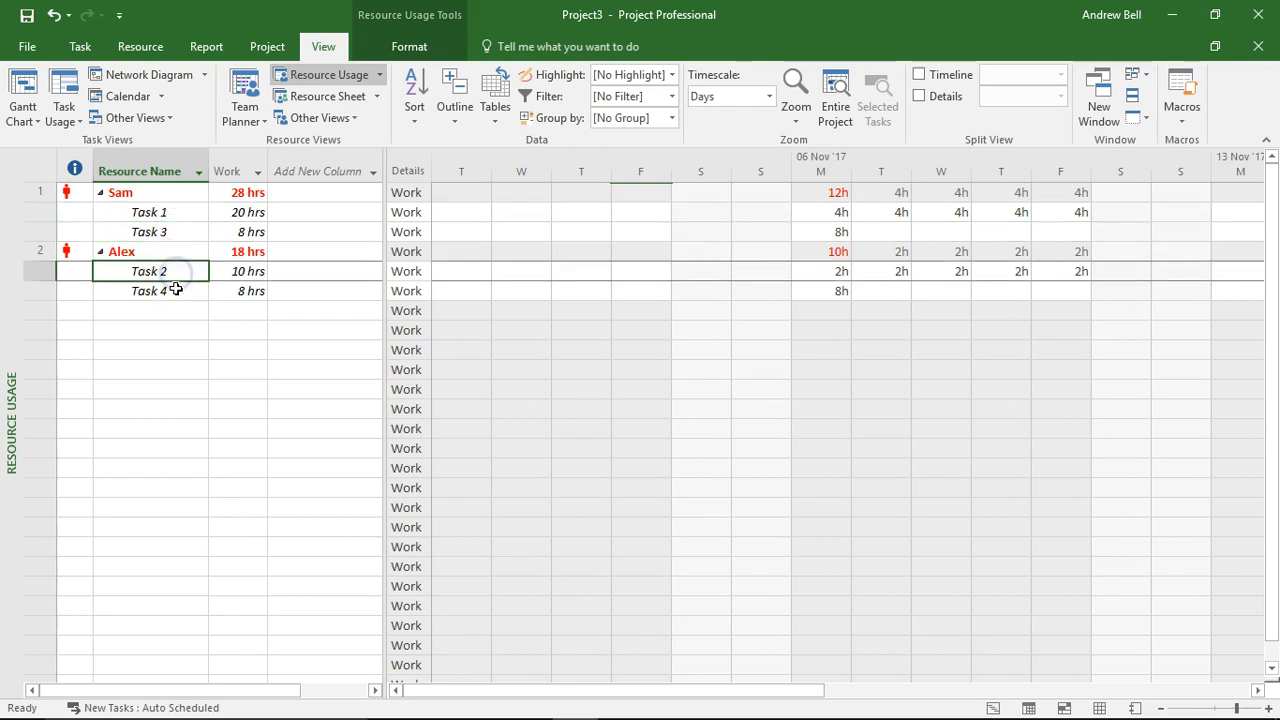
left_click(148, 212)
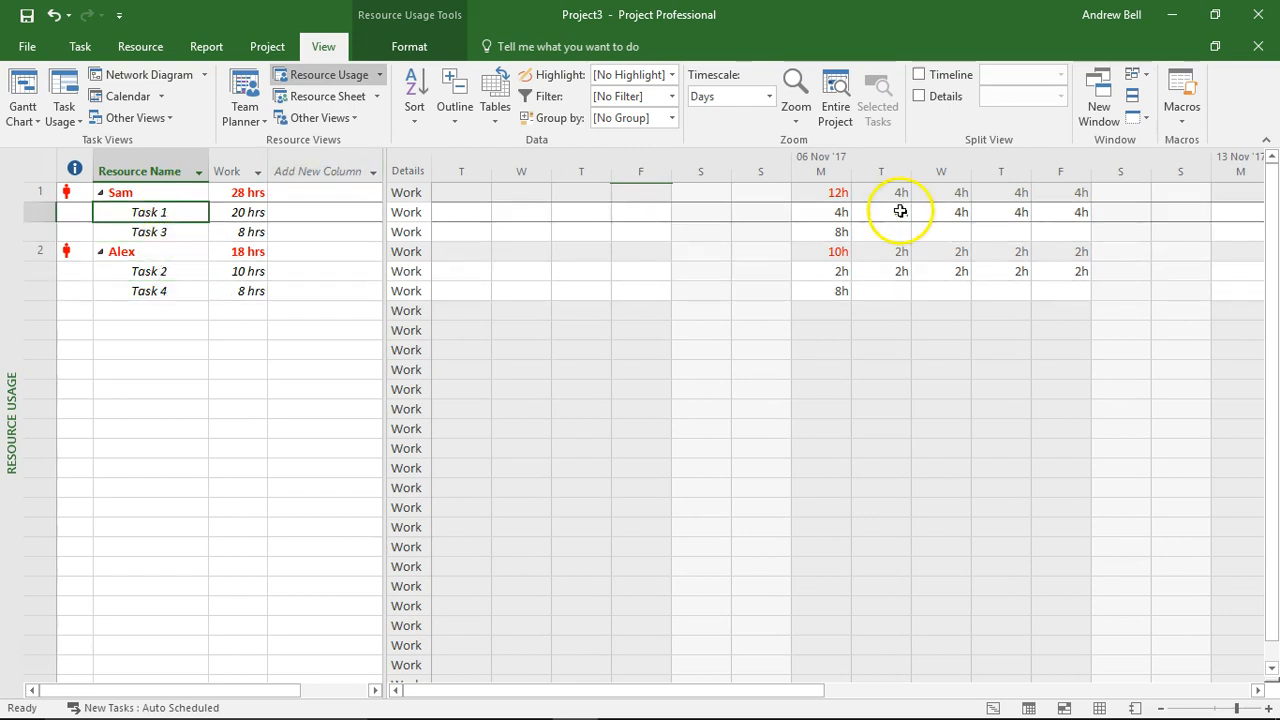
left_click(148, 272)
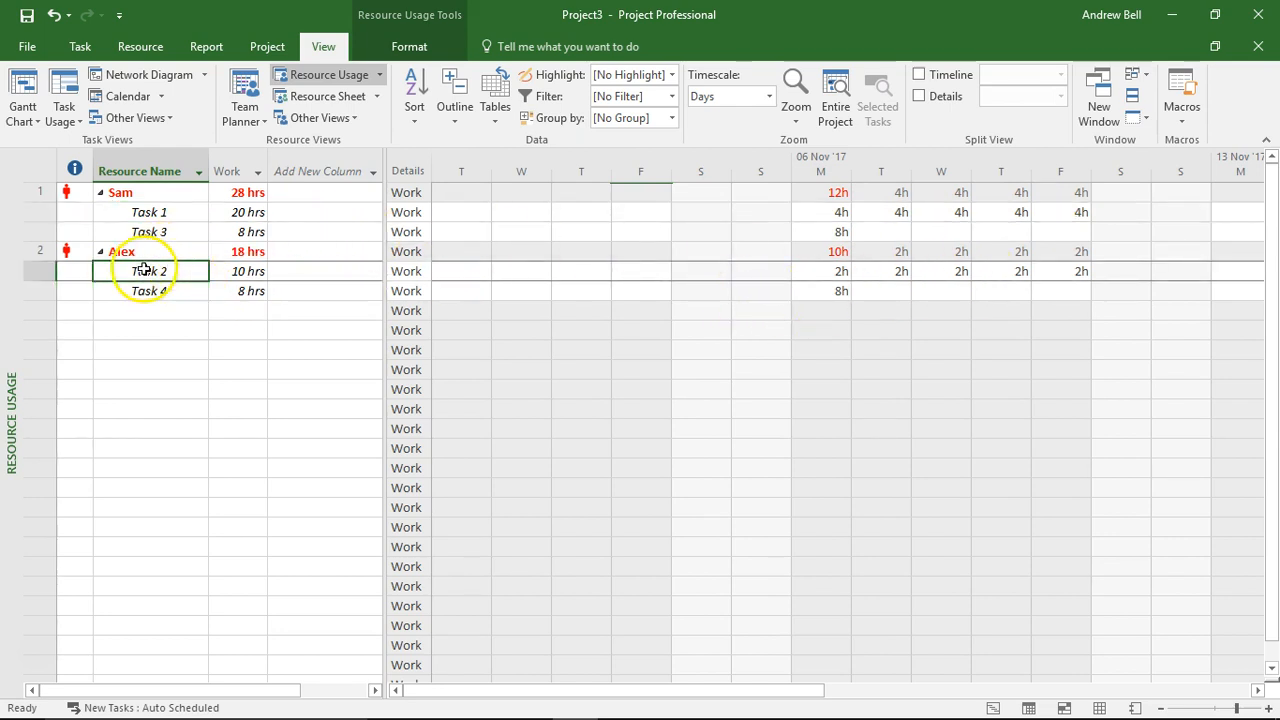
left_click(148, 212)
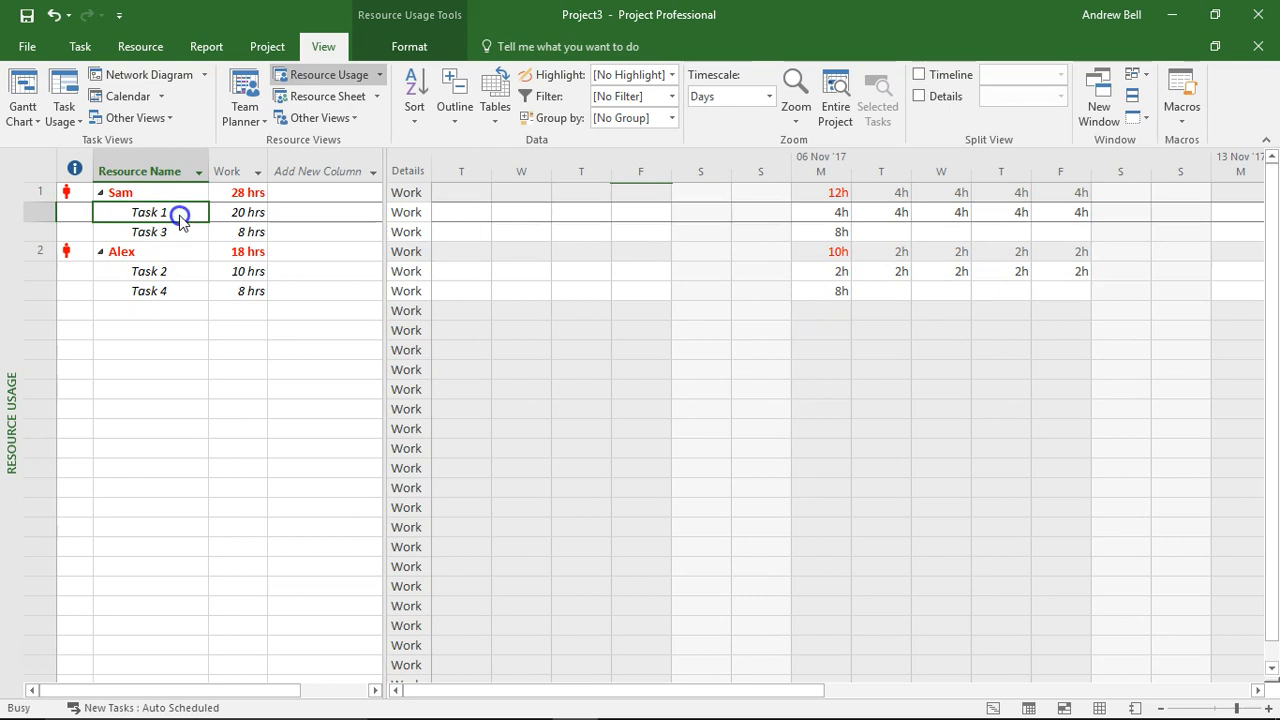
Step: Set Sam's Task 1 assignment to the Back Loaded work contour in Assignment Information
double_click(148, 212)
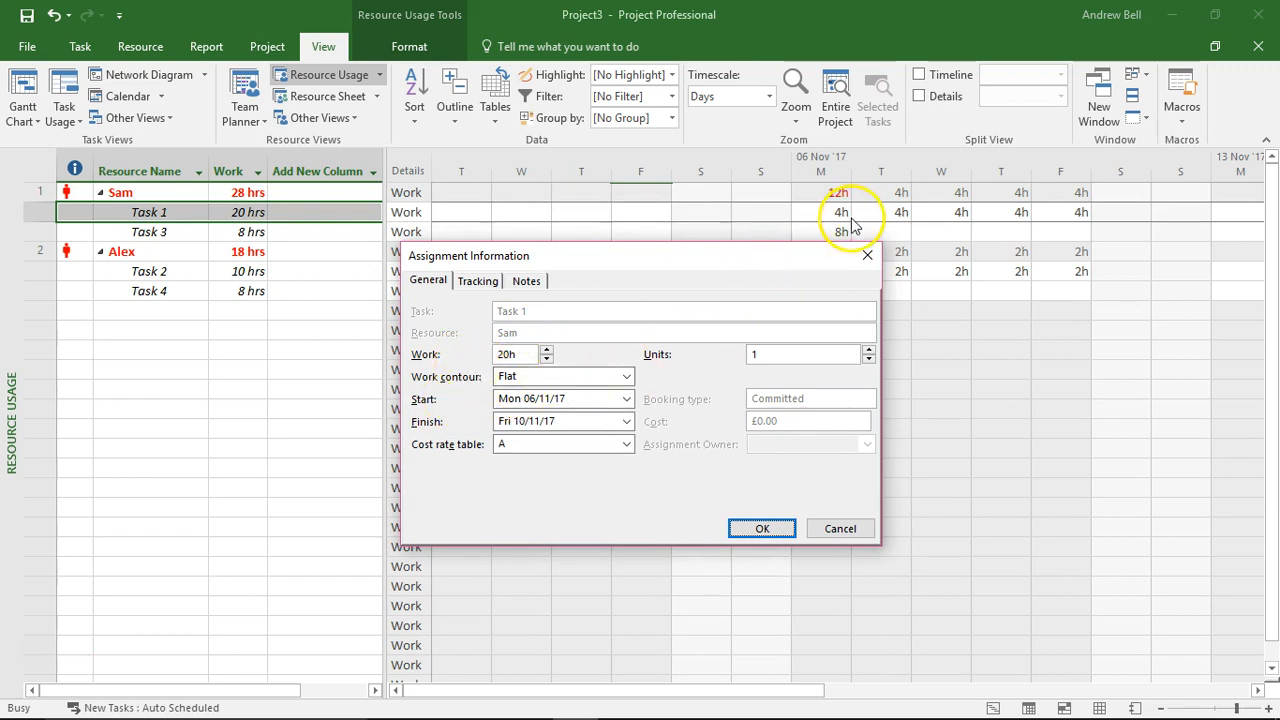
mouse_move(956, 212)
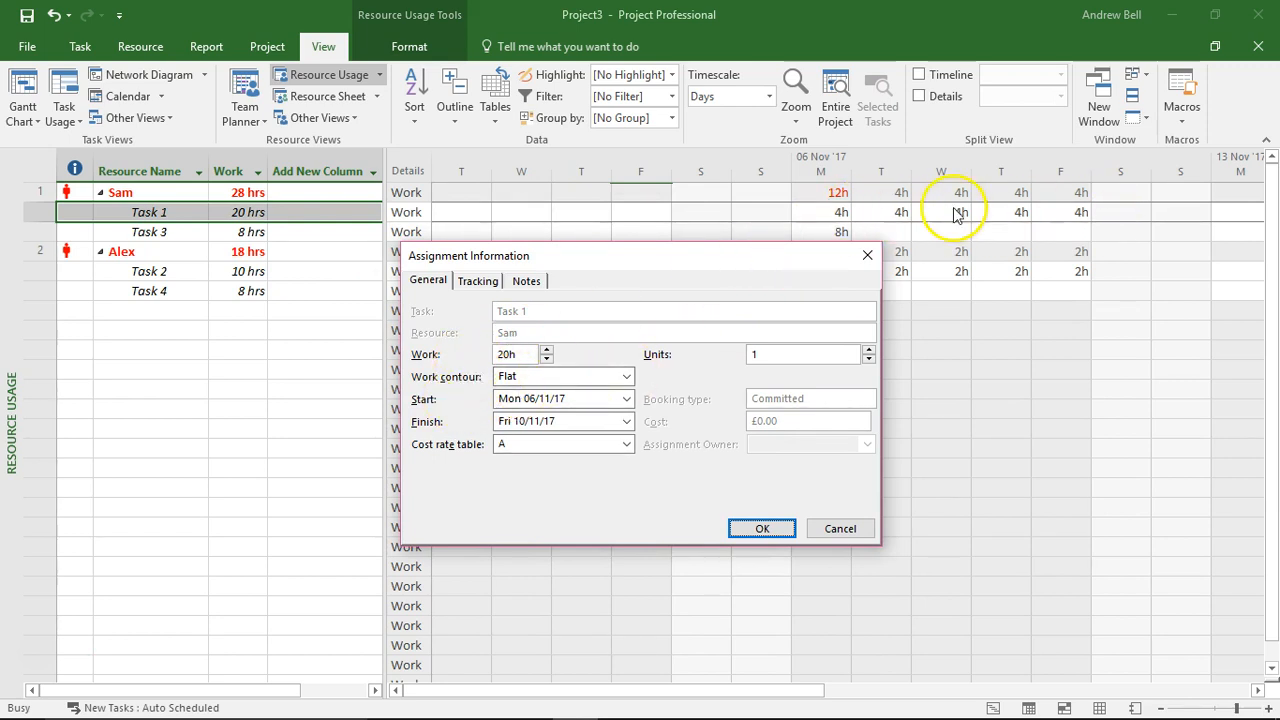
left_click(626, 376)
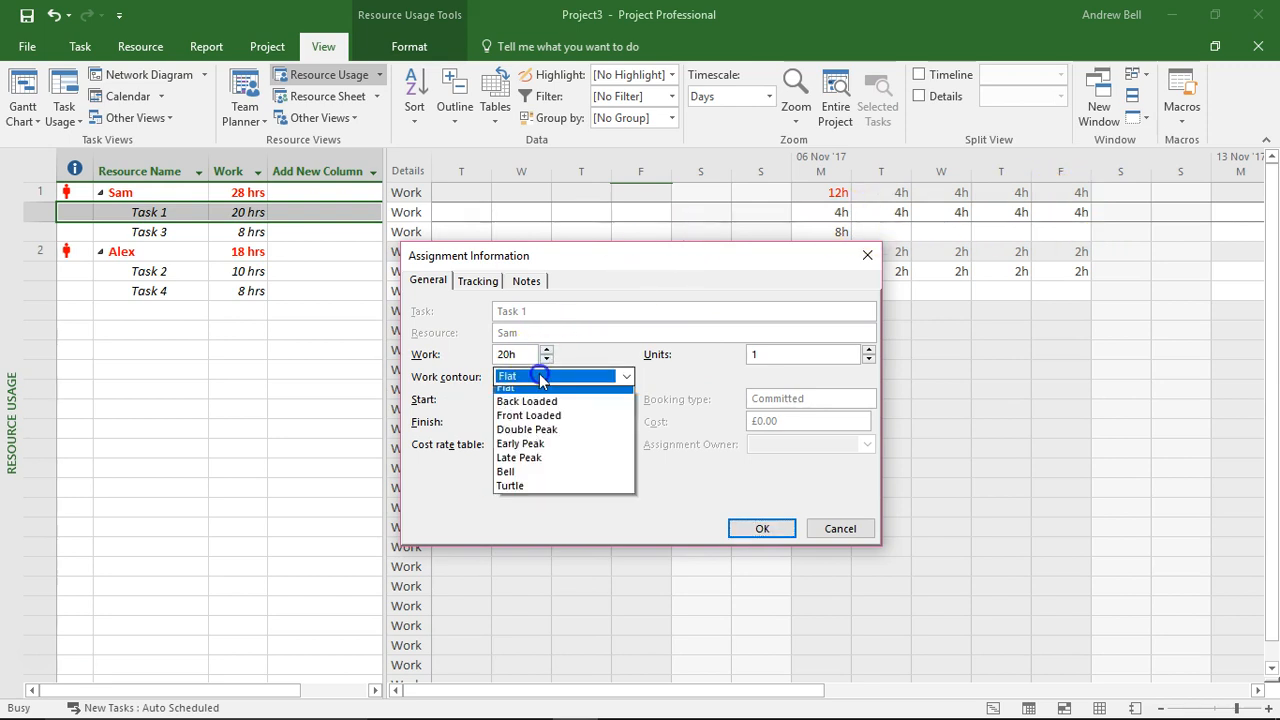
left_click(528, 400)
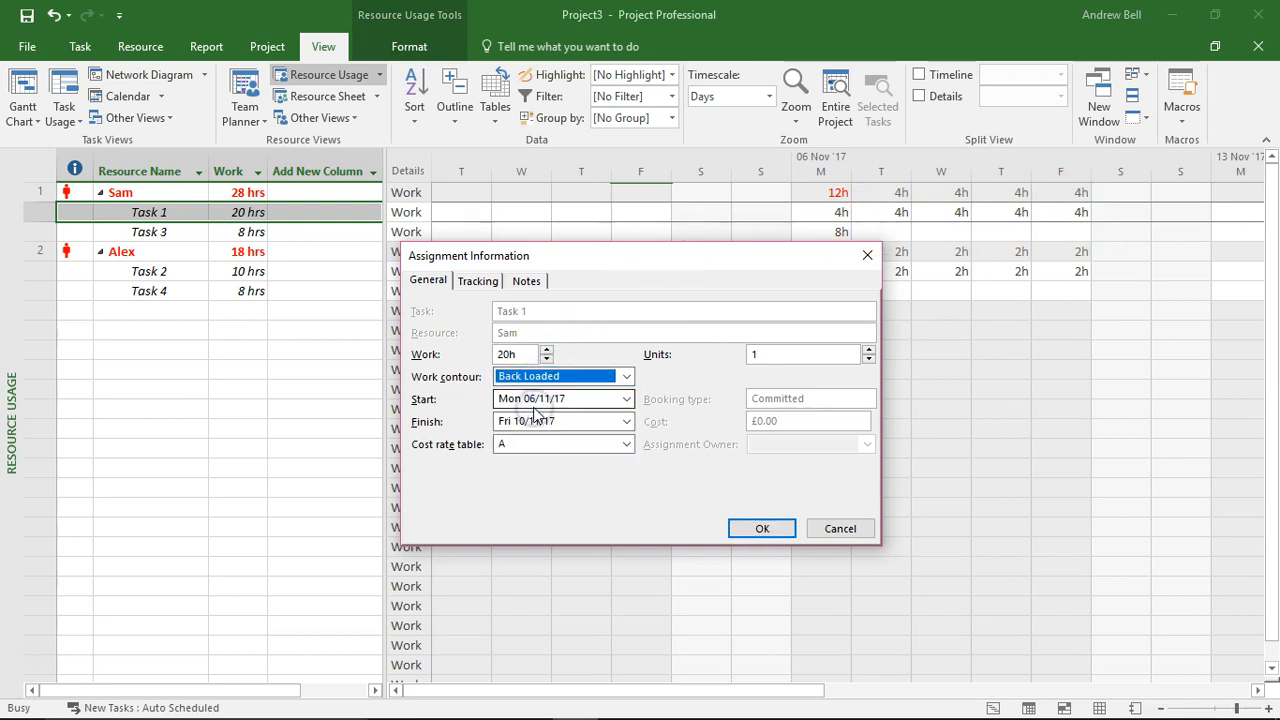
left_click(760, 528)
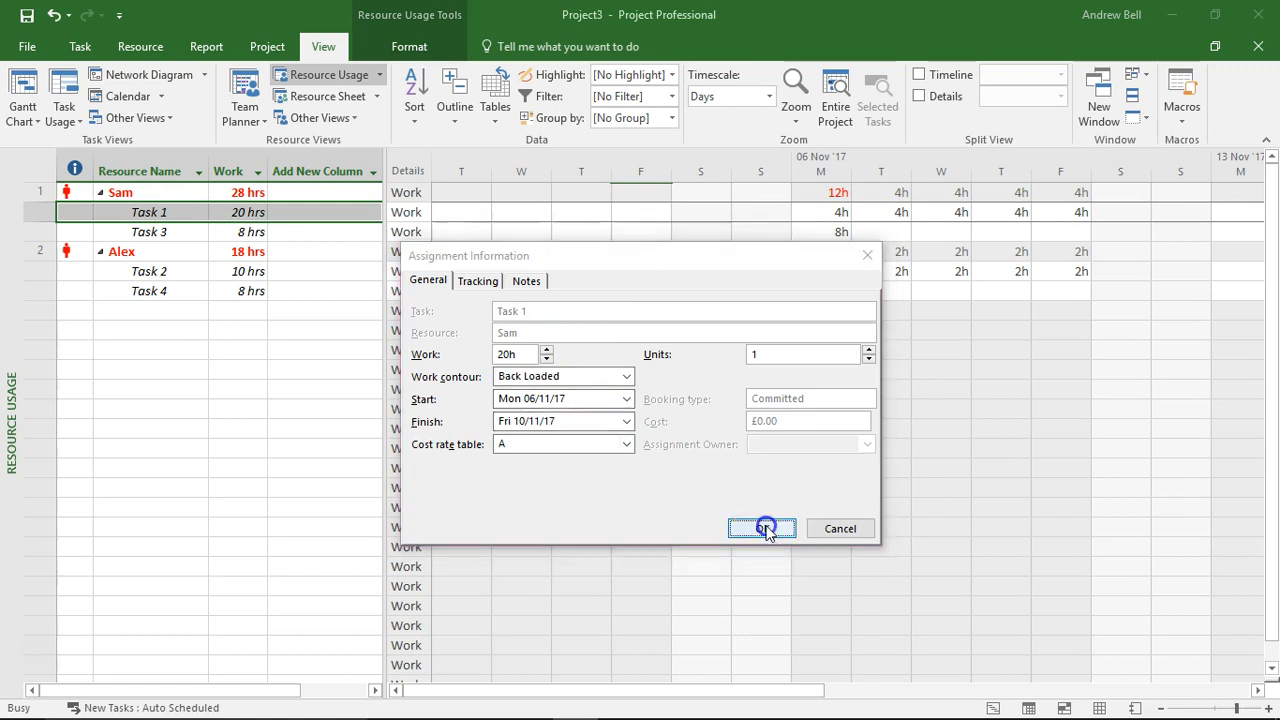
left_click(762, 528)
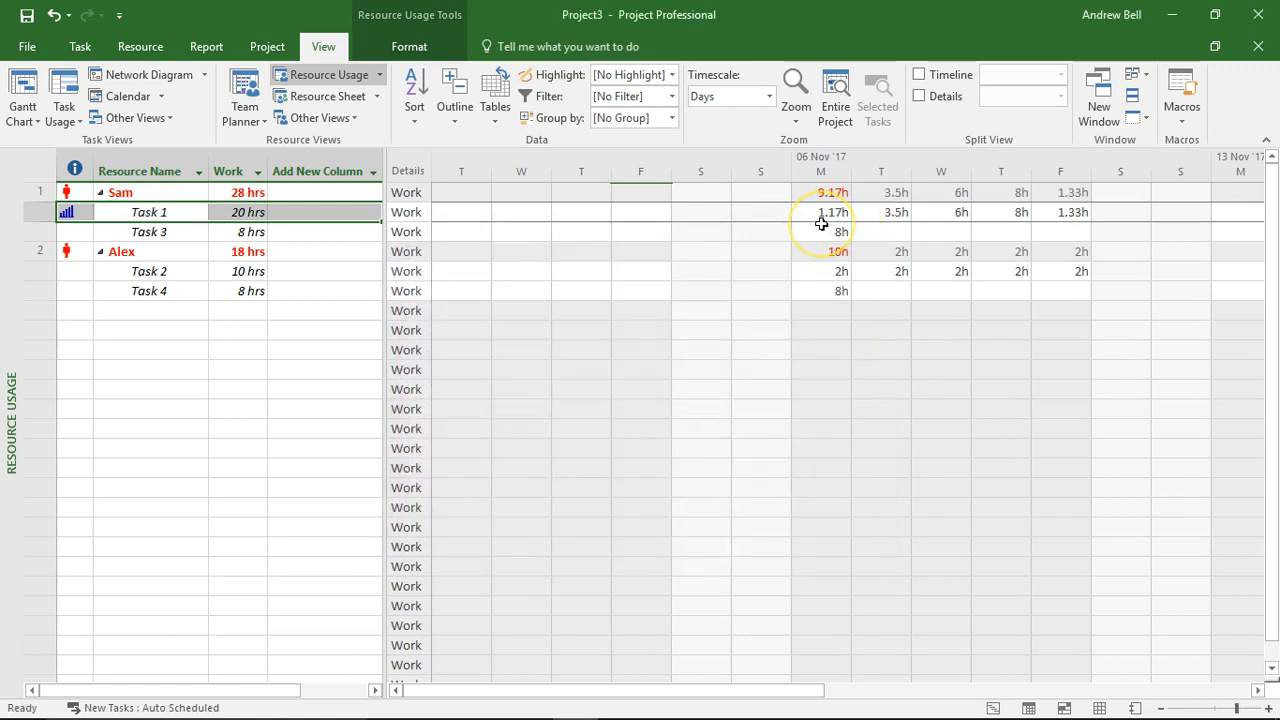
mouse_move(882, 220)
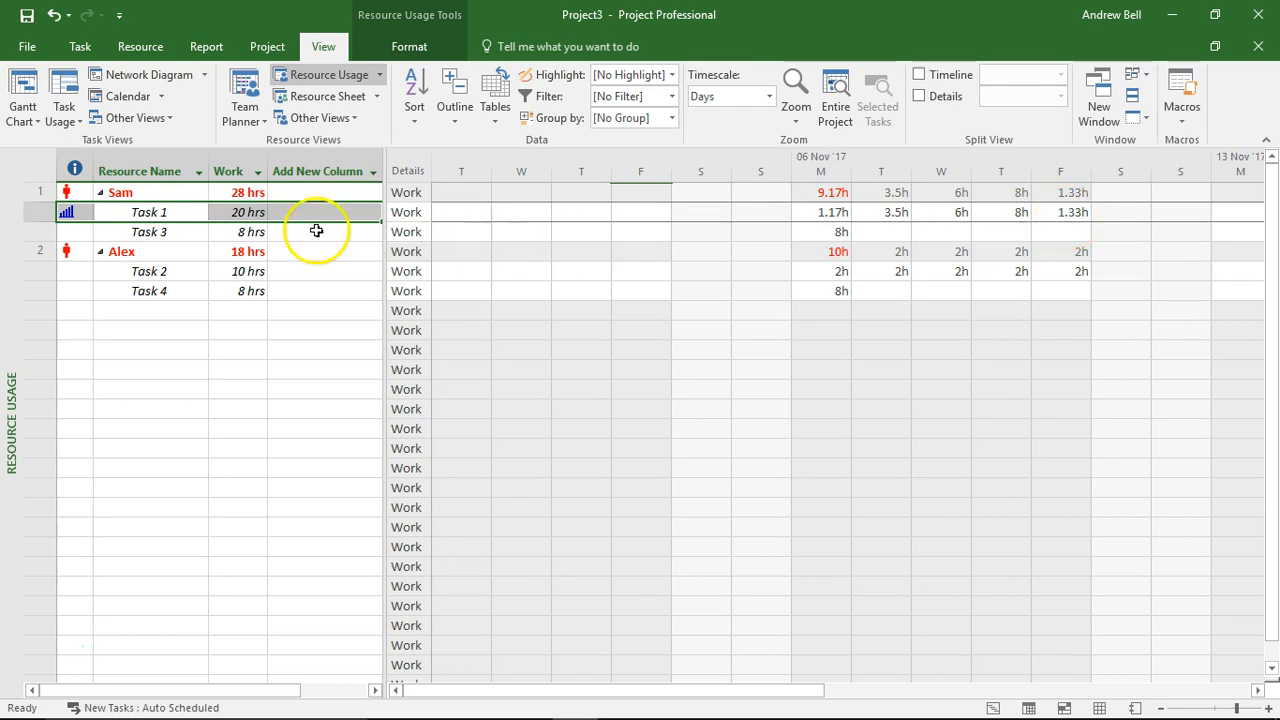
Step: Set Alex's Task 2 assignment to the Front Loaded work contour
double_click(148, 272)
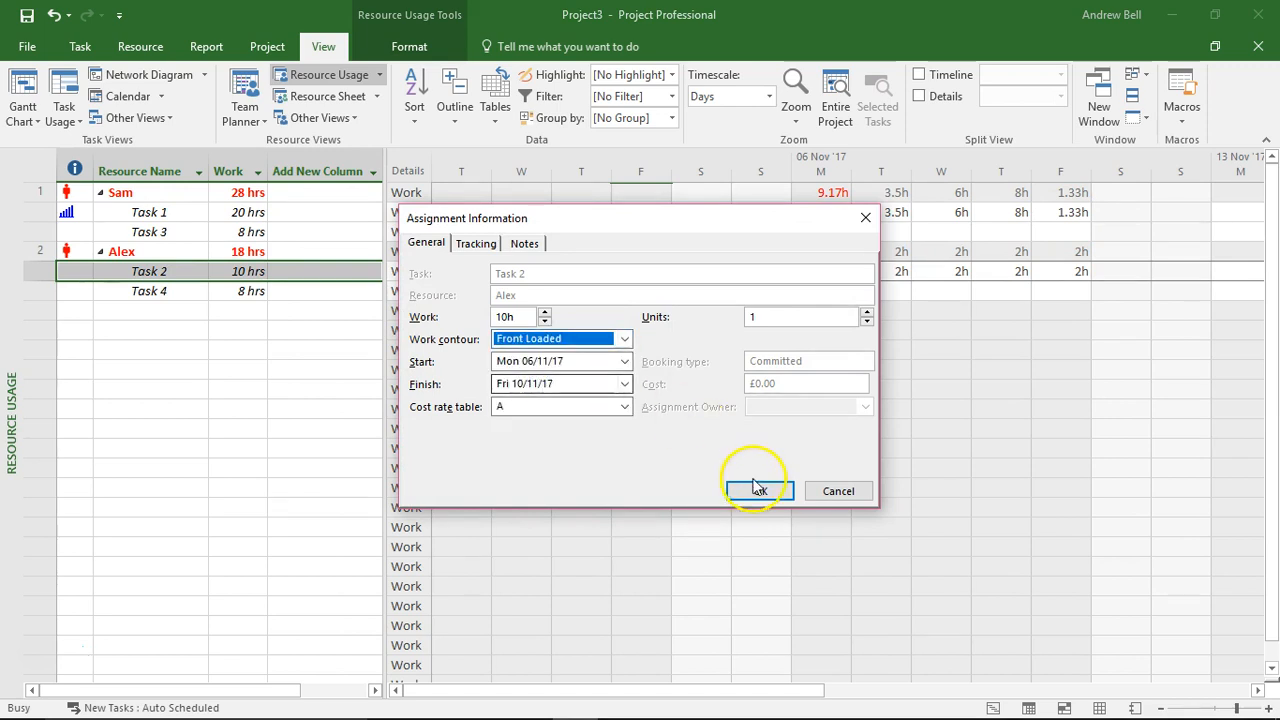
left_click(756, 490)
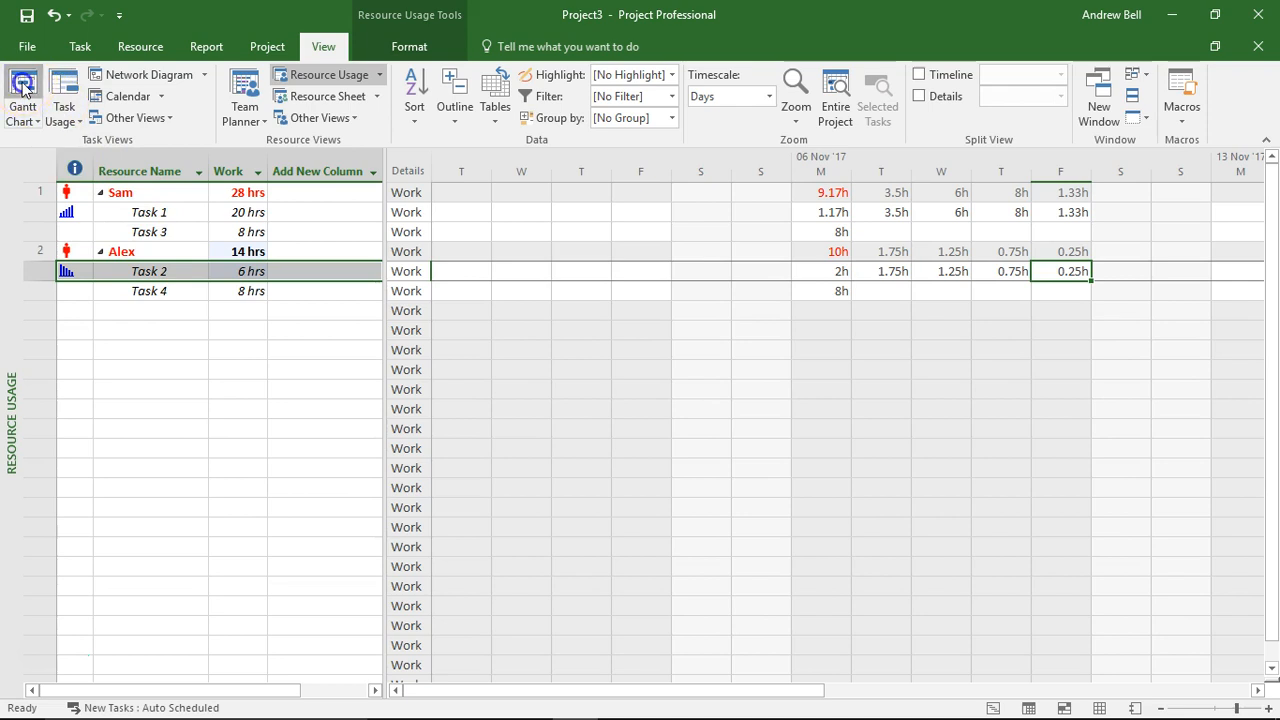
Step: In the Gantt task form make Tasks 3 and 4 Fixed Duration, 5d each with 40h of work
left_click(22, 90)
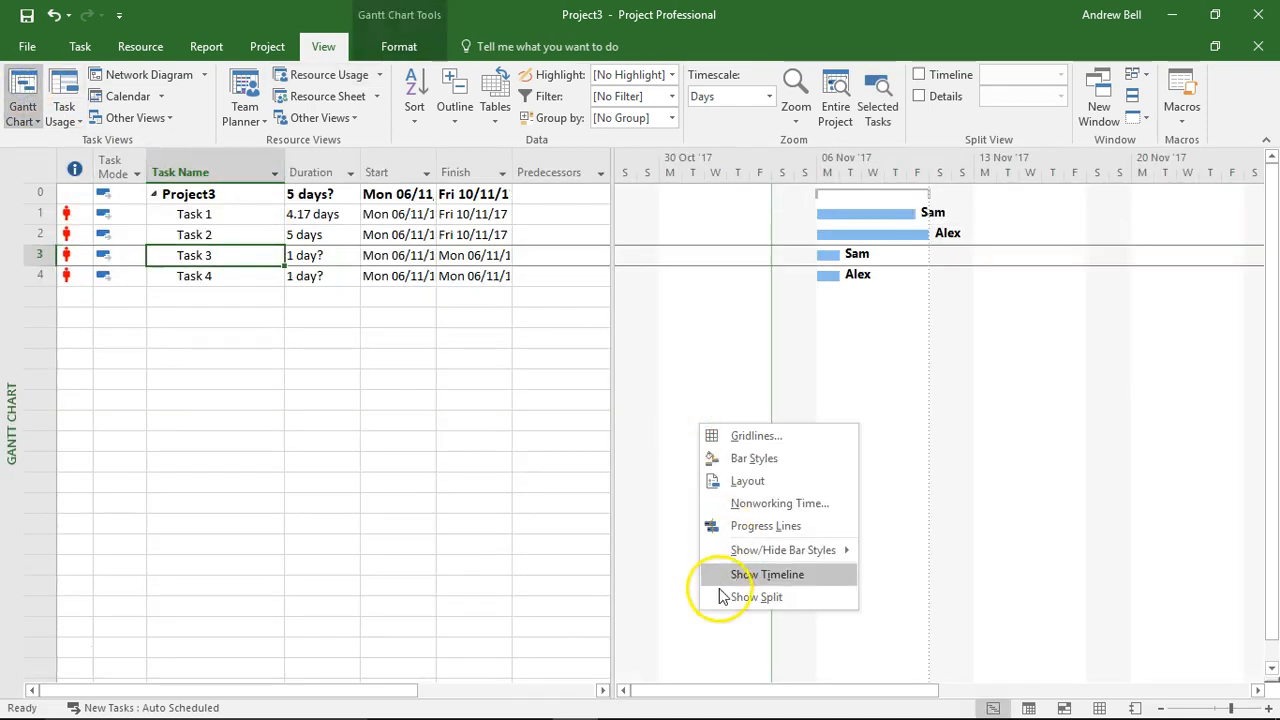
left_click(756, 596)
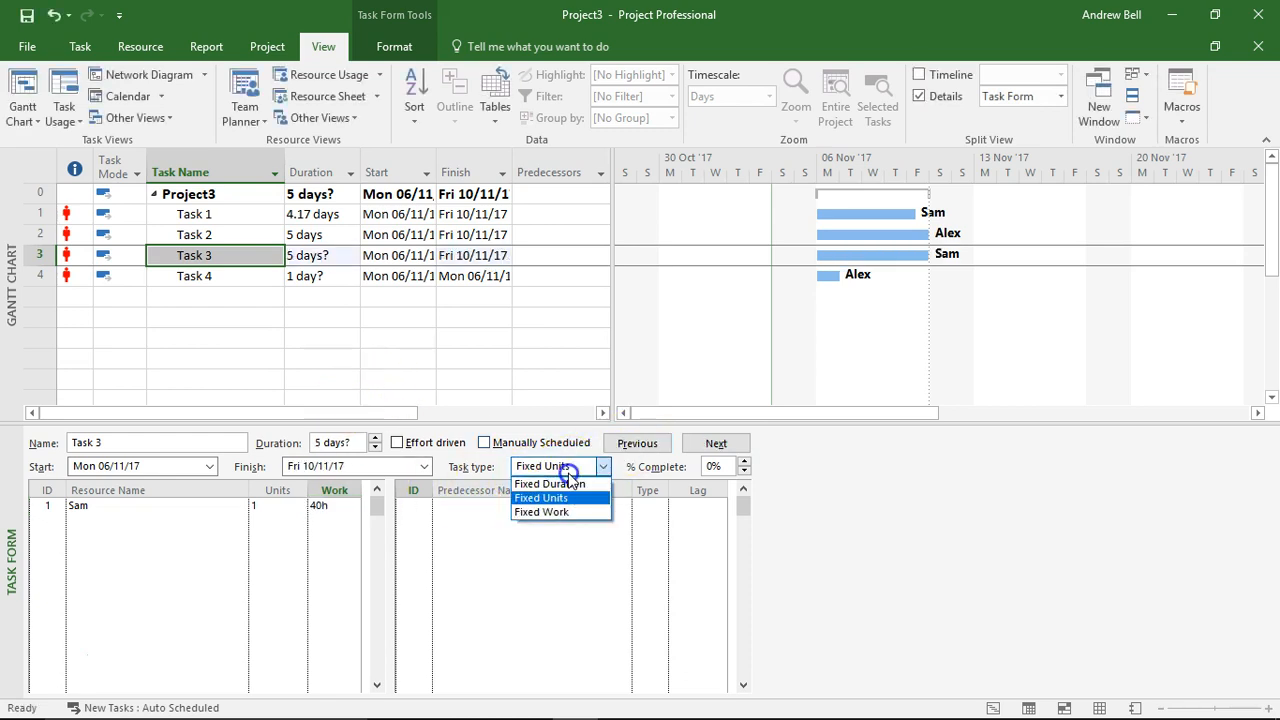
left_click(540, 512)
type("40")
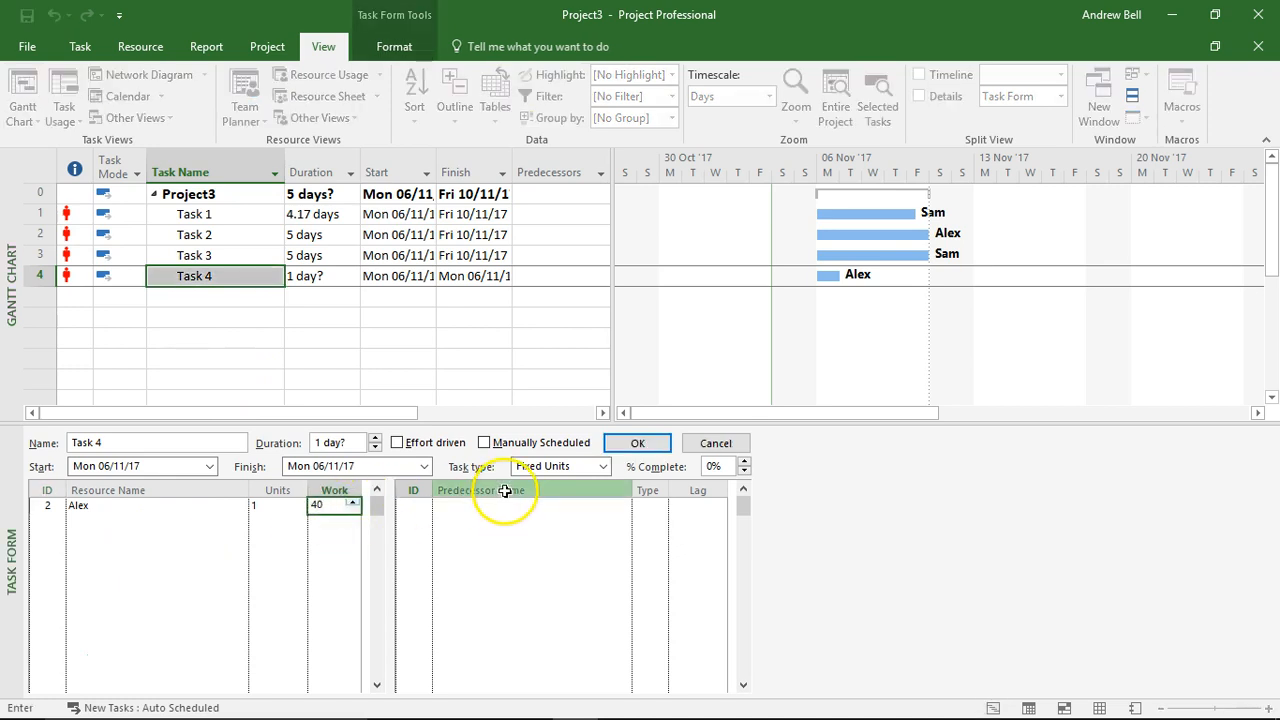
left_click(636, 444)
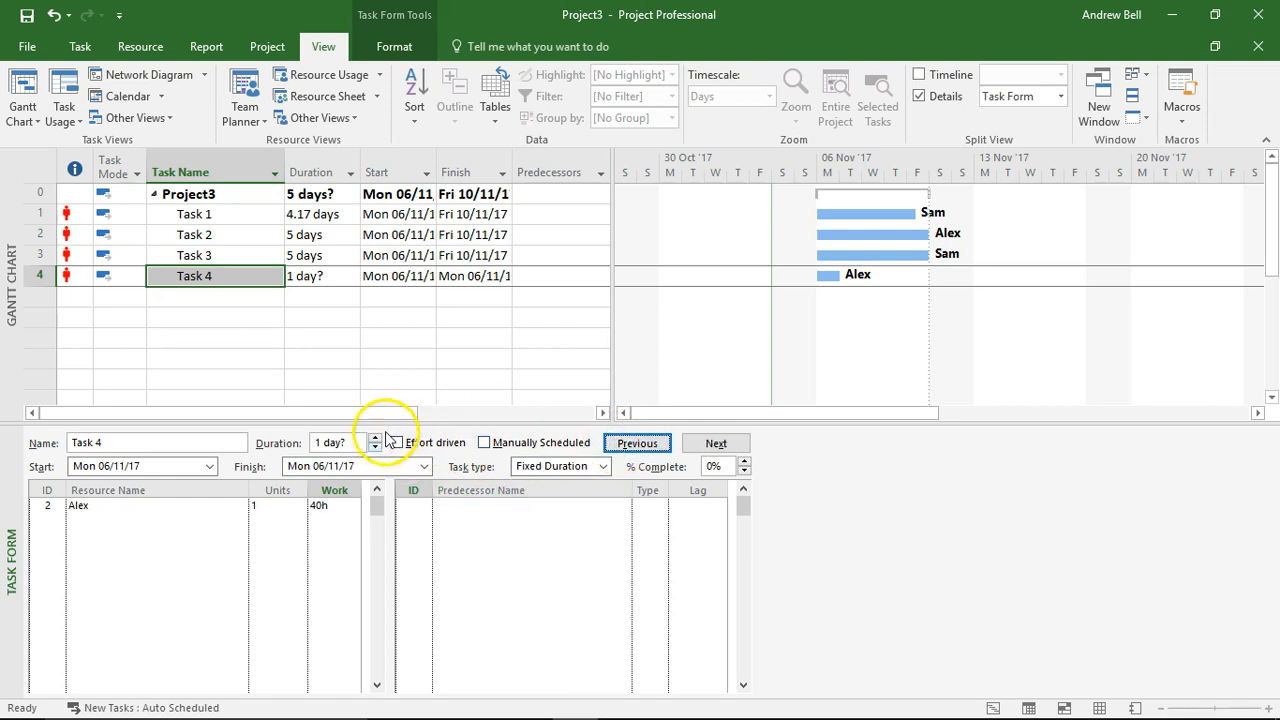
type("5d")
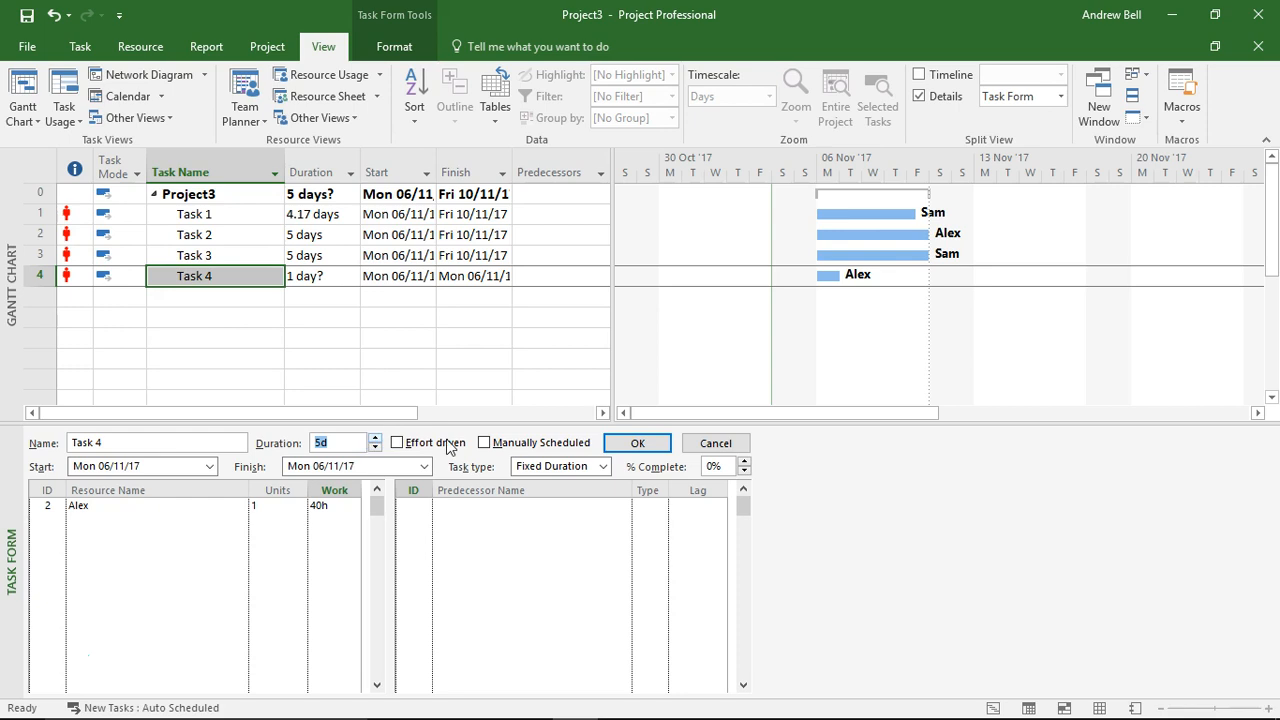
left_click(636, 442)
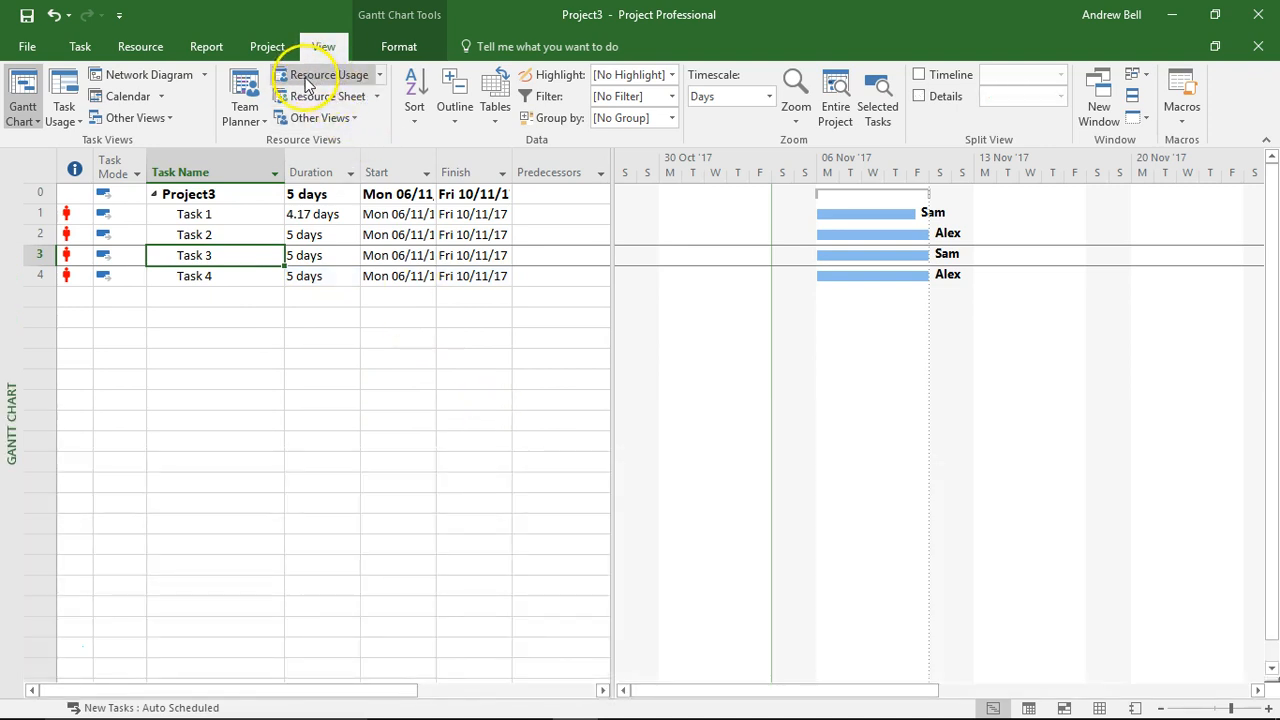
Step: Apply the Late Peak work contour to Sam's Task 3 assignment in Resource Usage
left_click(328, 74)
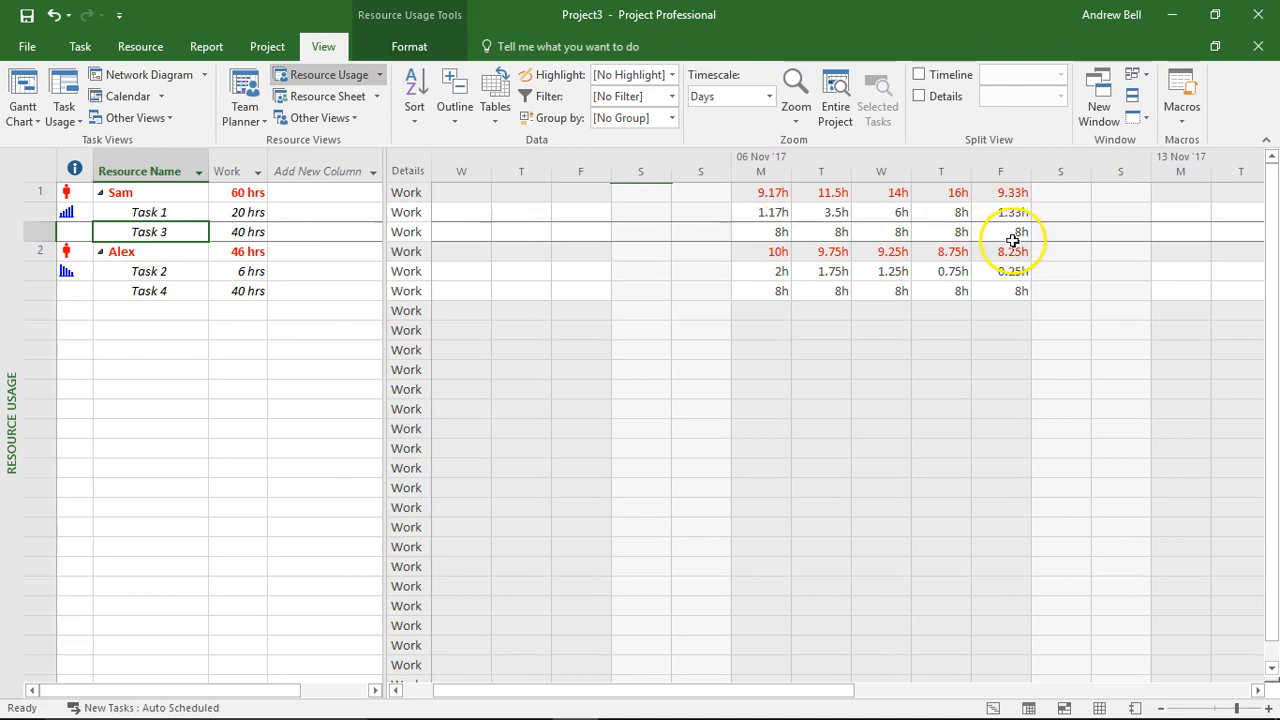
mouse_move(424, 236)
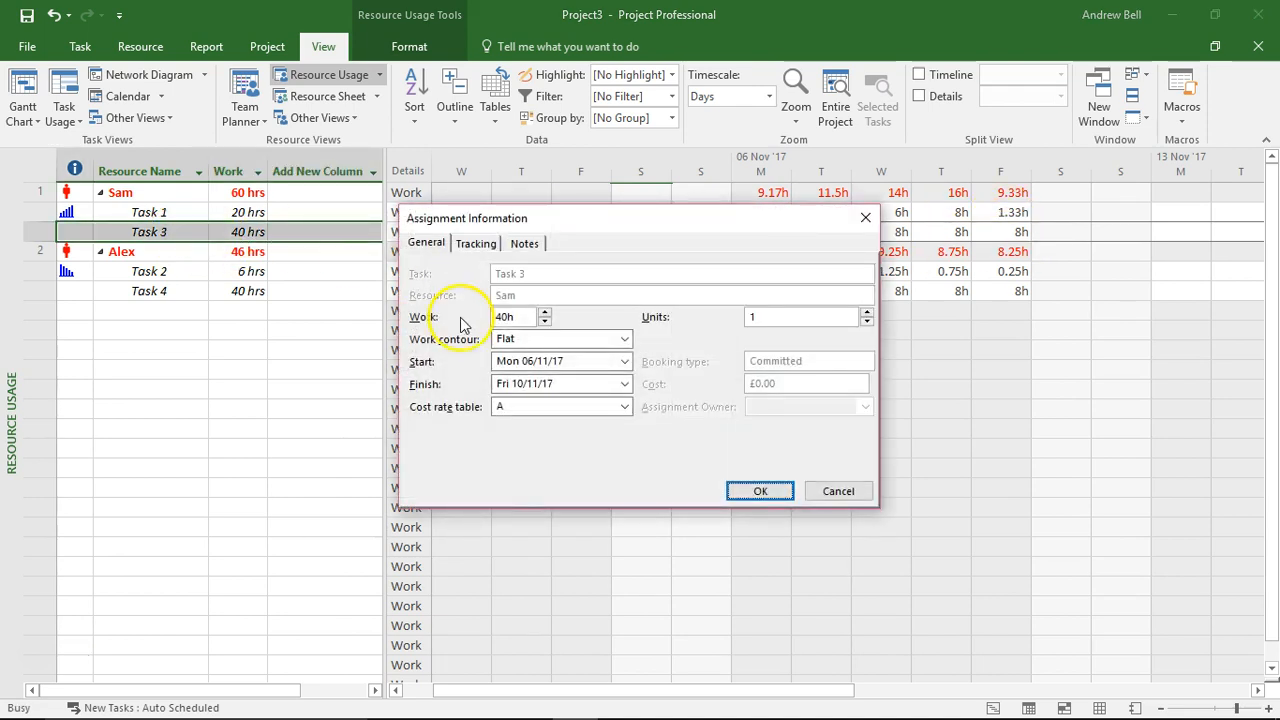
left_click(624, 338)
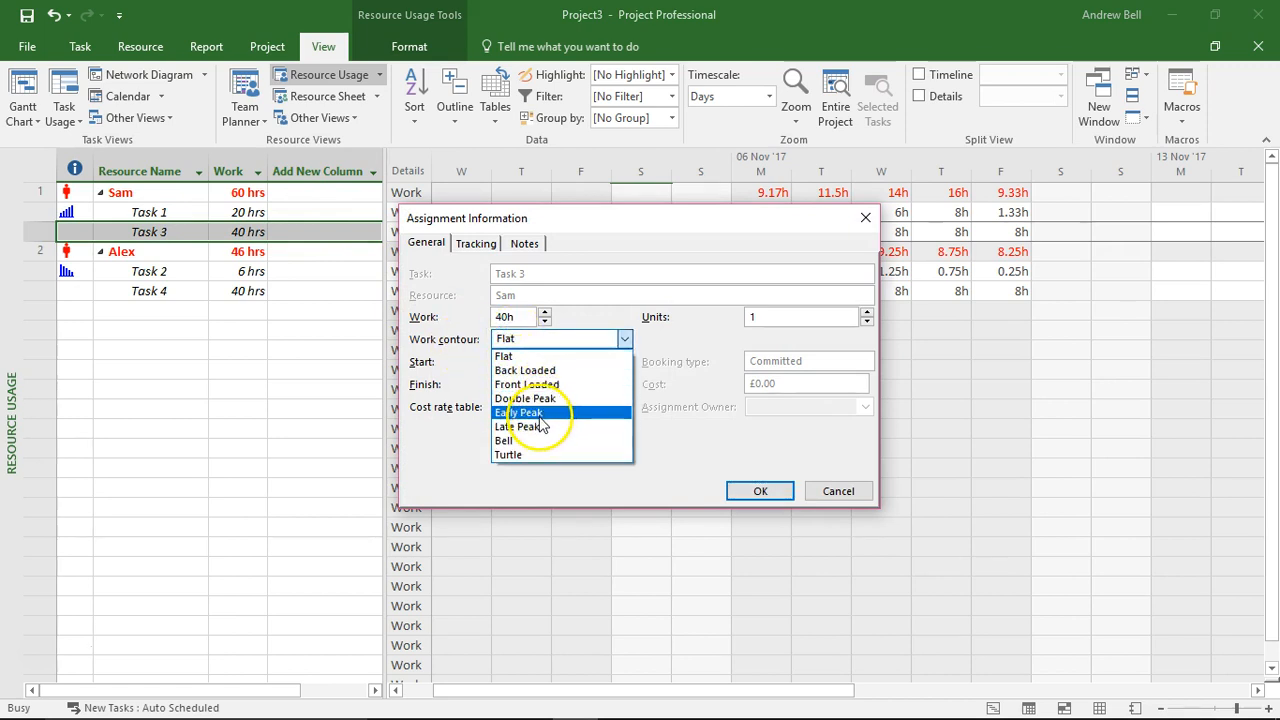
left_click(520, 428)
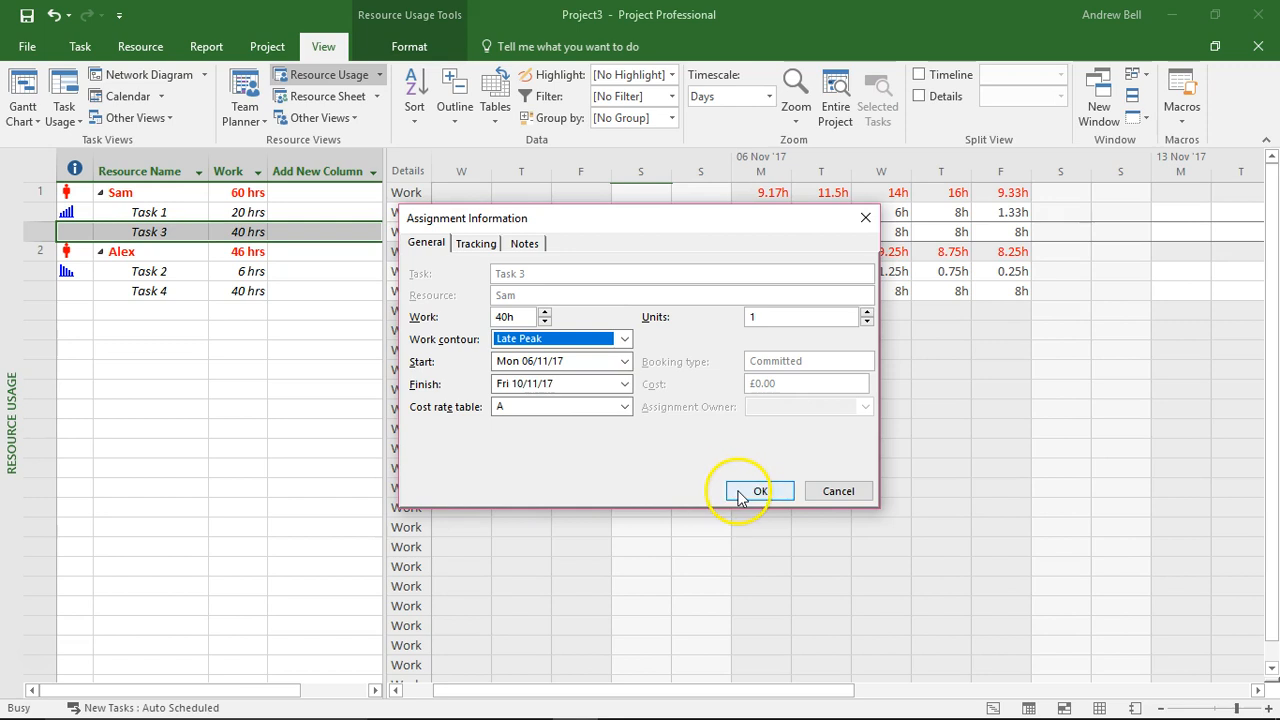
left_click(760, 492)
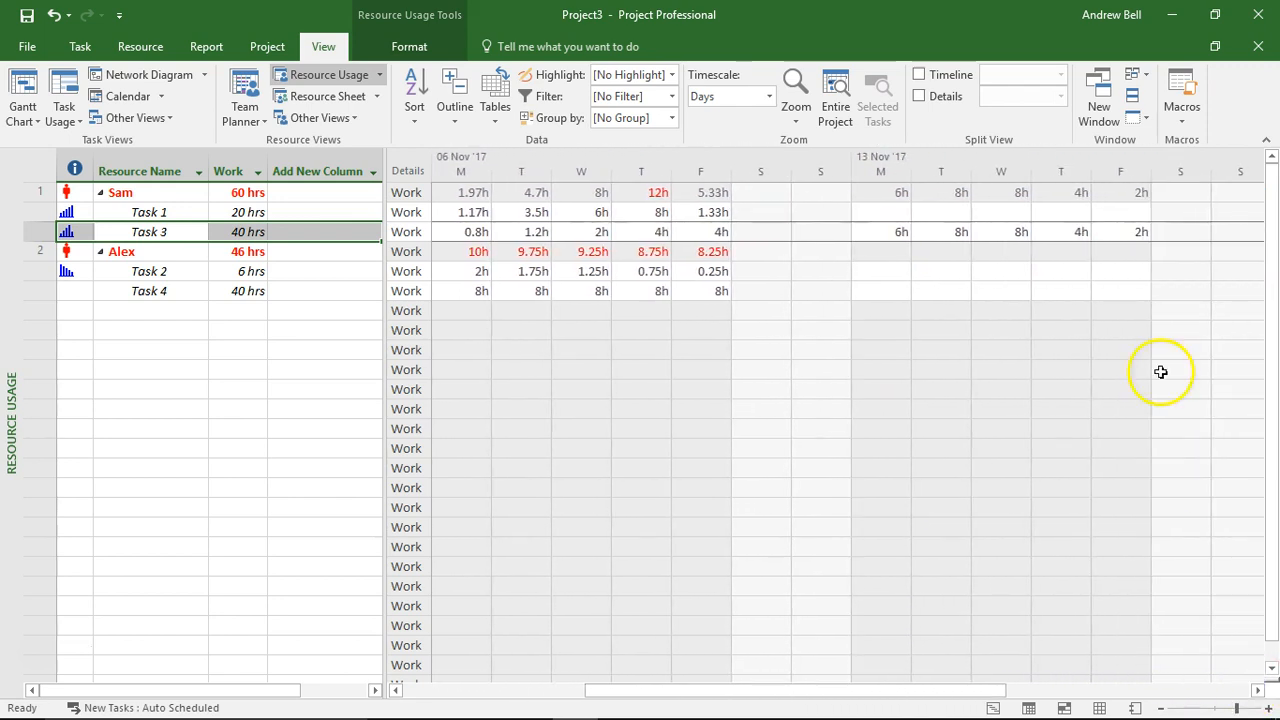
mouse_move(956, 564)
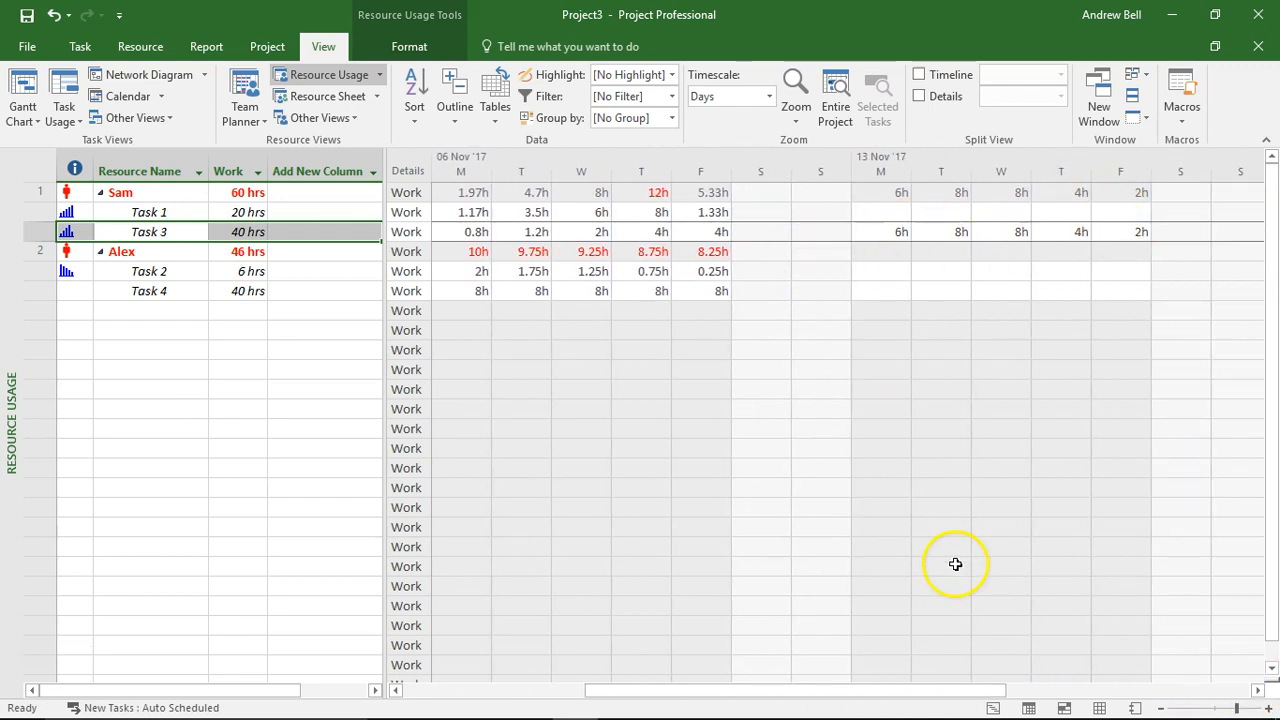
mouse_move(692, 236)
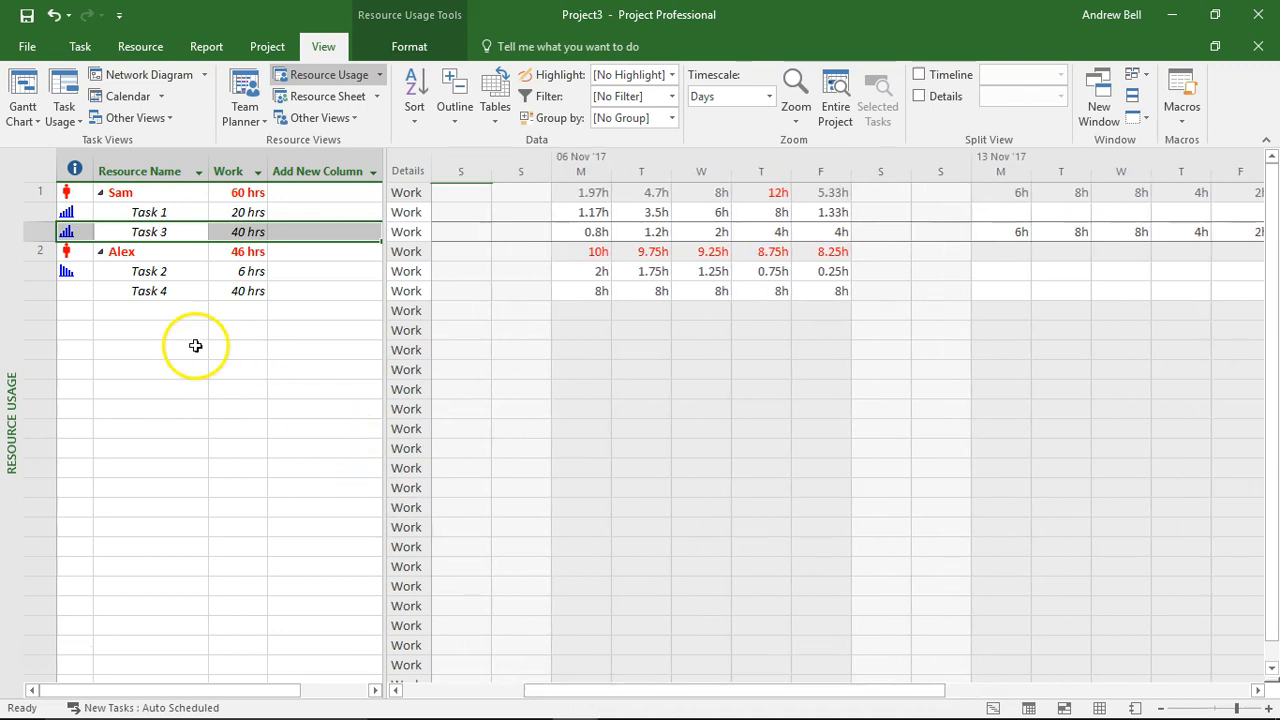
mouse_move(172, 292)
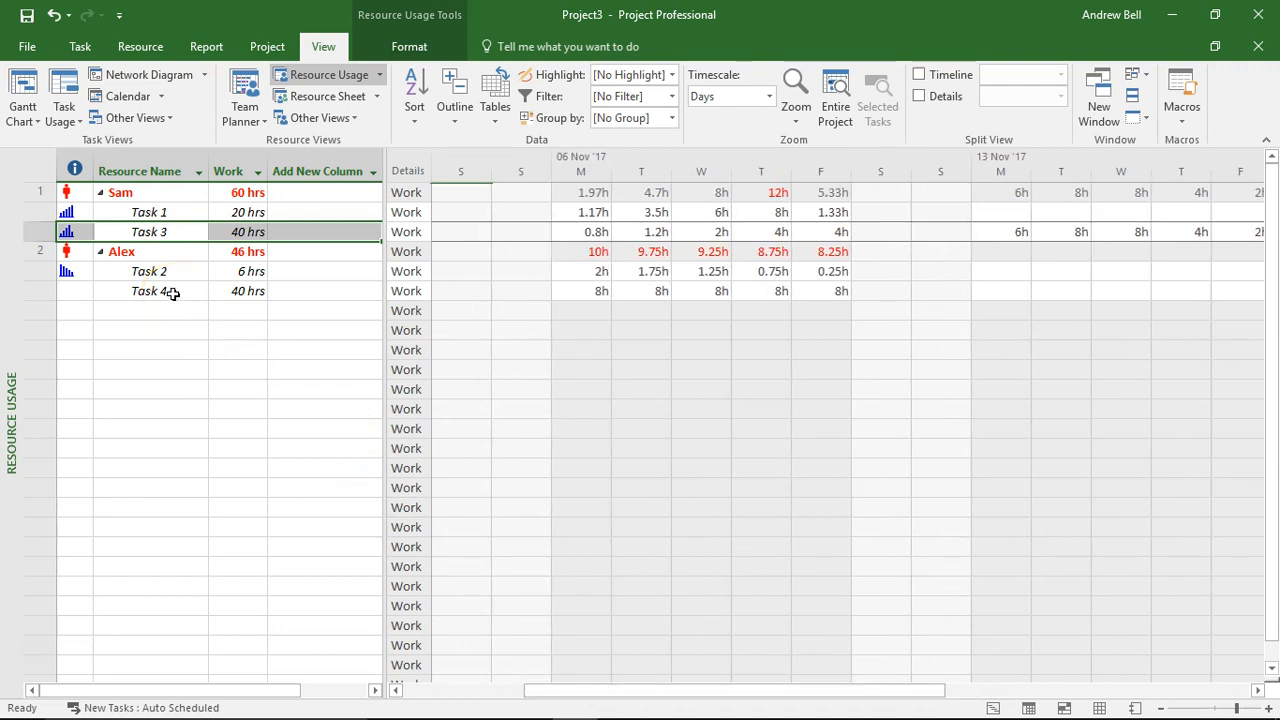
Step: Apply the Early Peak work contour to Alex's Task 4 assignment
double_click(148, 292)
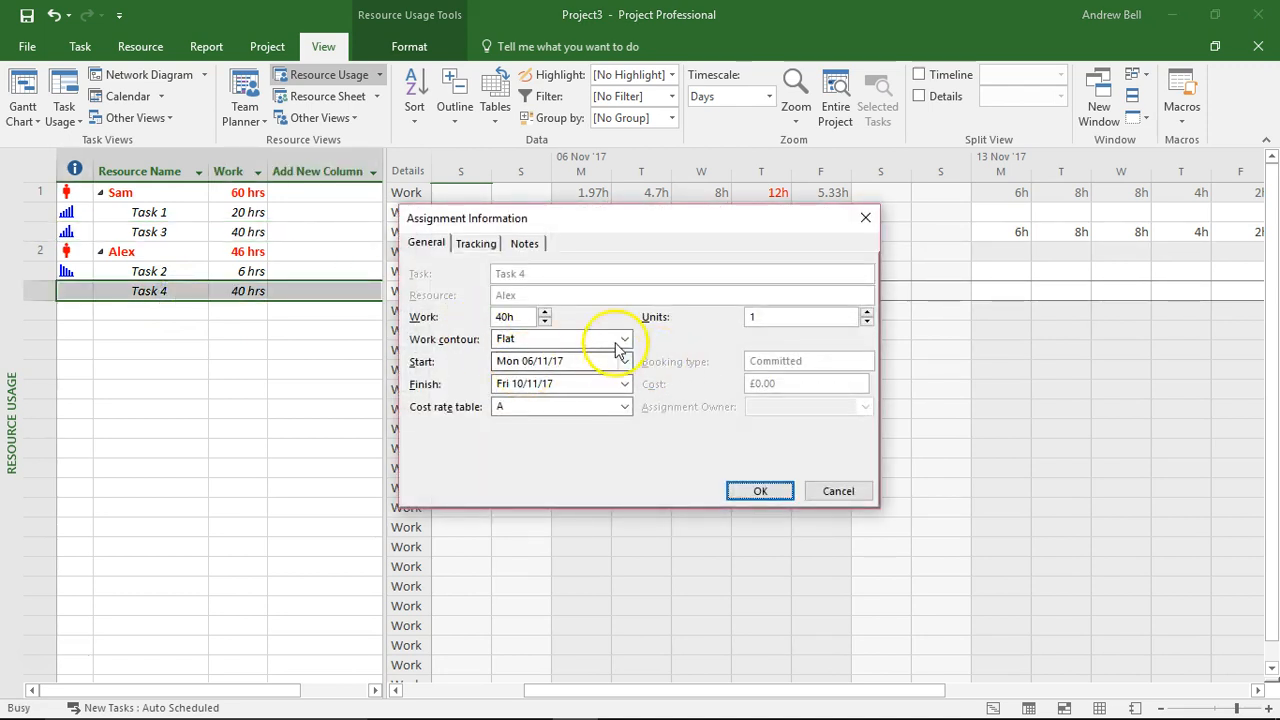
left_click(624, 338)
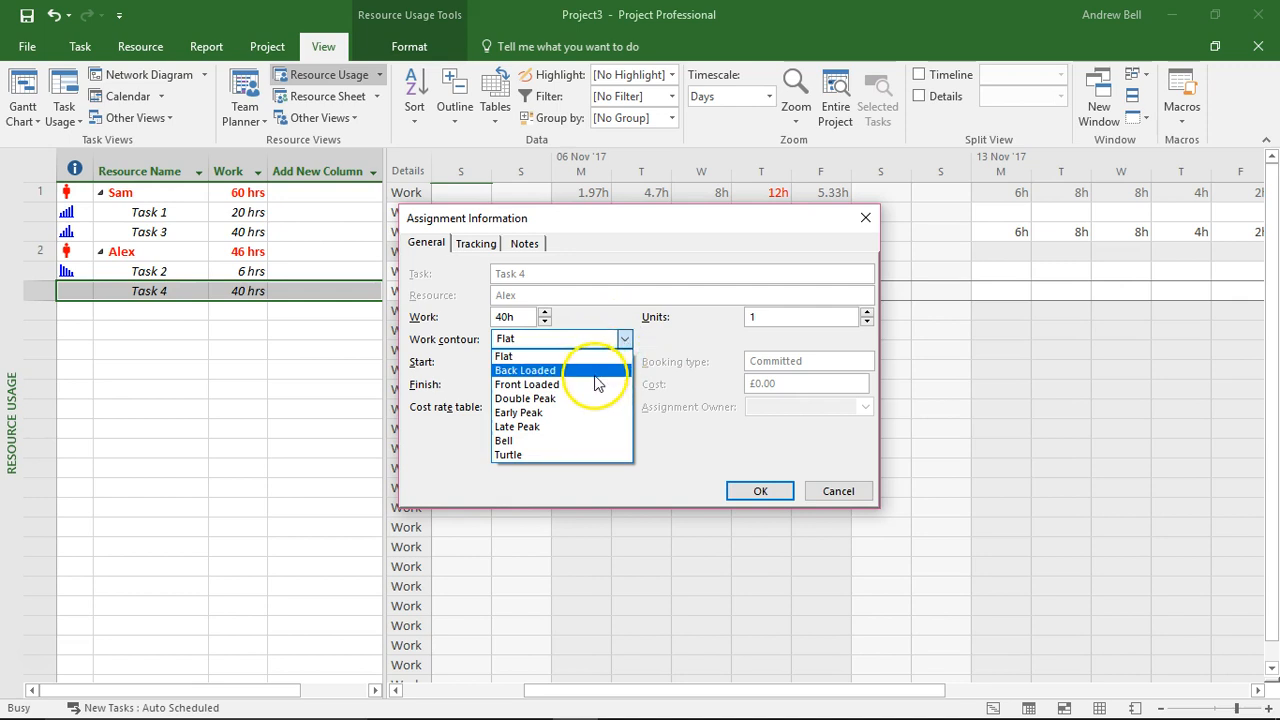
left_click(516, 412)
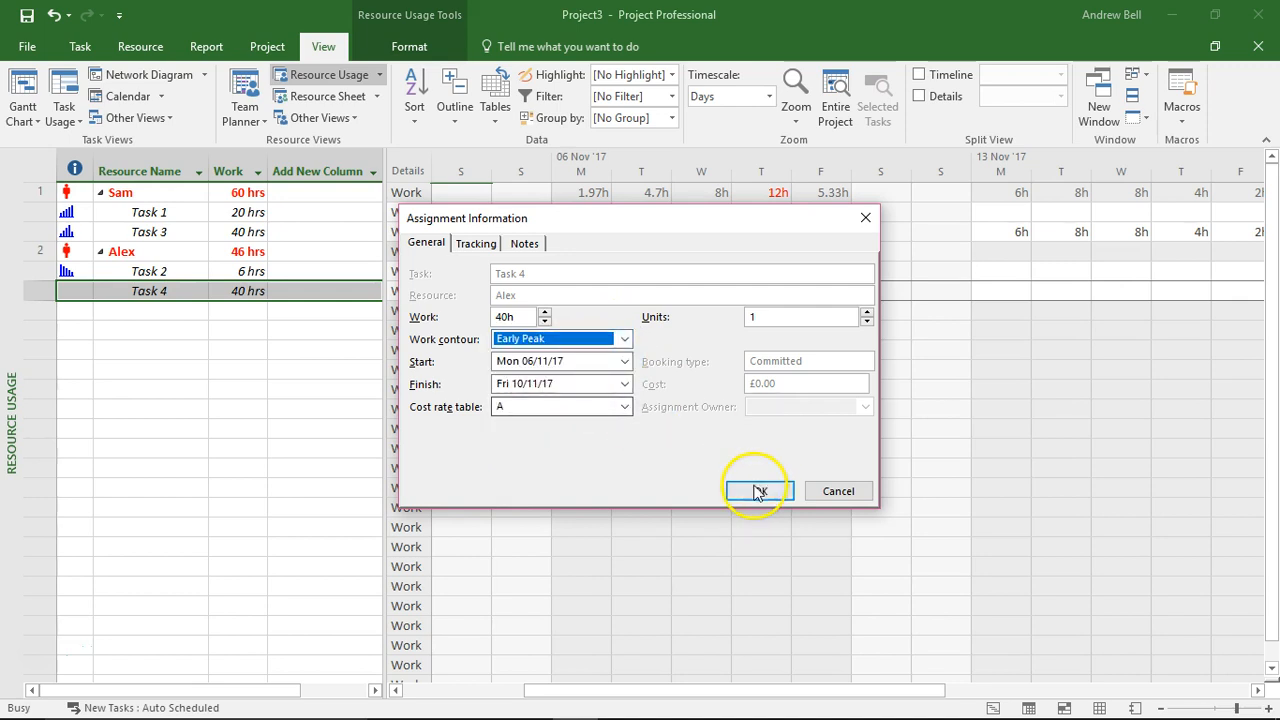
left_click(756, 492)
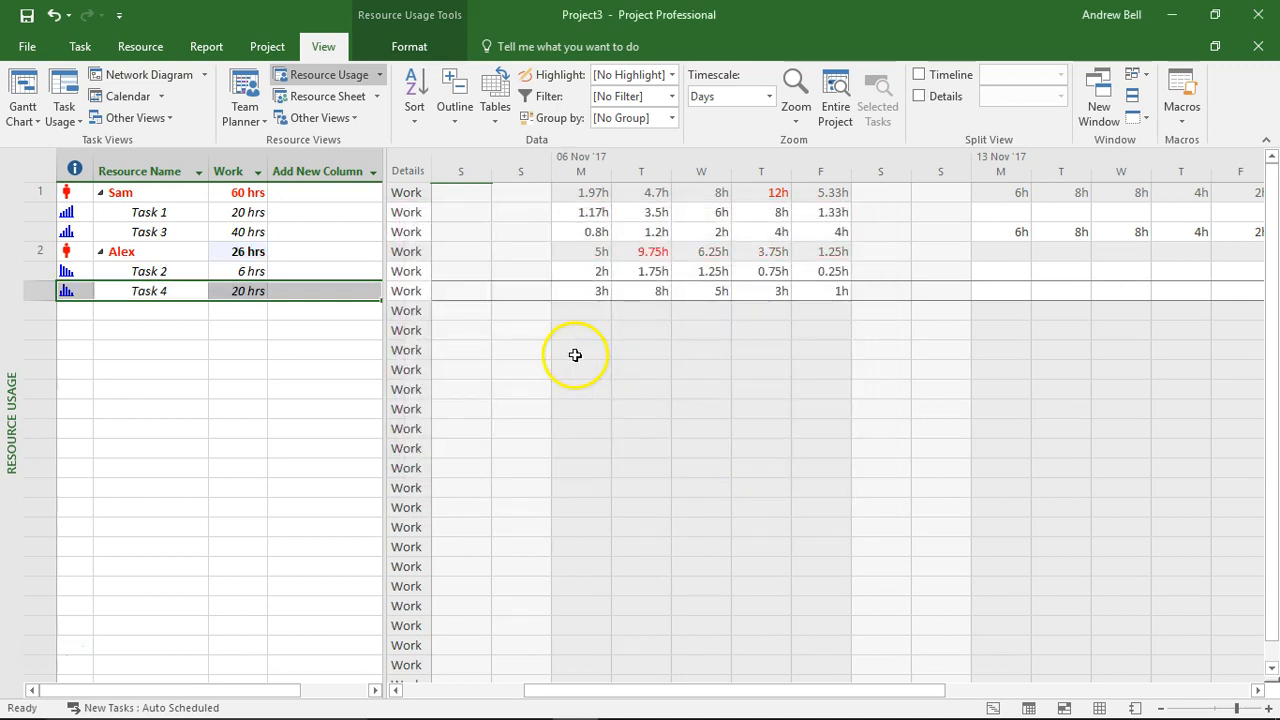
mouse_move(522, 336)
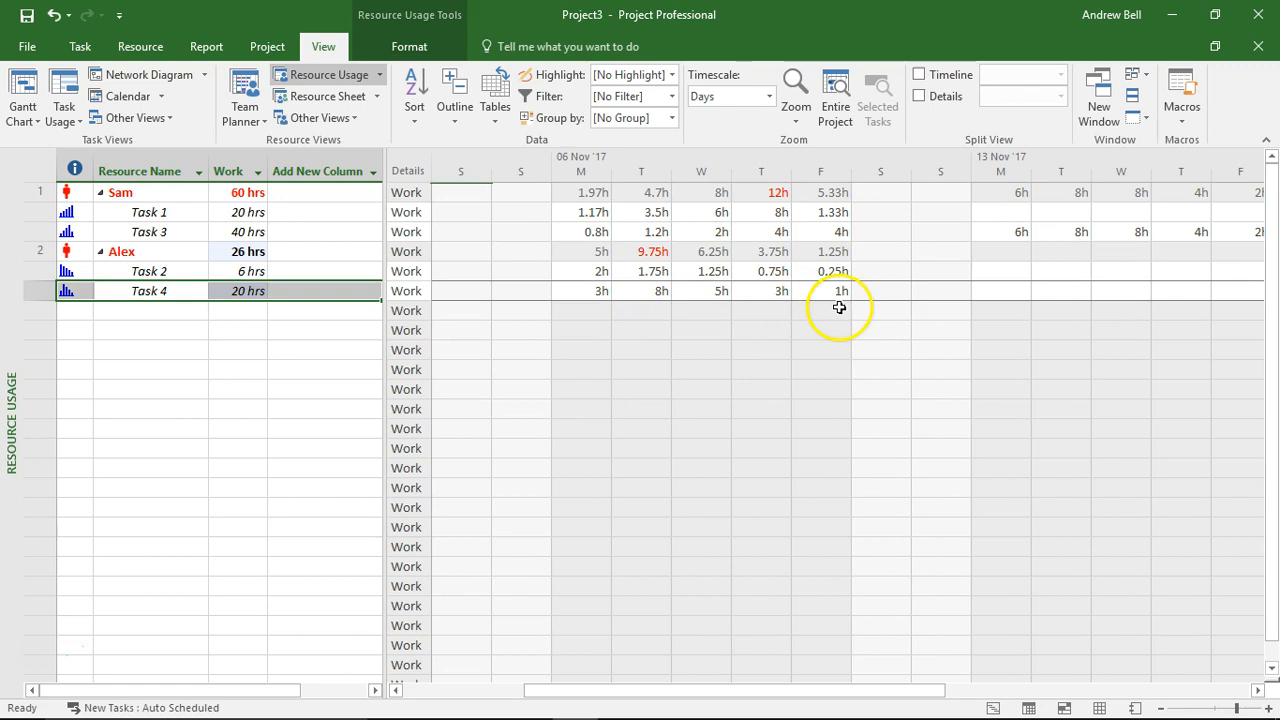
mouse_move(624, 304)
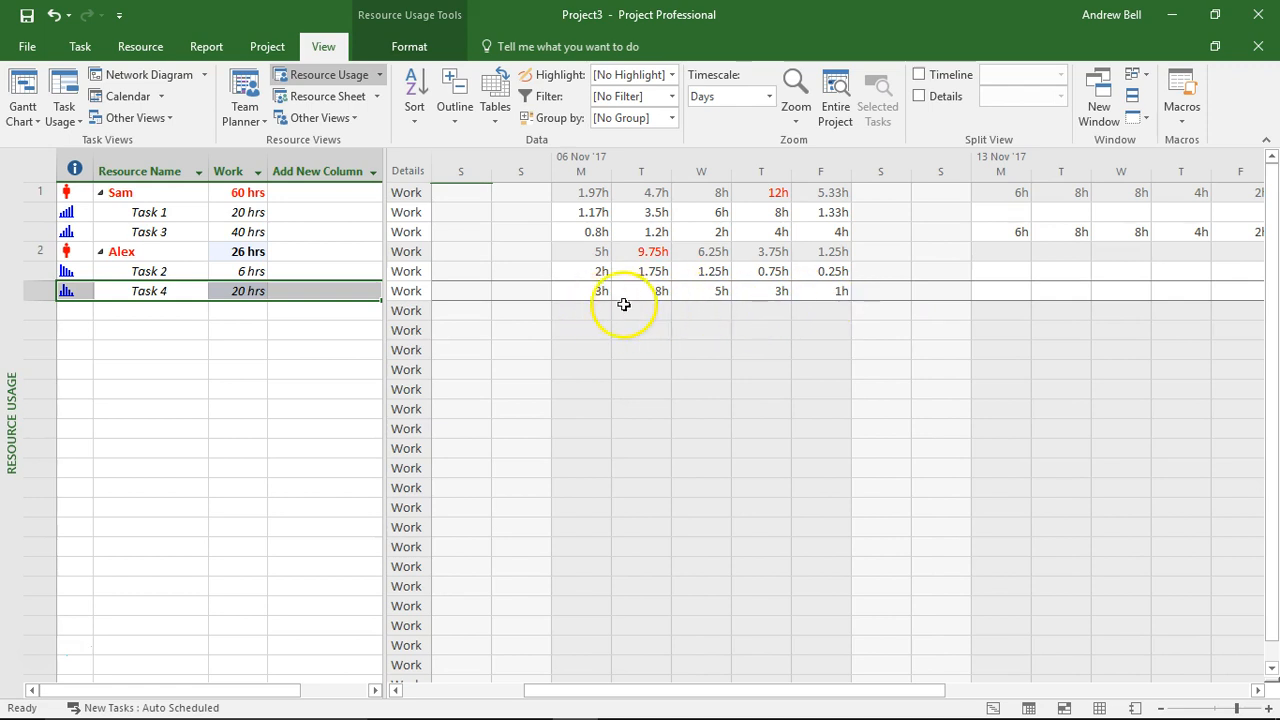
mouse_move(762, 312)
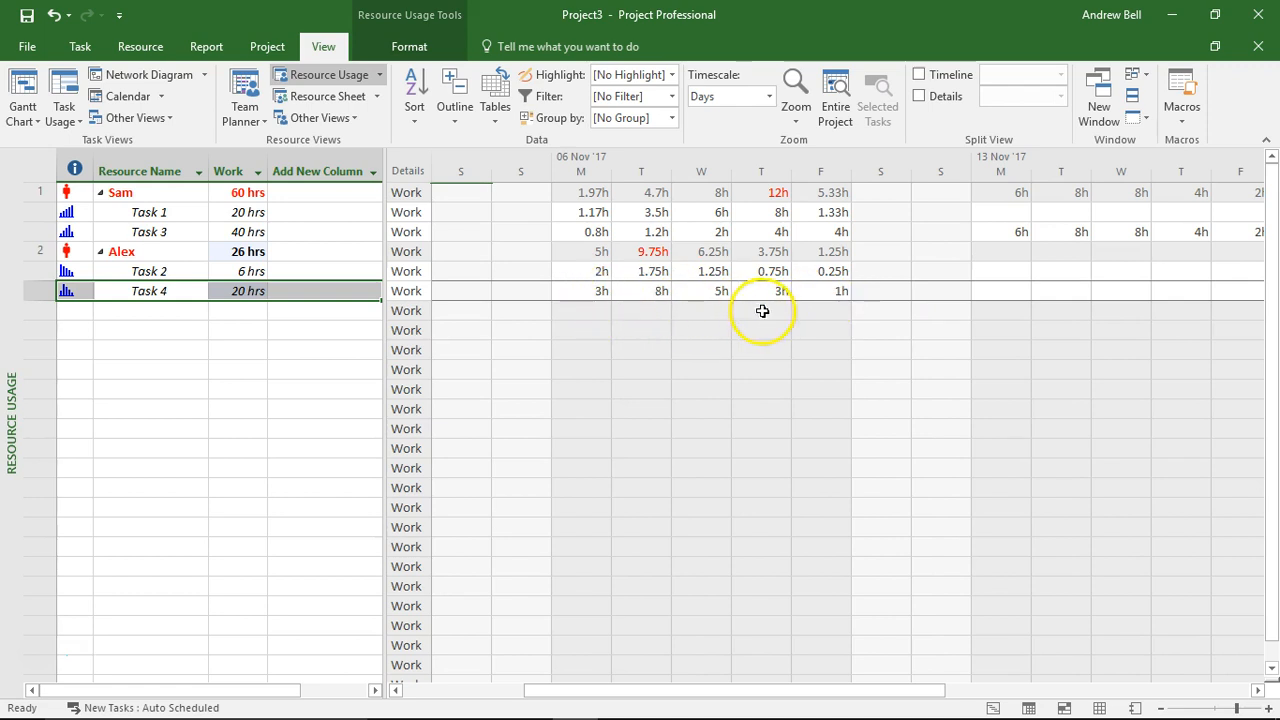